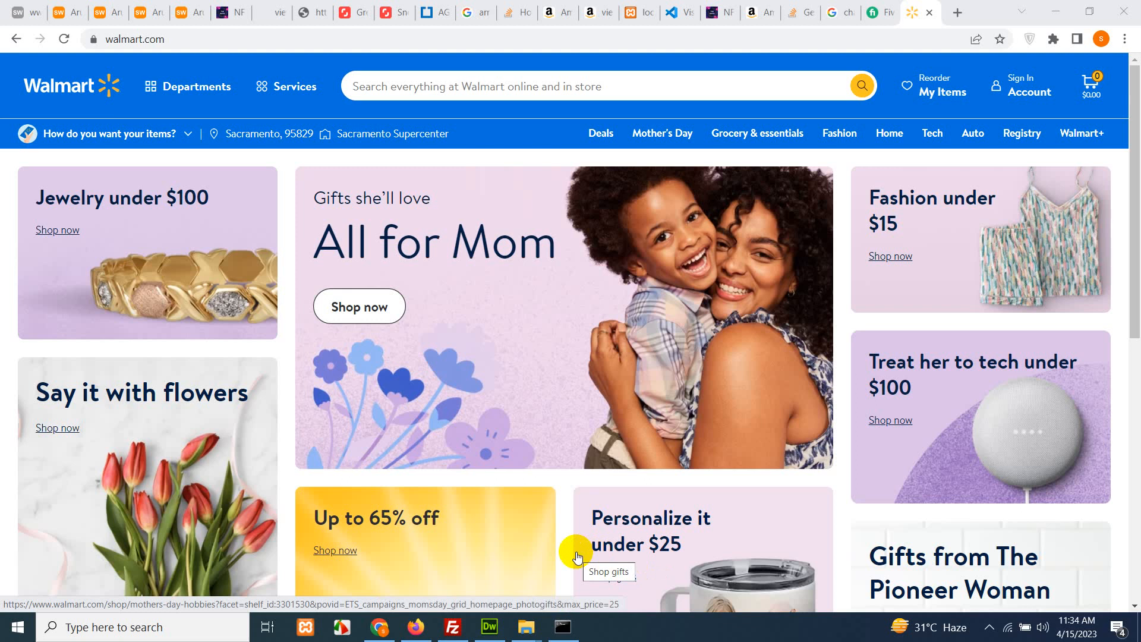
mouse_move(575, 319)
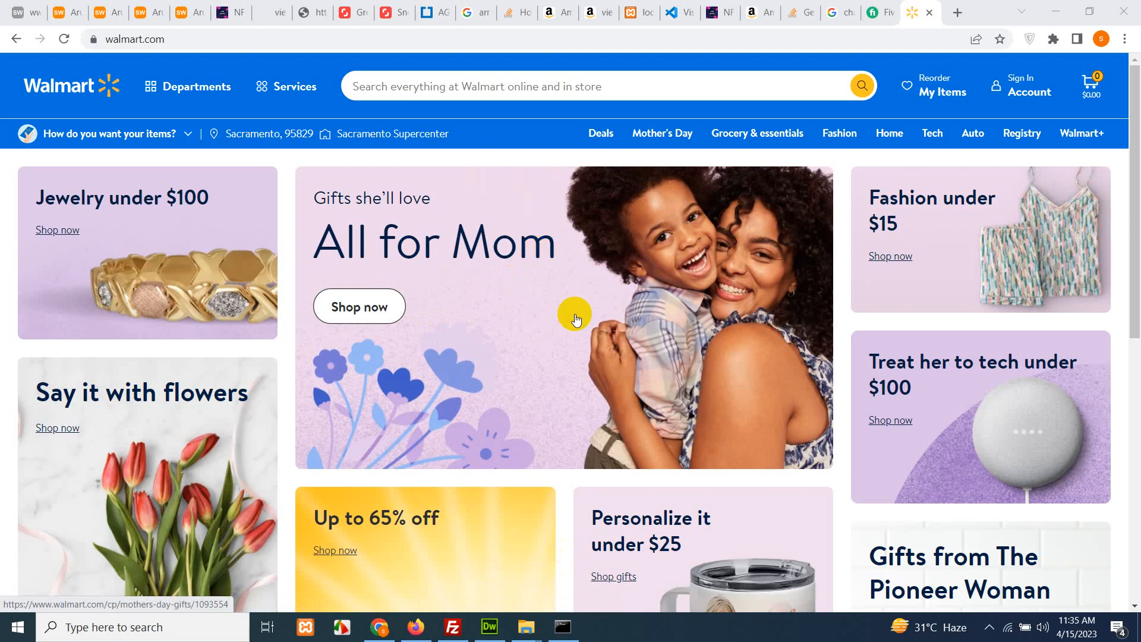
mouse_move(842, 486)
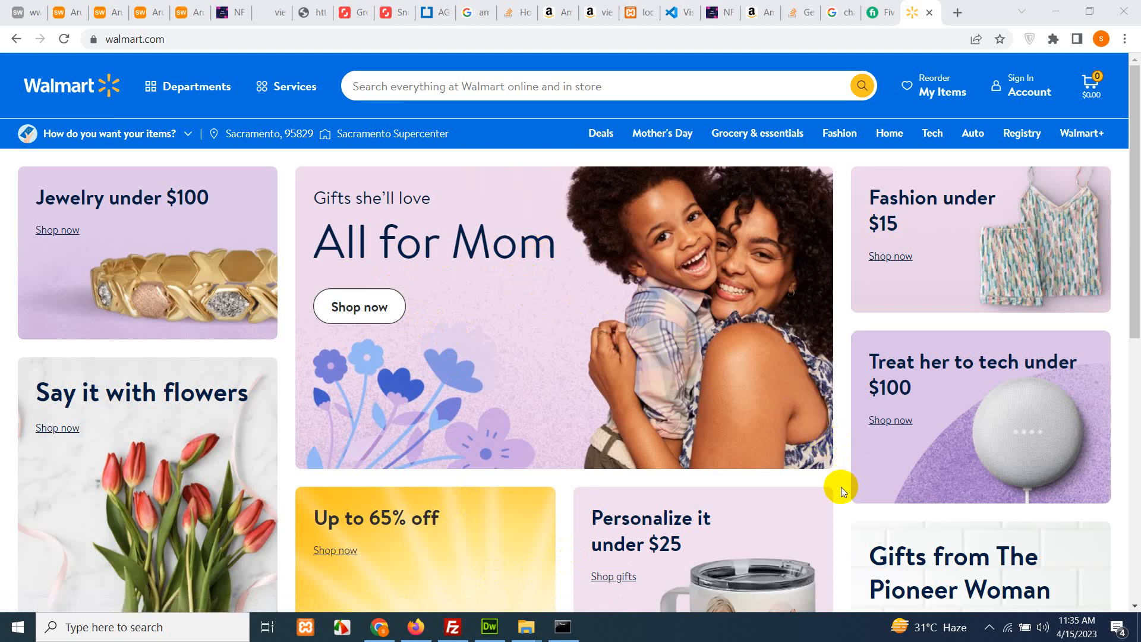
Step: Search Walmart for 'robot vacuum cleaner' and scroll through the 1000+ results
click(582, 86)
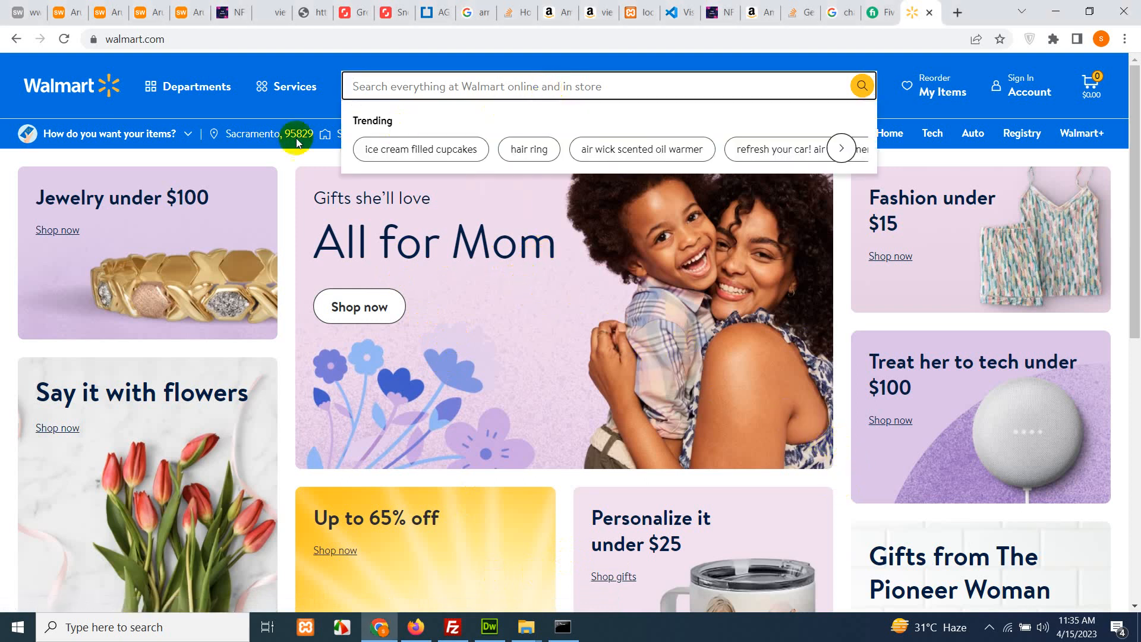
mouse_move(343, 59)
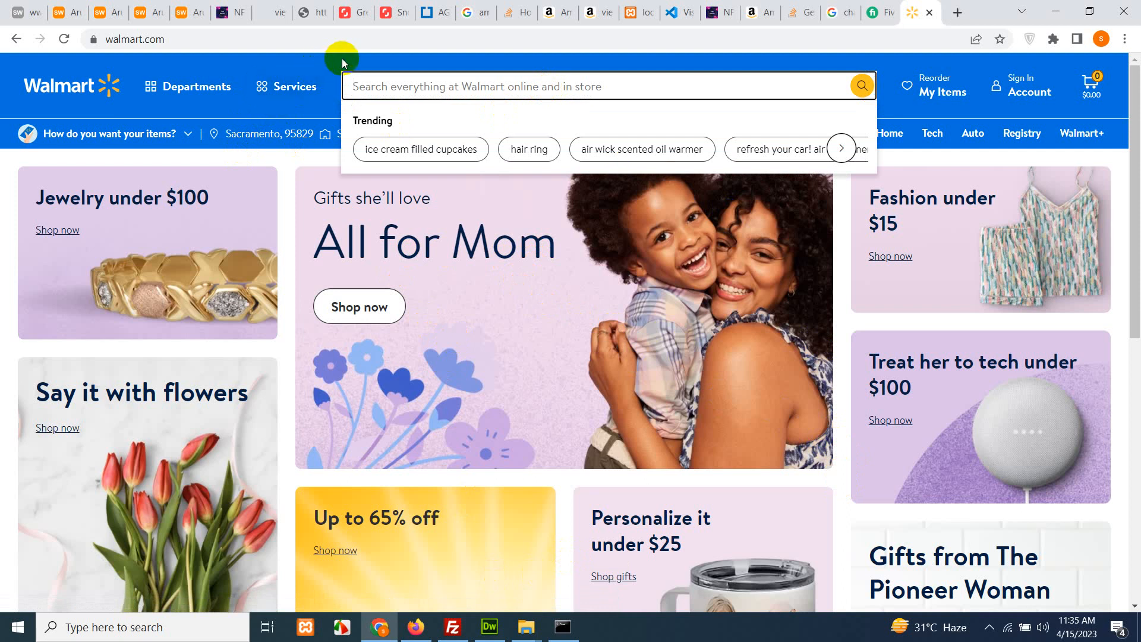
text(robot vacuum cleaner)
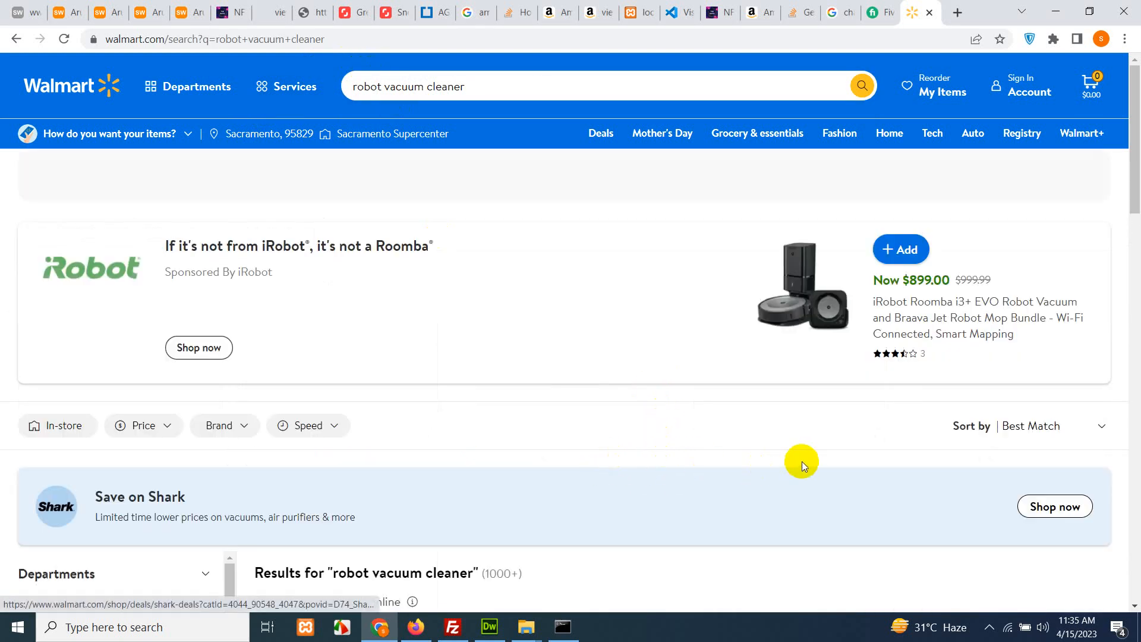
scroll(down, 3)
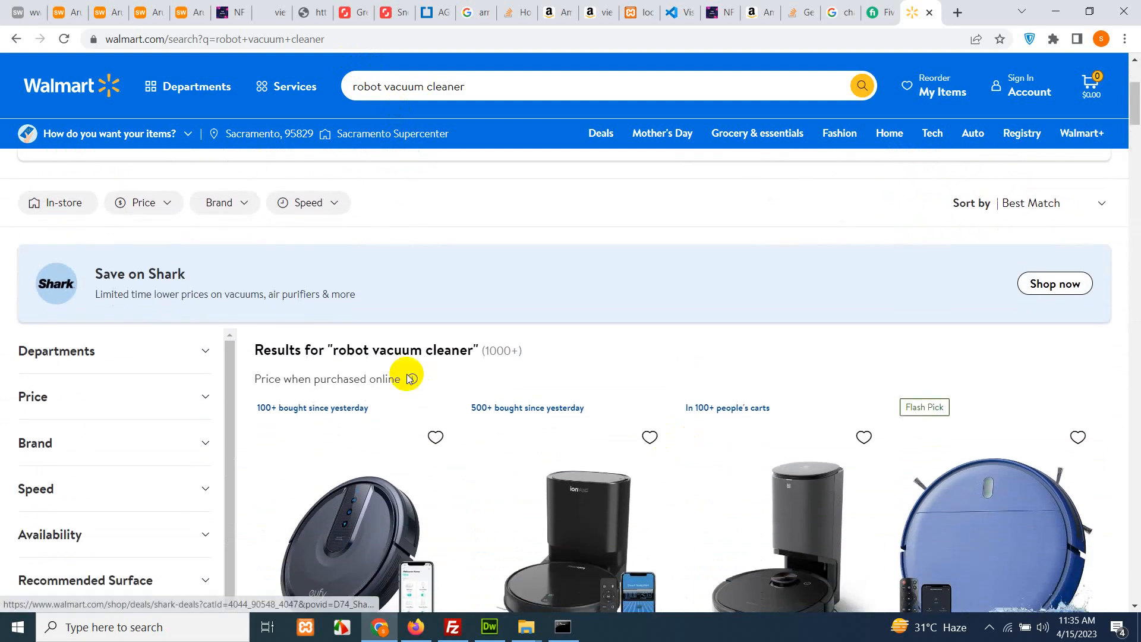
scroll(down, 3)
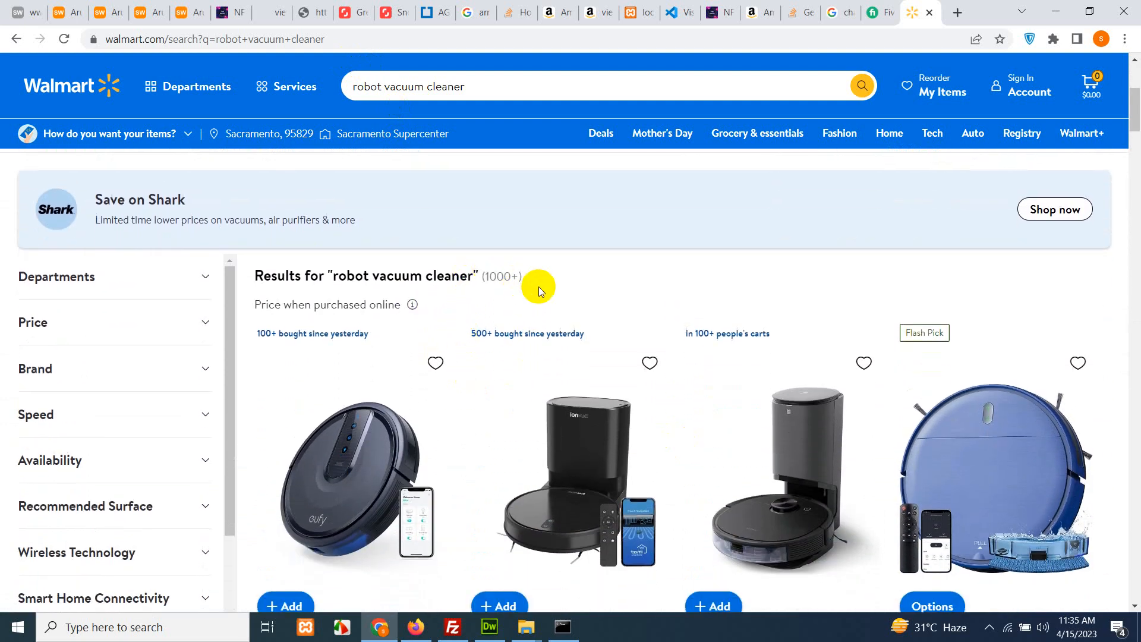
scroll(down, 3)
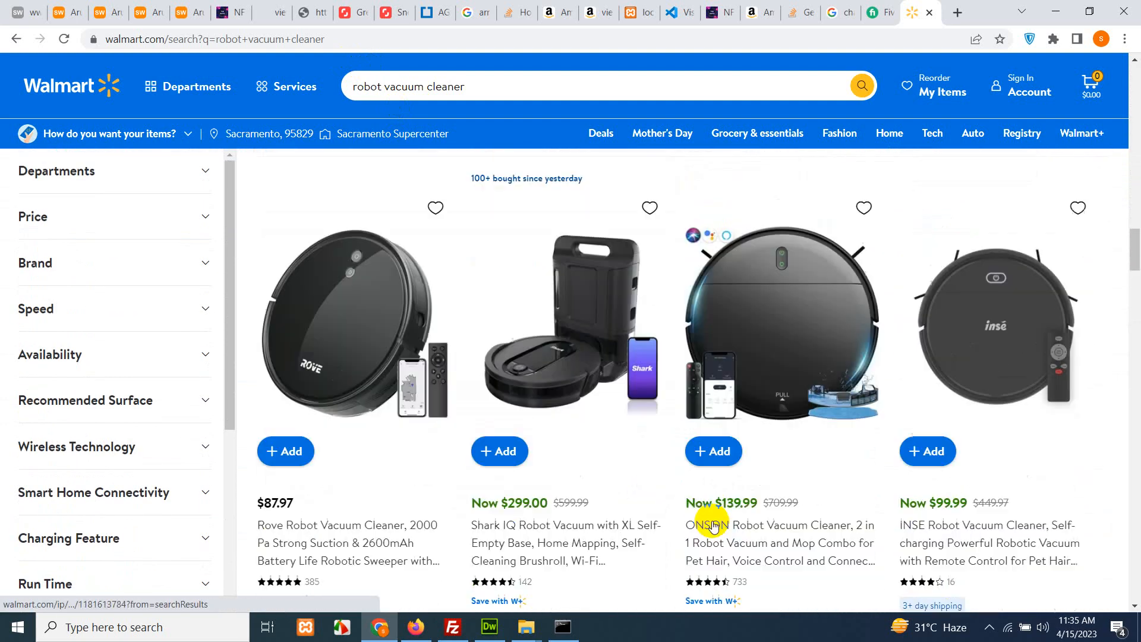
scroll(down, 3)
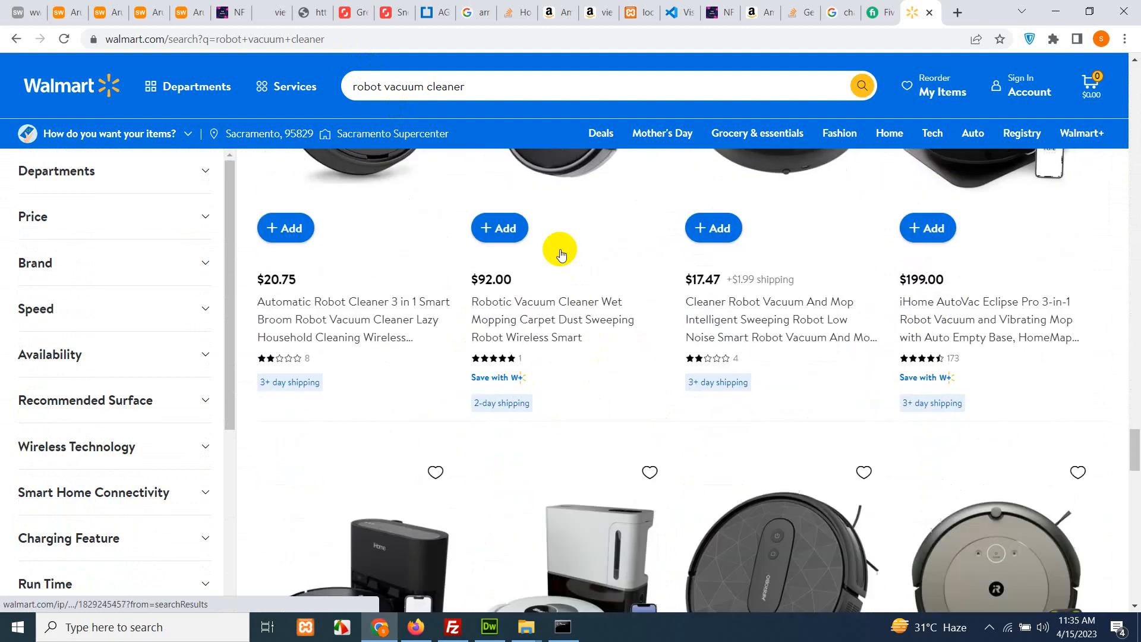
scroll(down, 3)
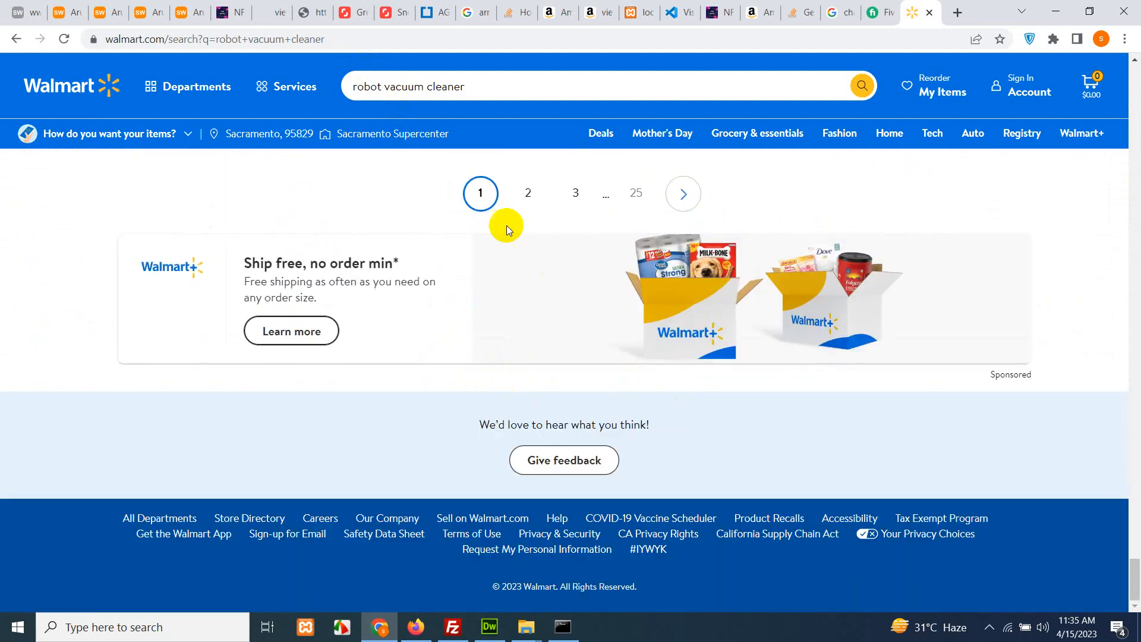
scroll(up, 3)
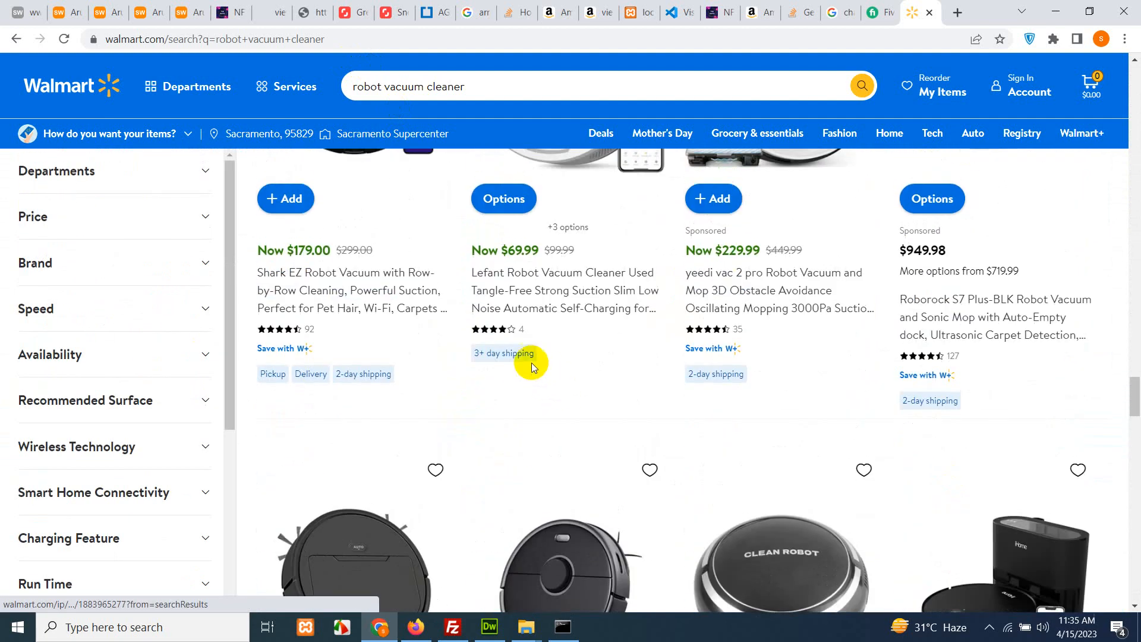
scroll(down, 3)
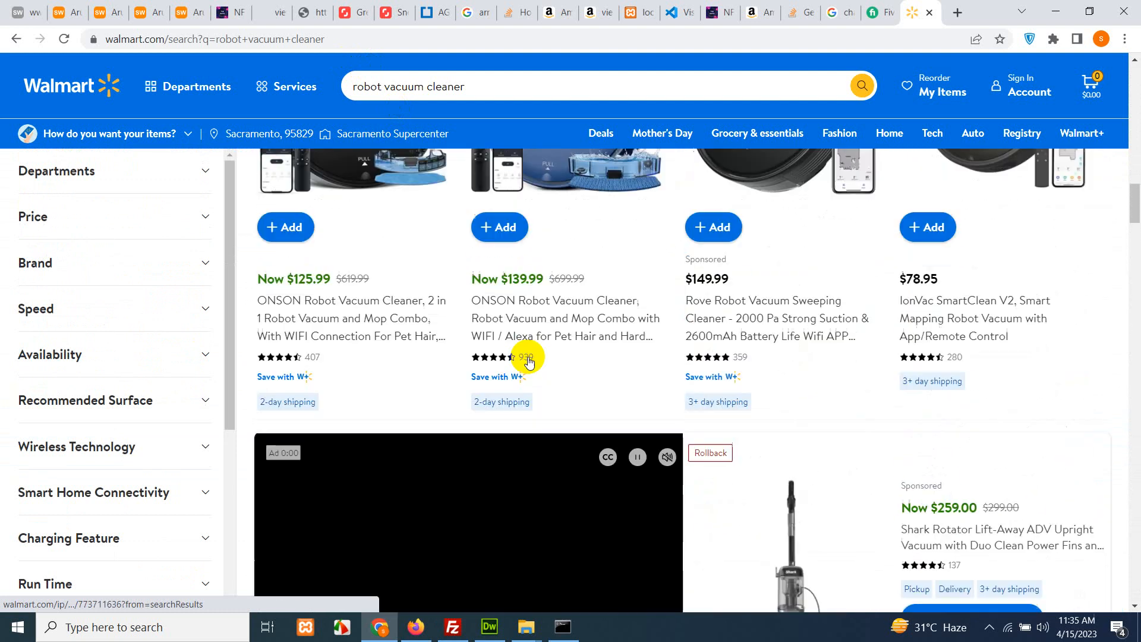
scroll(up, 3)
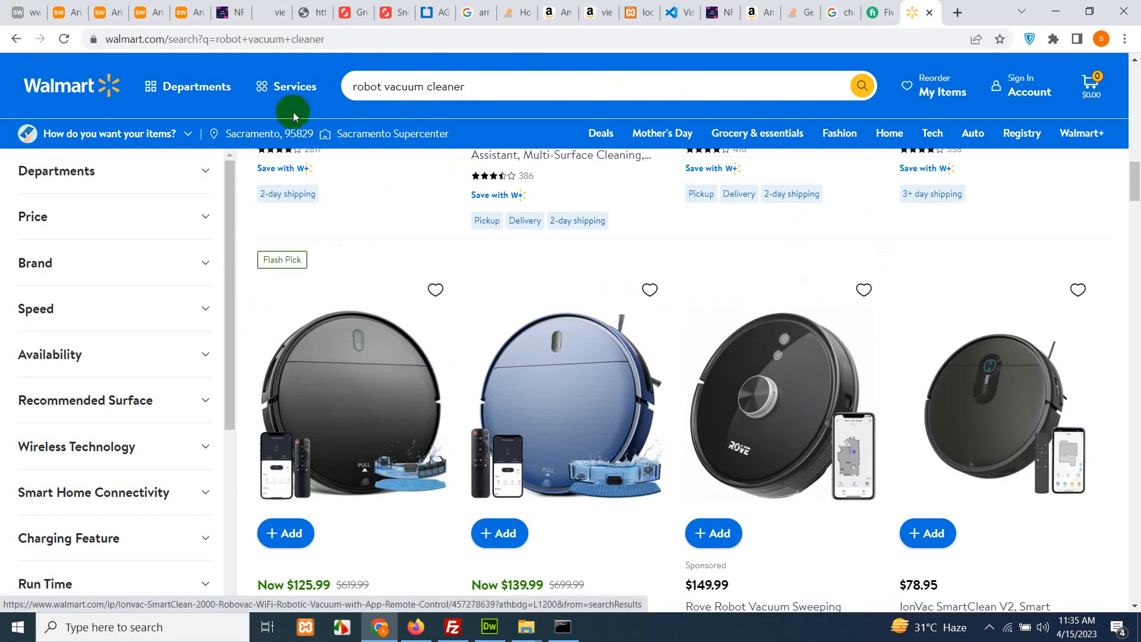
mouse_move(630, 162)
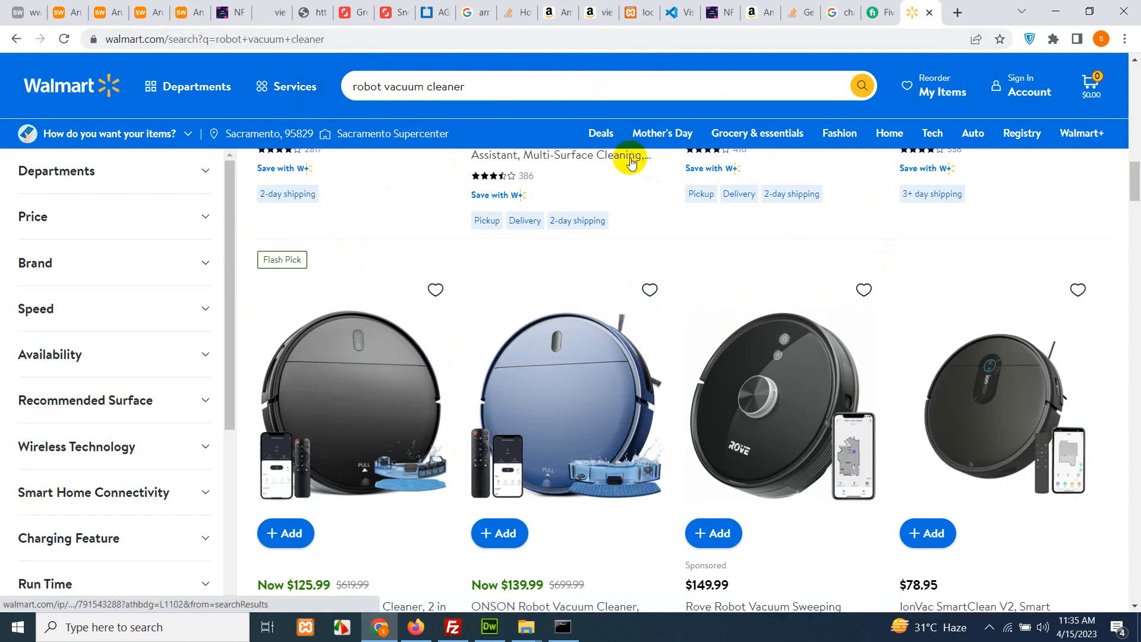
Step: Go from Chrome's installed extensions page to the Chrome Web Store
click(1124, 39)
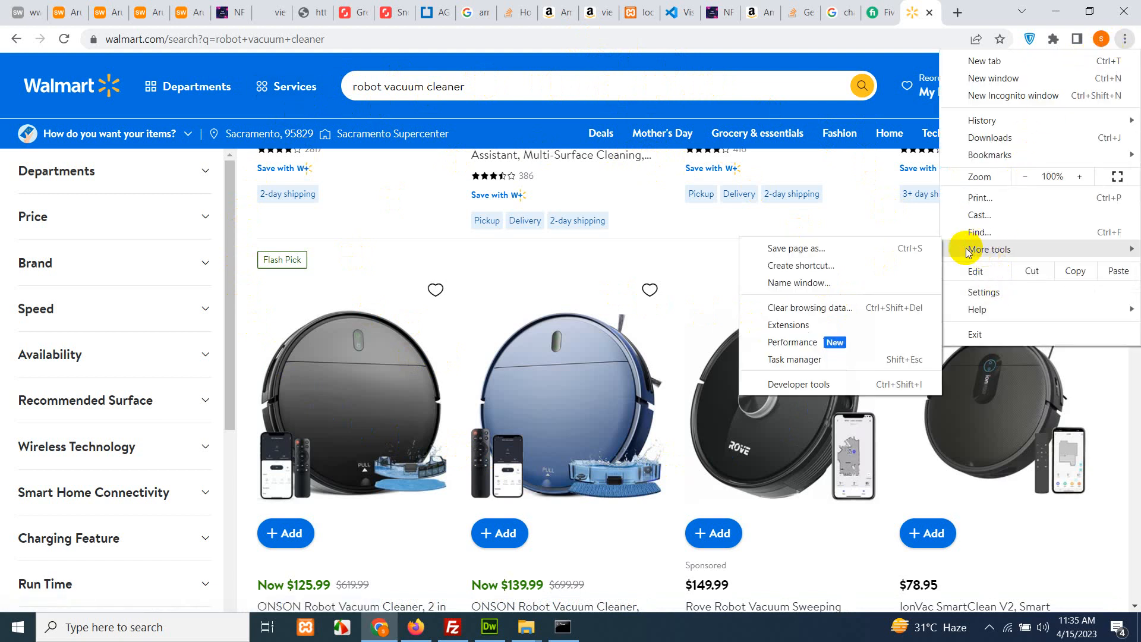
click(787, 325)
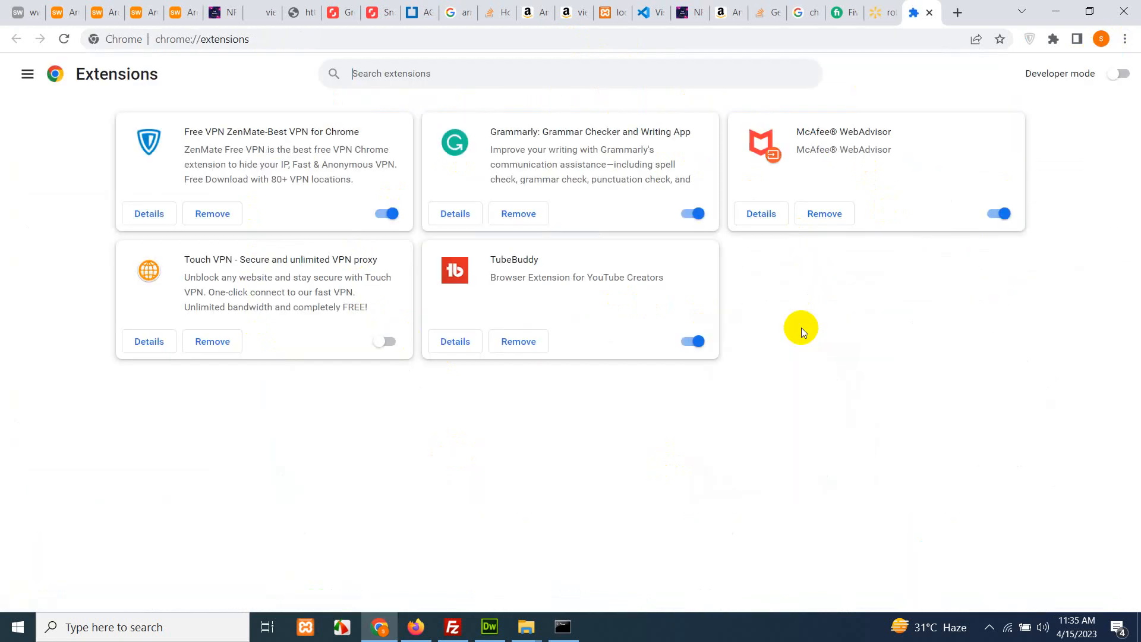
click(27, 74)
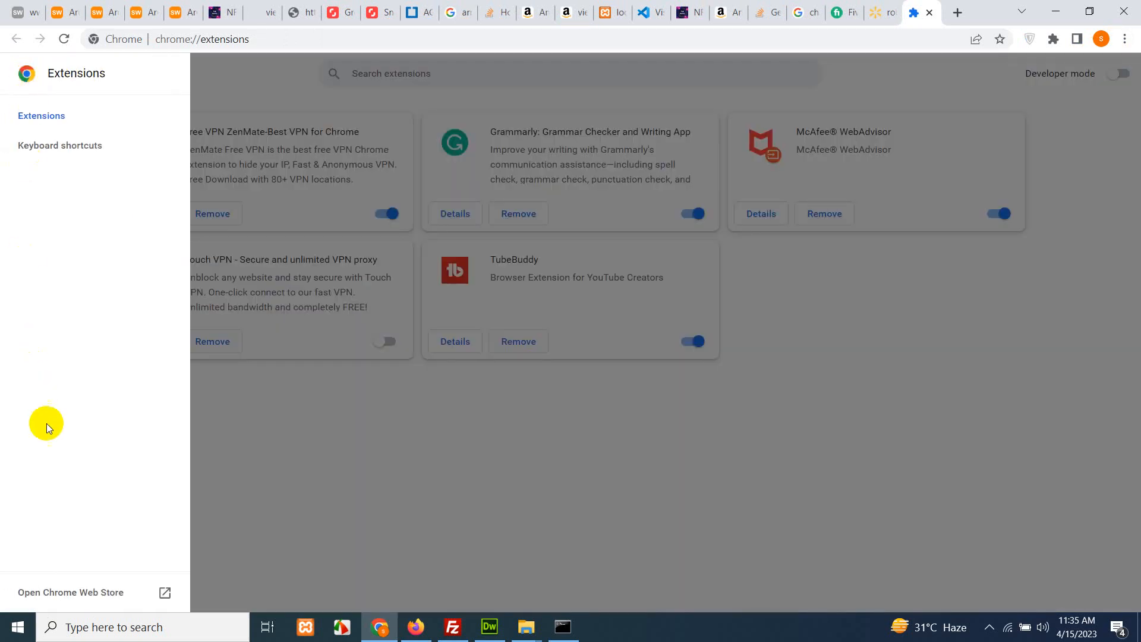
click(71, 592)
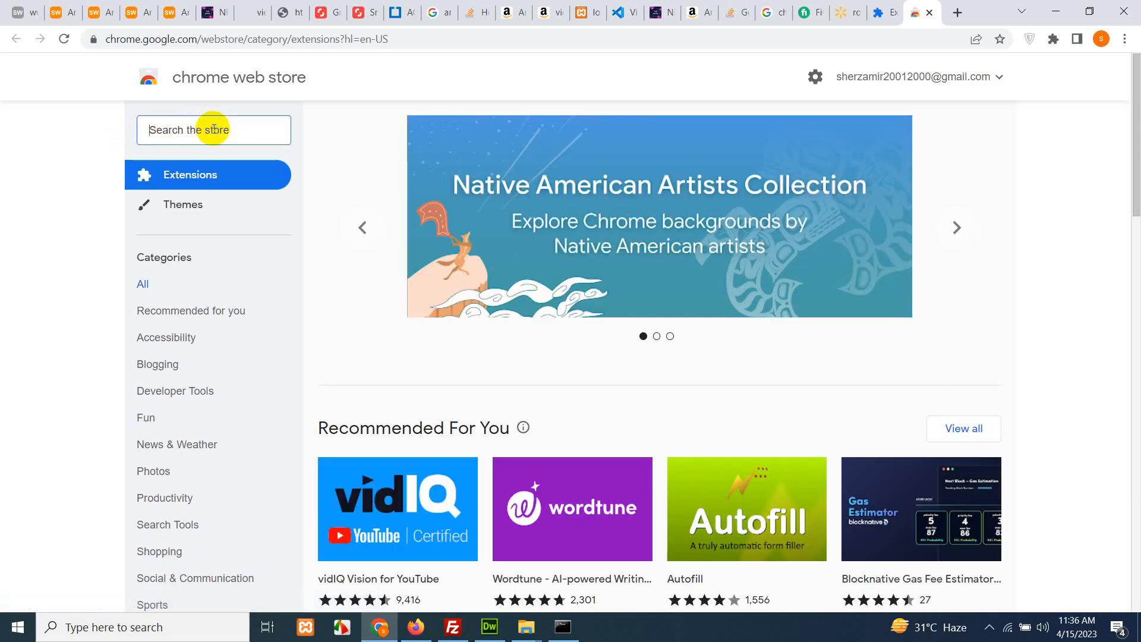
Step: Search the store for webscraper.io and add Web Scraper - Free Web Scraping to Chrome
text(webscraper.)
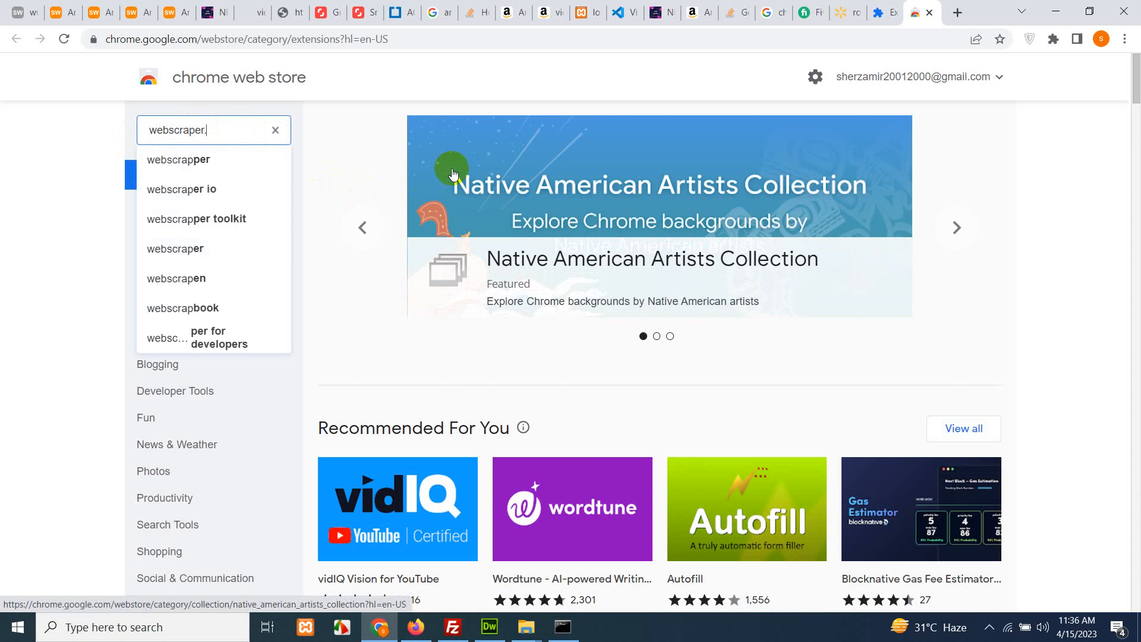
click(181, 189)
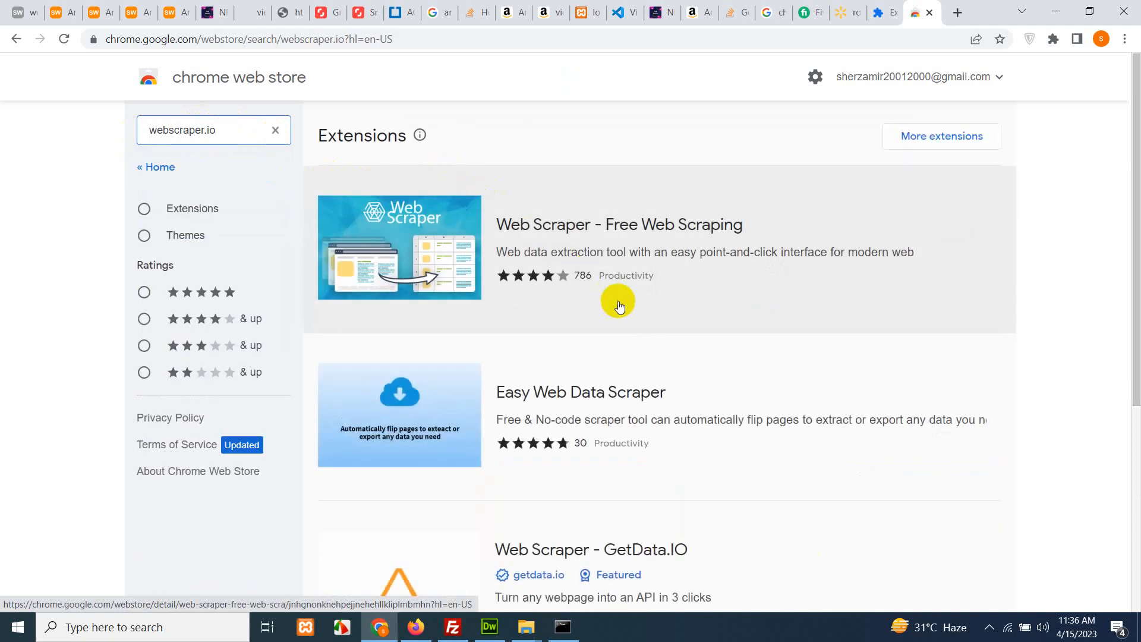
mouse_move(386, 216)
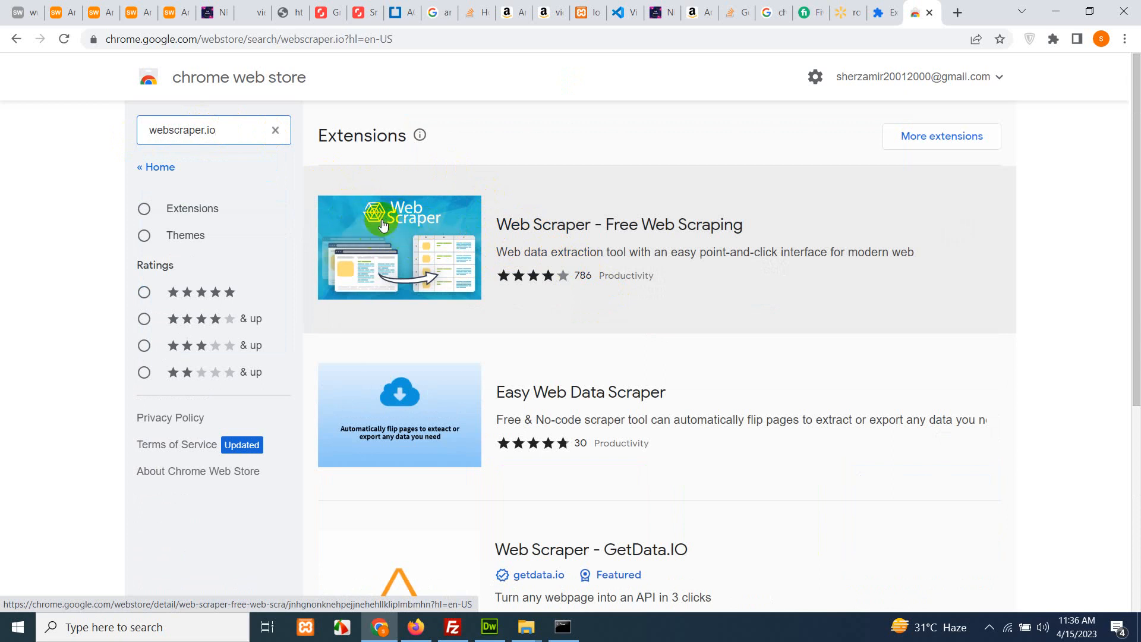
click(399, 247)
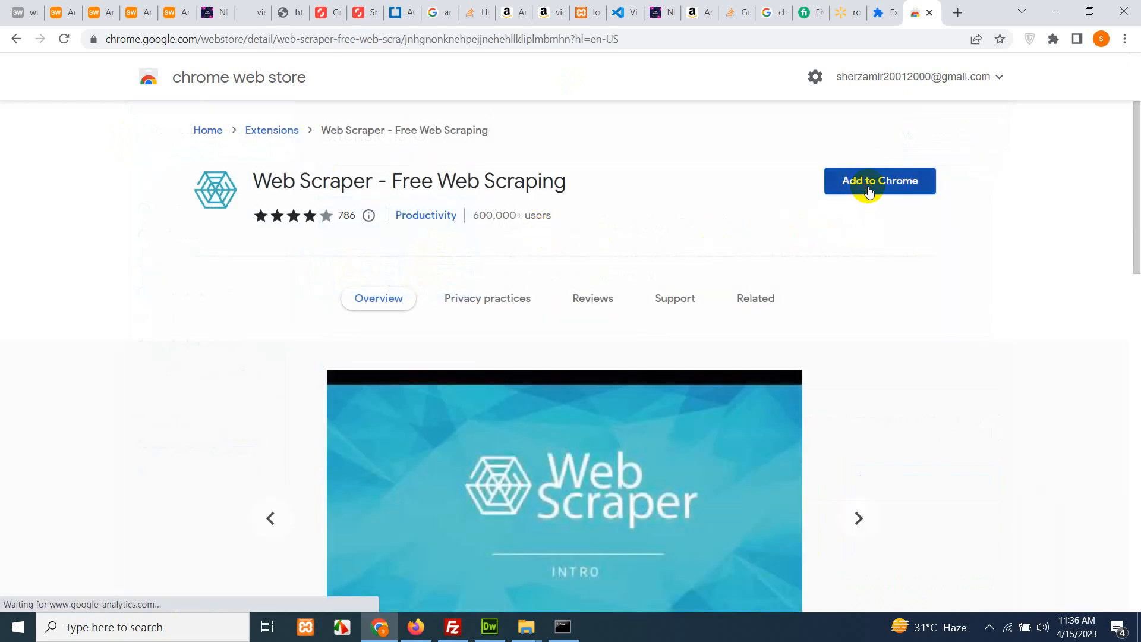
click(879, 181)
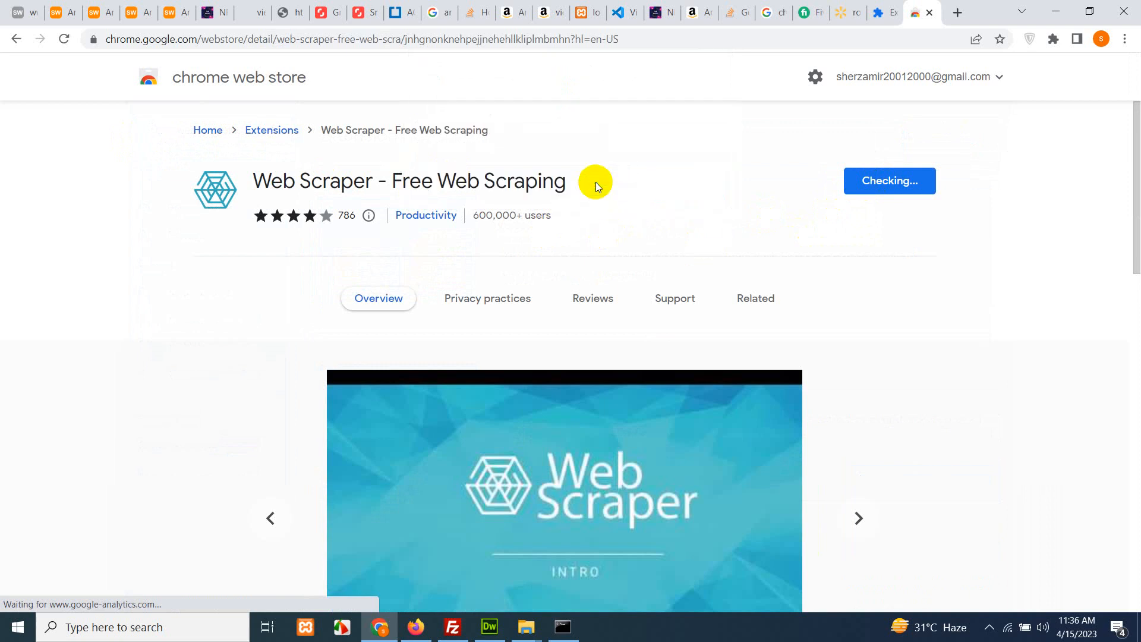
mouse_move(734, 233)
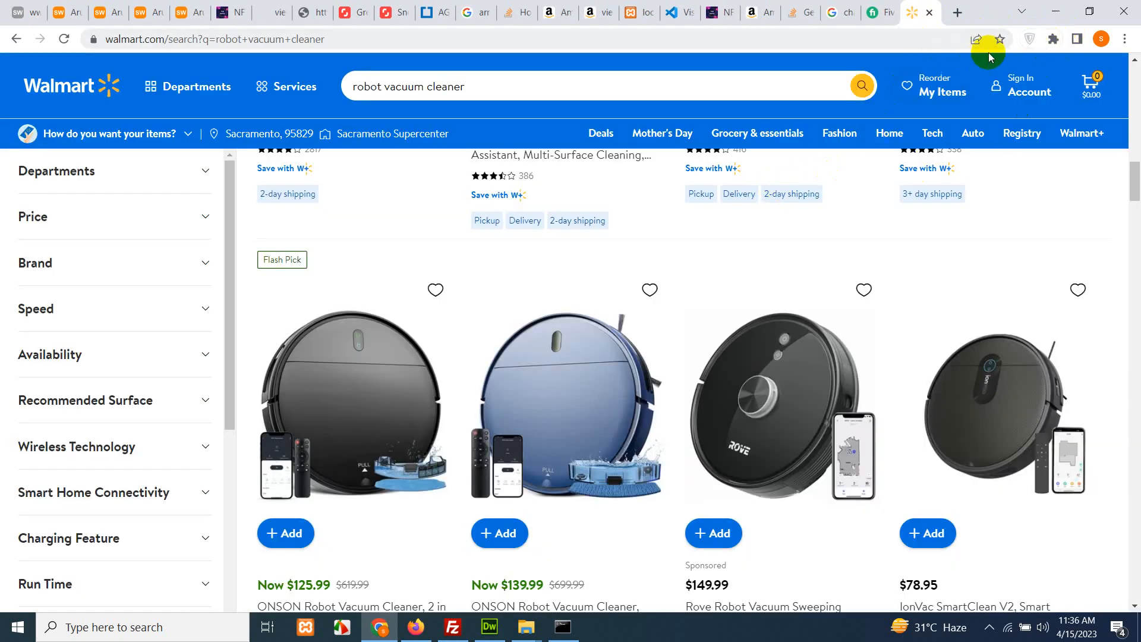
mouse_move(1051, 44)
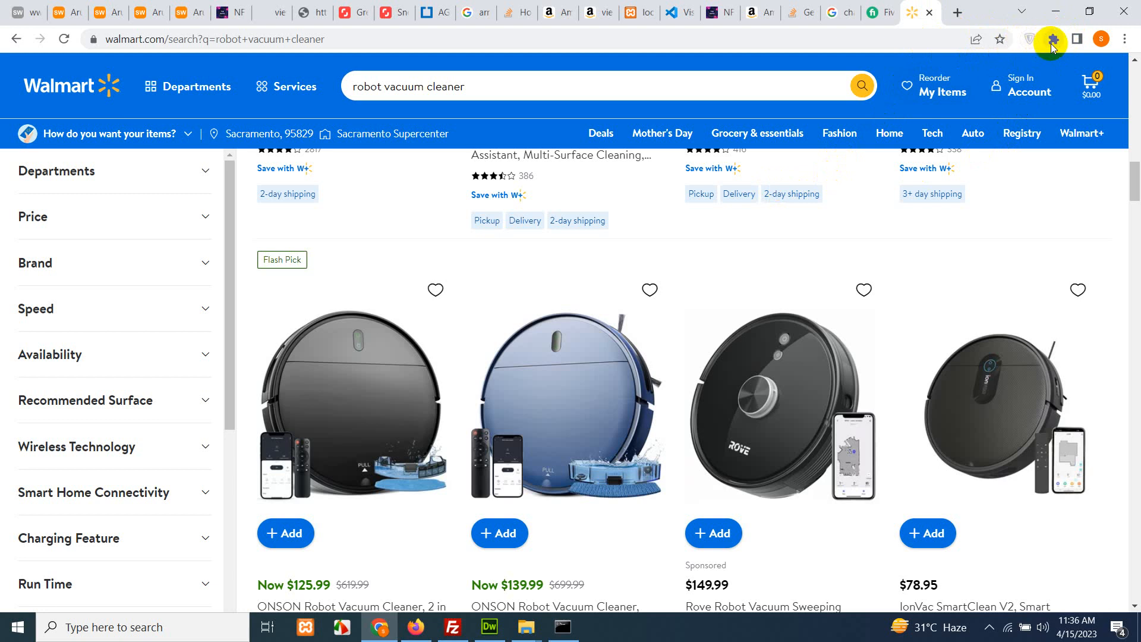
Step: Show the installed extensions list from the toolbar on the Walmart tab
click(1052, 40)
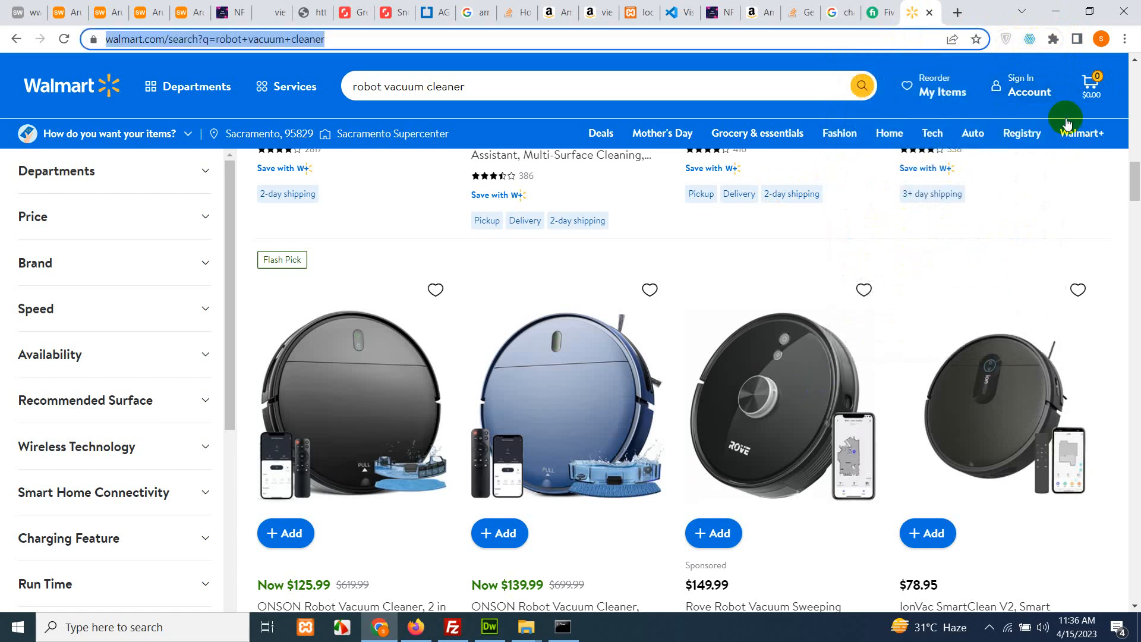
mouse_move(558, 349)
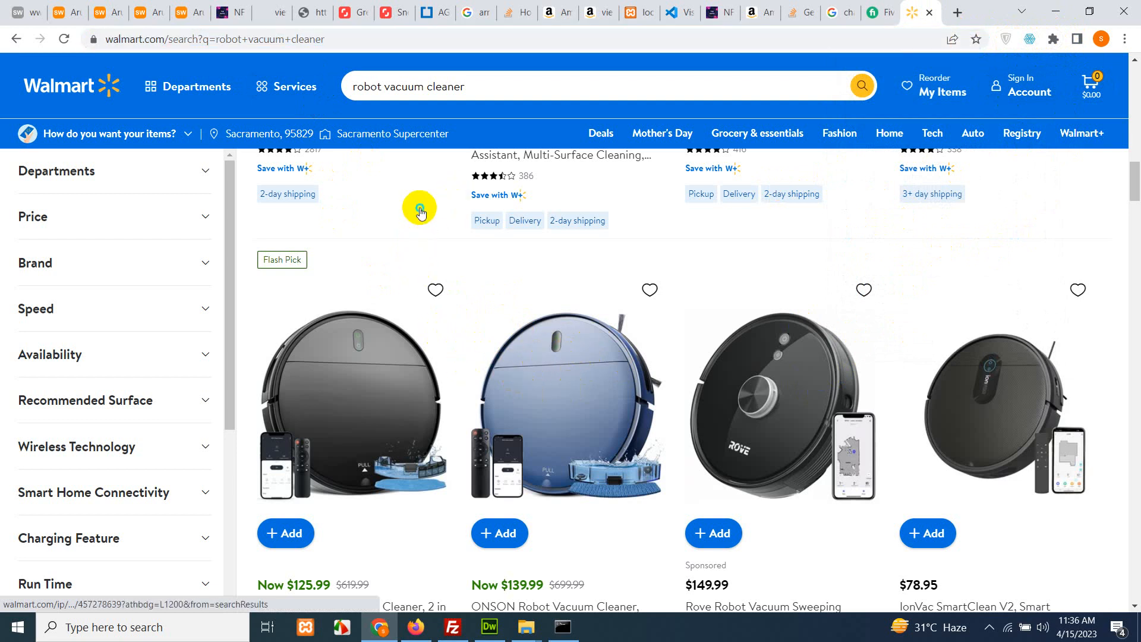
mouse_move(453, 329)
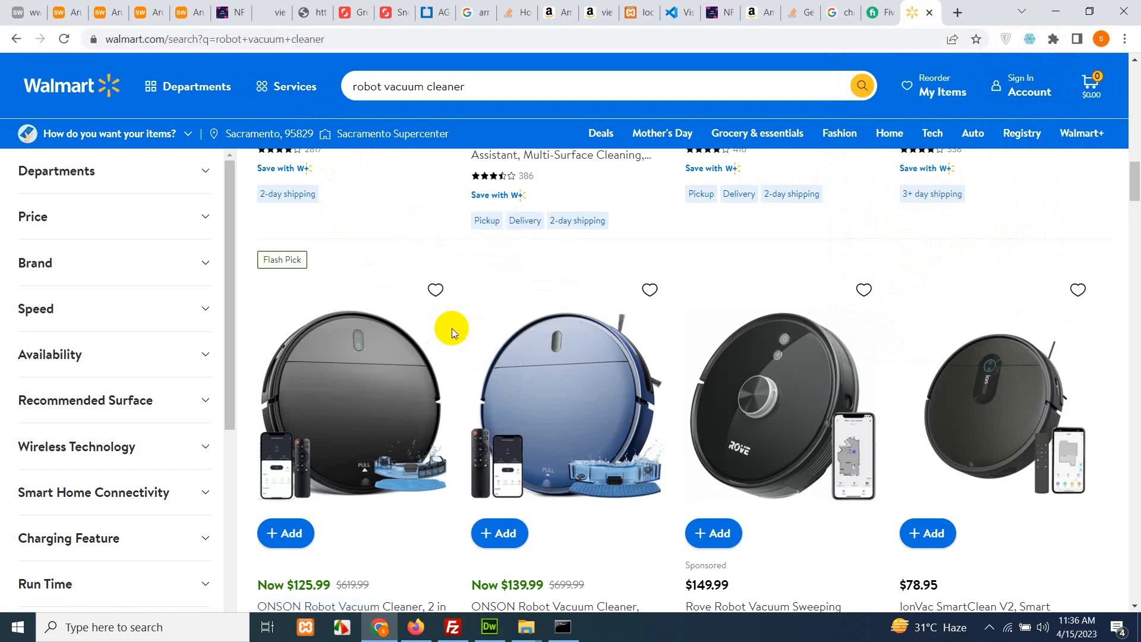
Step: Open DevTools with F12, show the Web Scraper panel, and dock it at the bottom
key(F12)
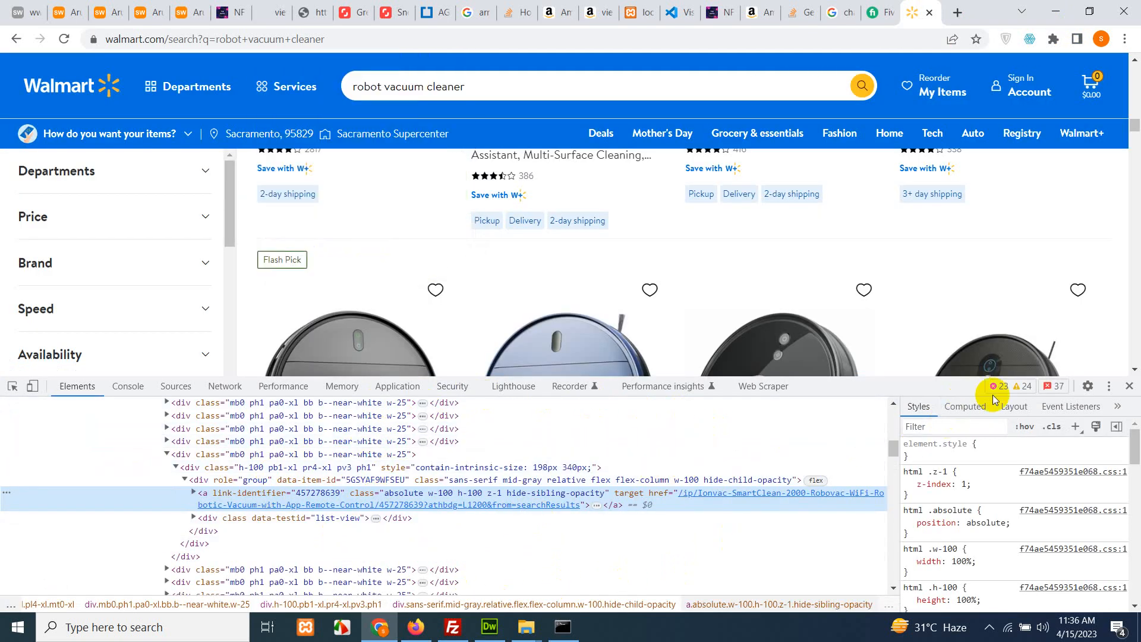
click(1108, 386)
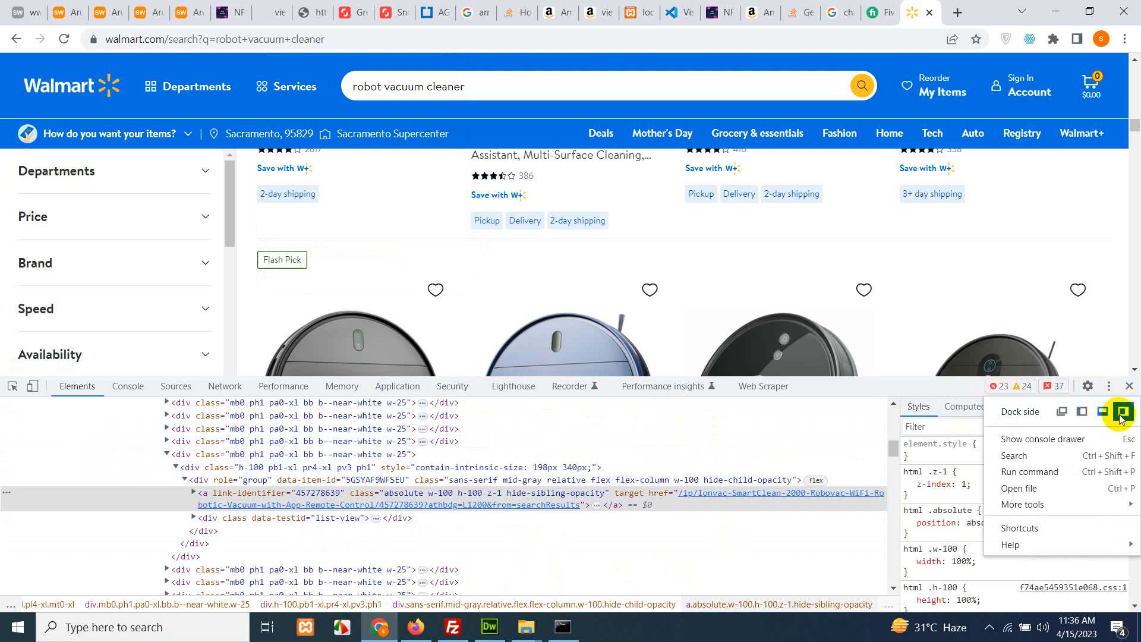
click(1122, 412)
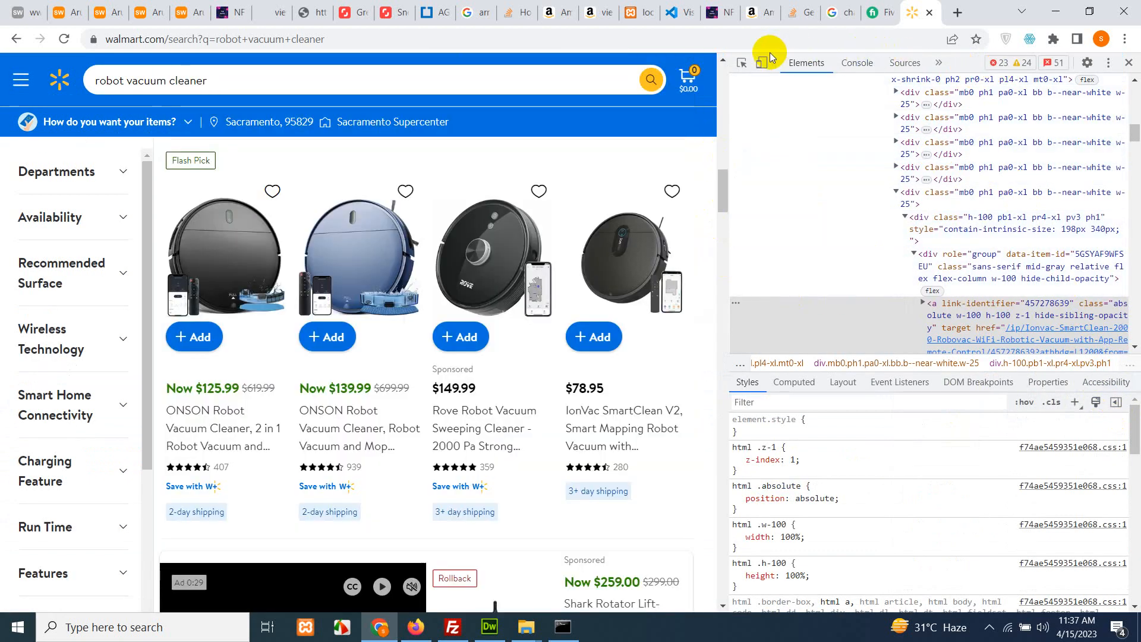
click(939, 62)
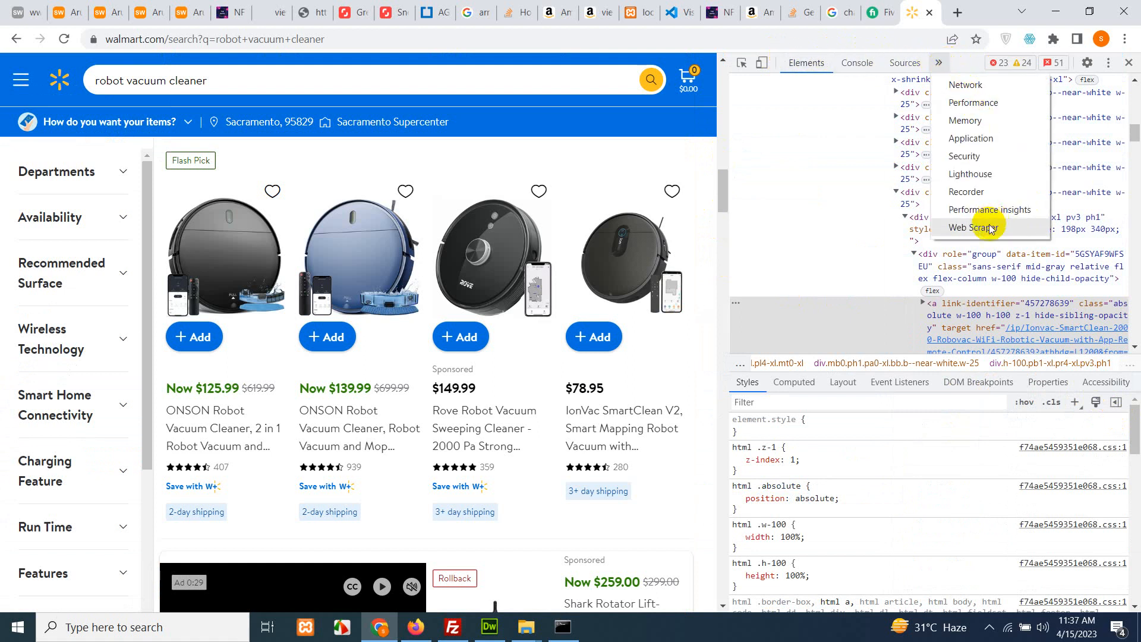
click(977, 227)
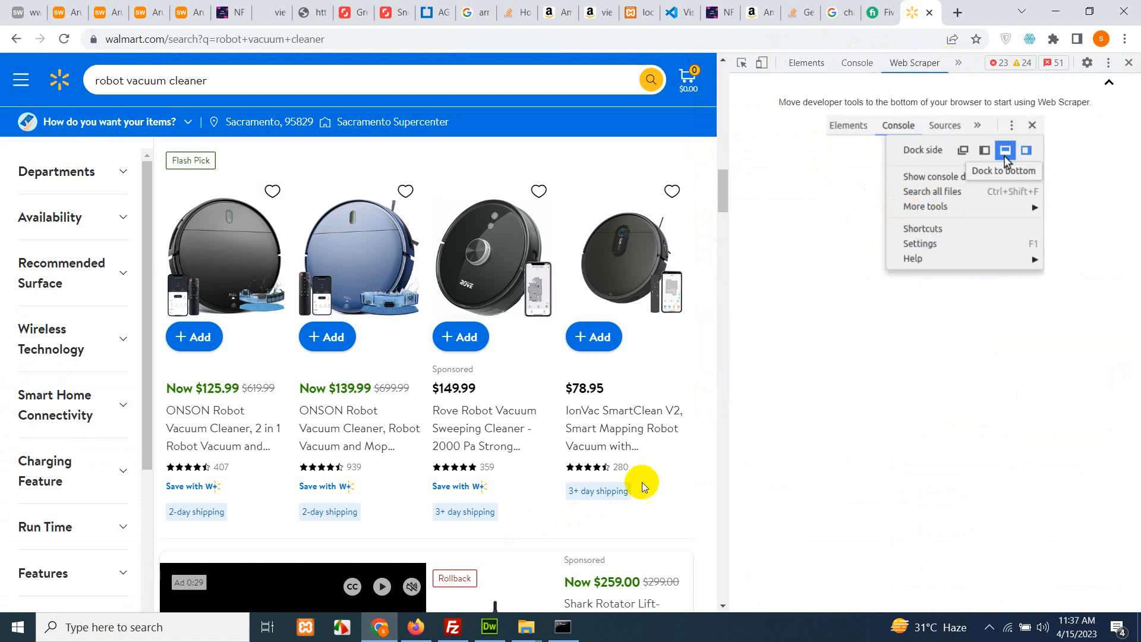
mouse_move(1109, 68)
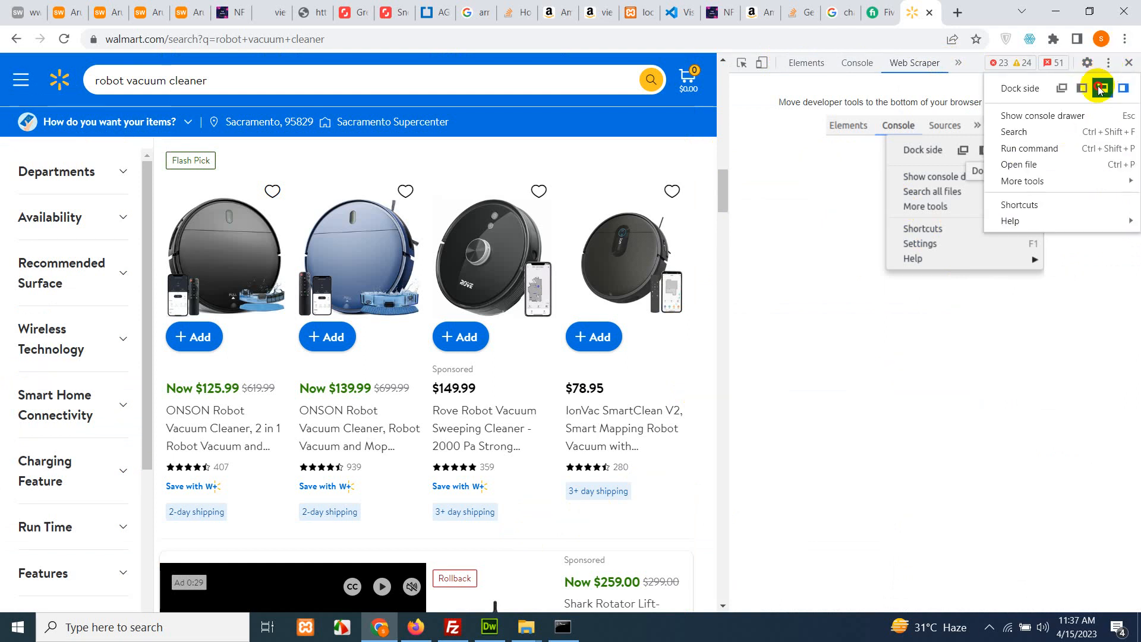
click(1099, 87)
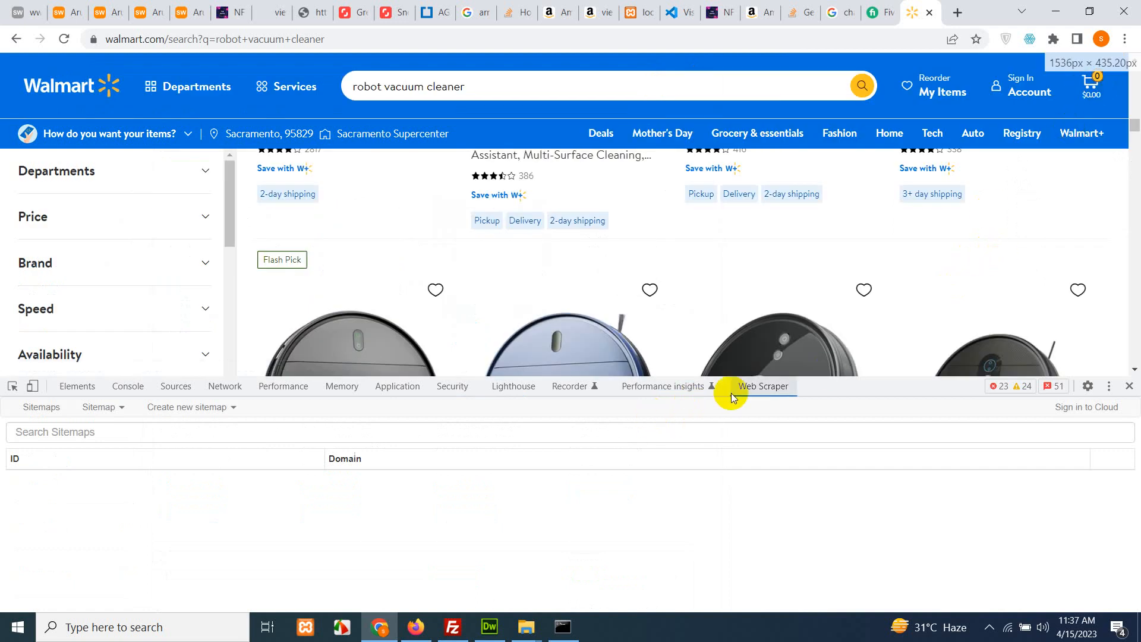
mouse_move(321, 524)
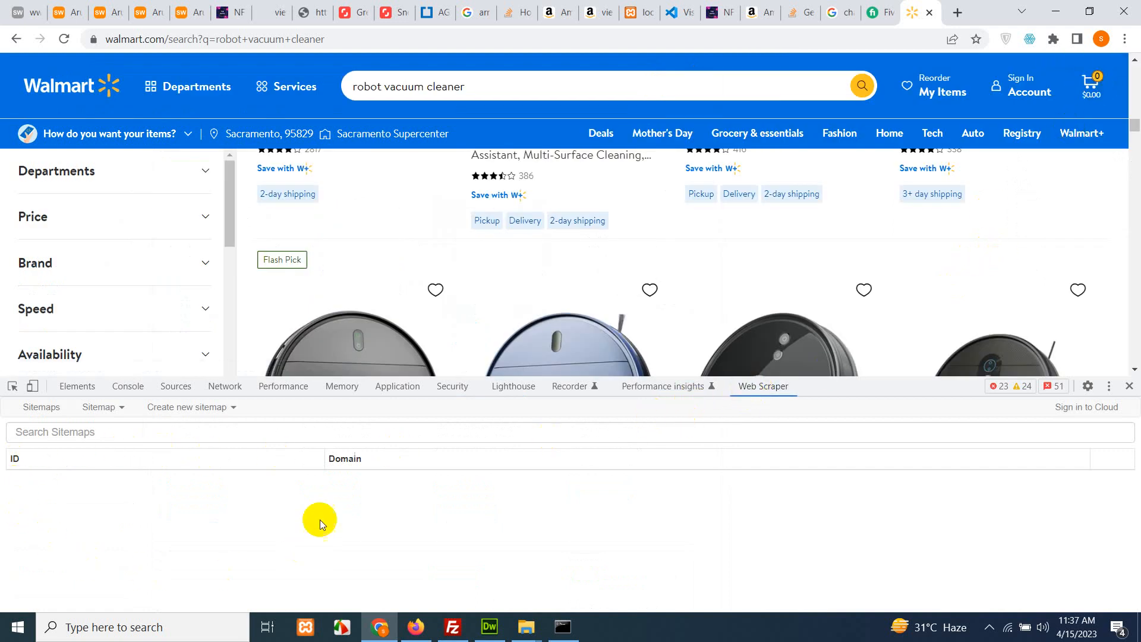
mouse_move(255, 523)
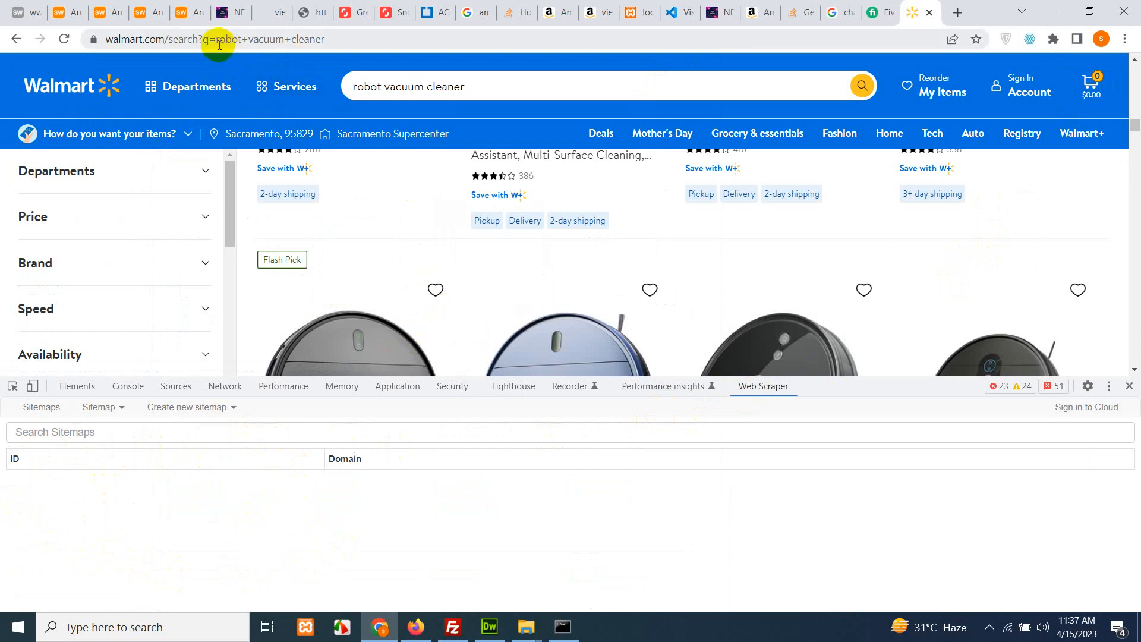
Step: Create sitemap 'walmart' with the robot vacuum search URL as its start URL
click(222, 39)
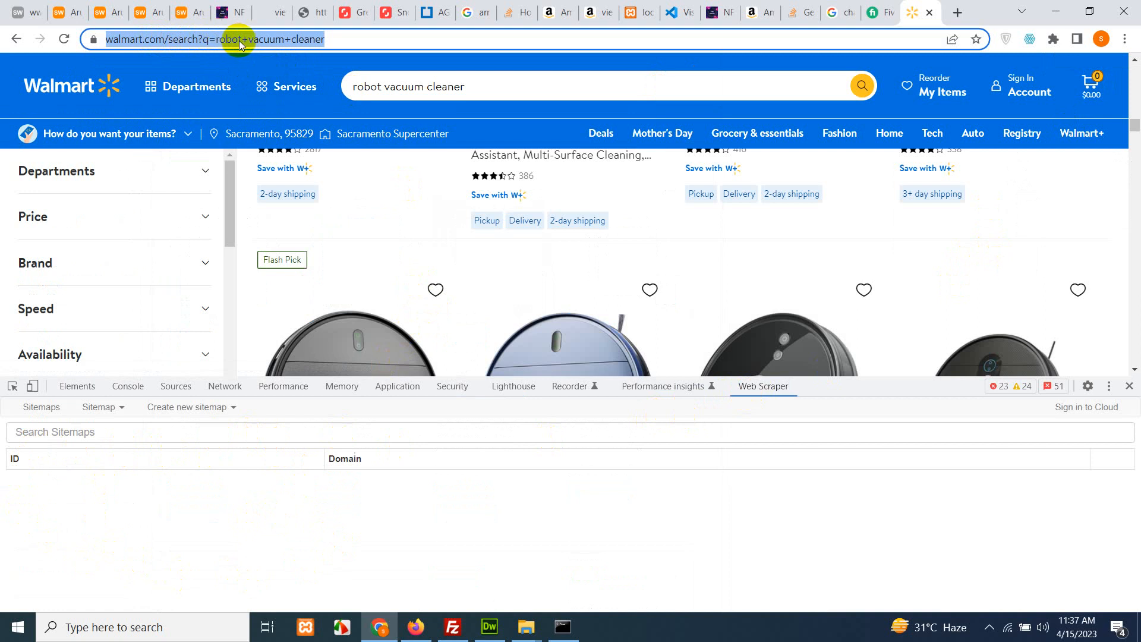
right_click(240, 40)
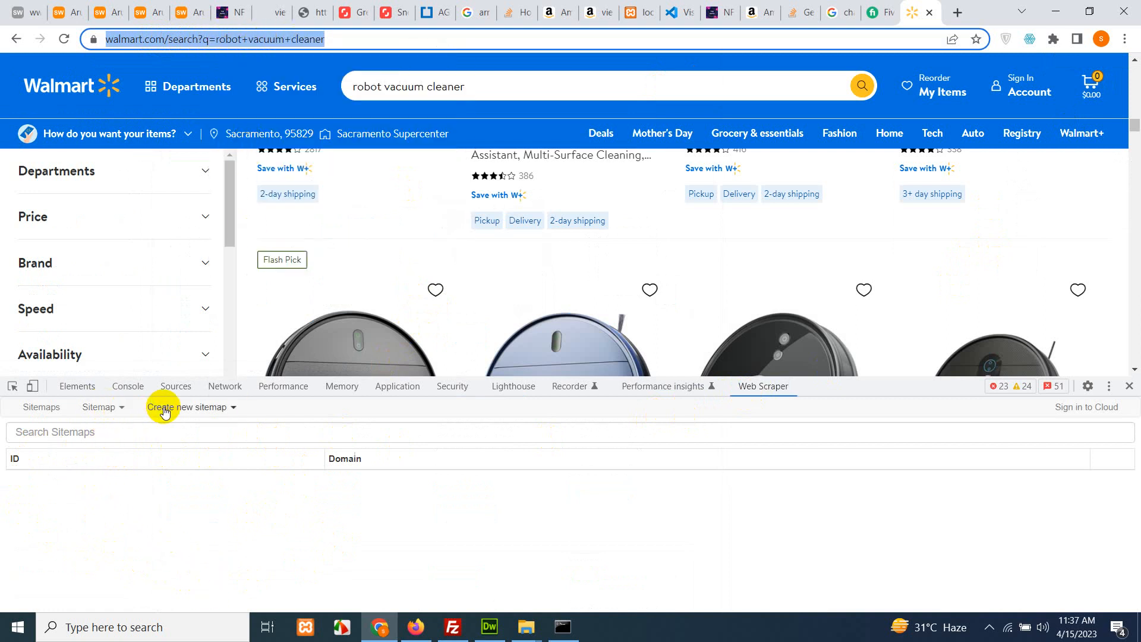
click(188, 407)
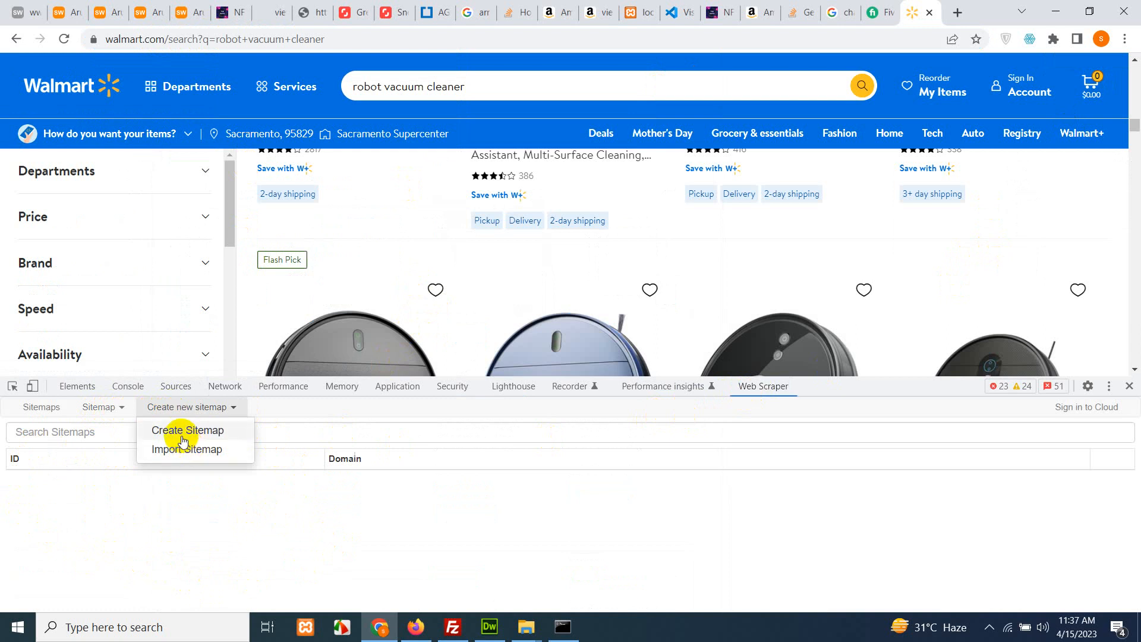
click(186, 430)
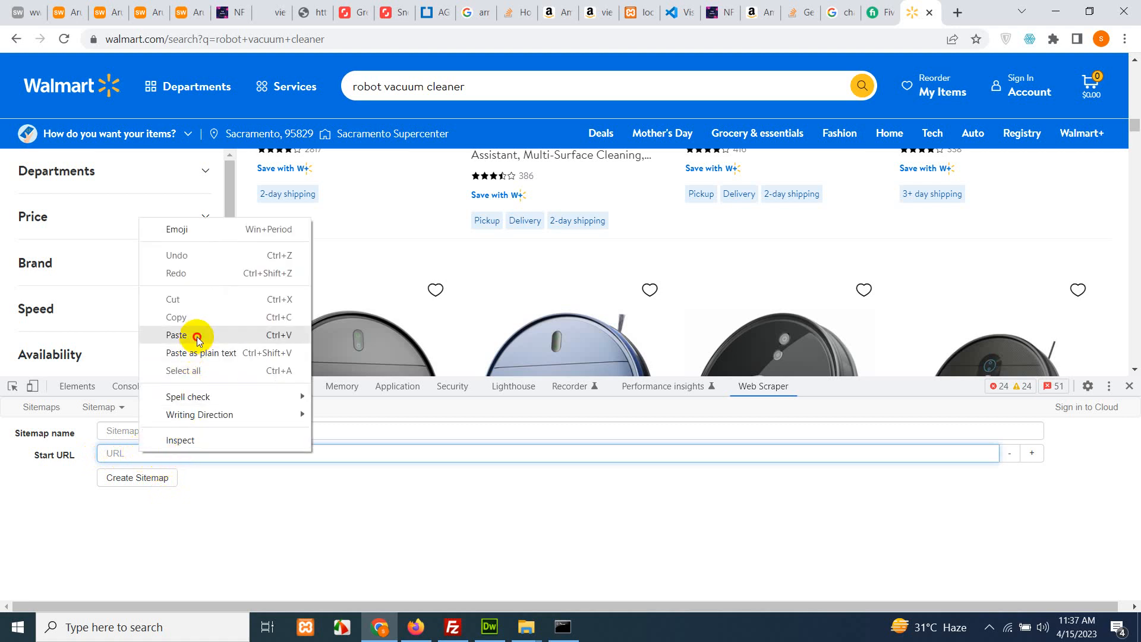
click(177, 334)
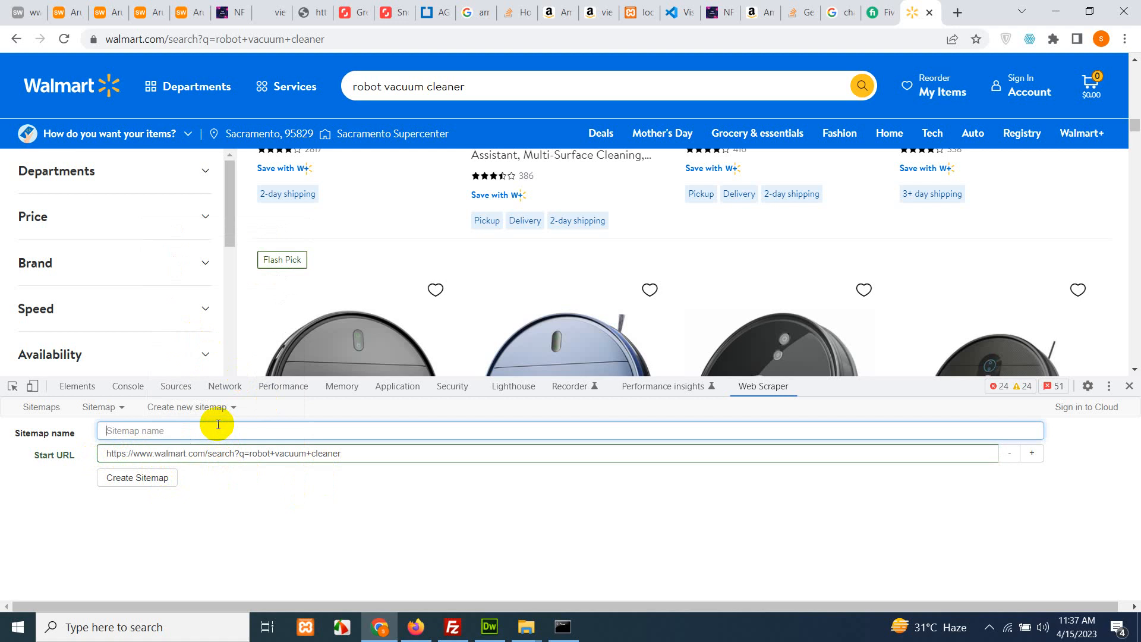
text(walmat)
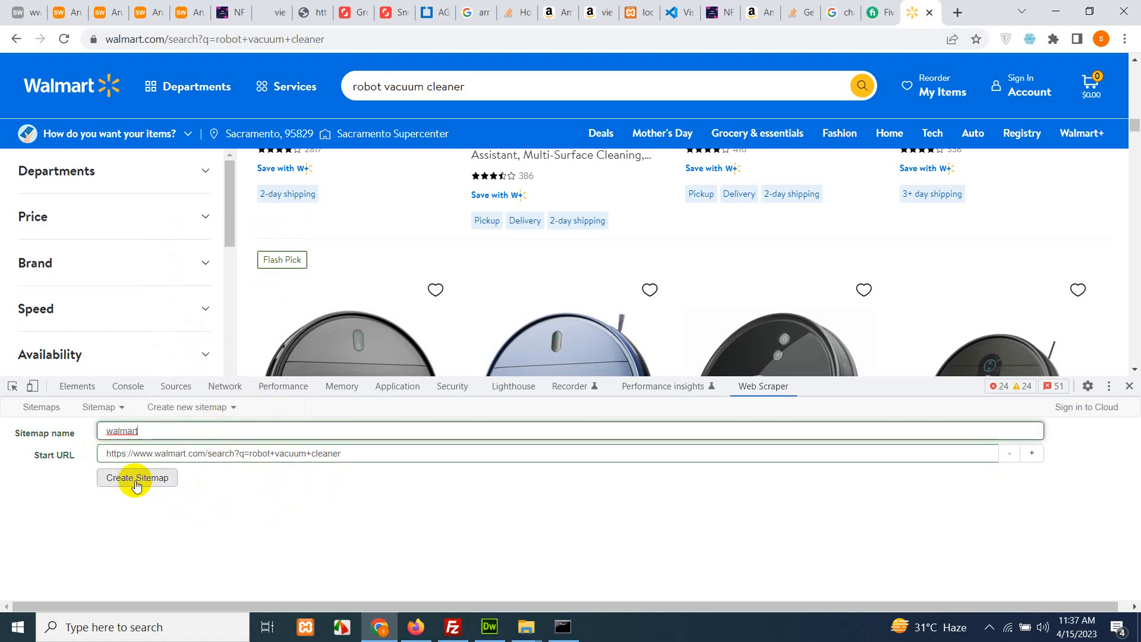
click(137, 477)
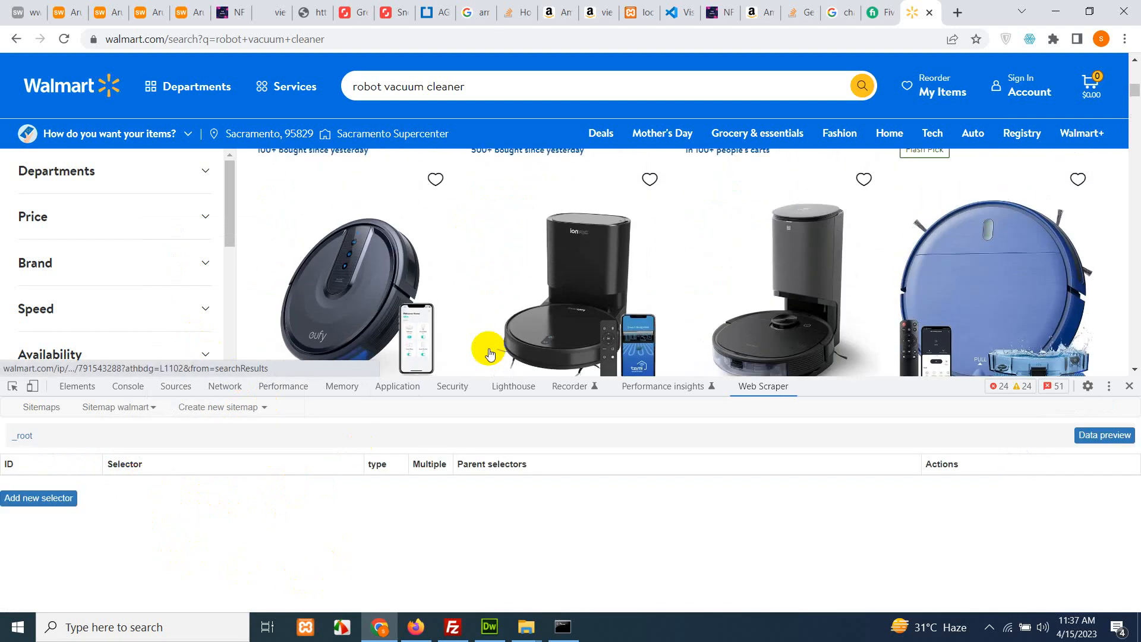
Step: Start a new selector with Id 'single', type Link, and Multiple ticked
scroll(up, 3)
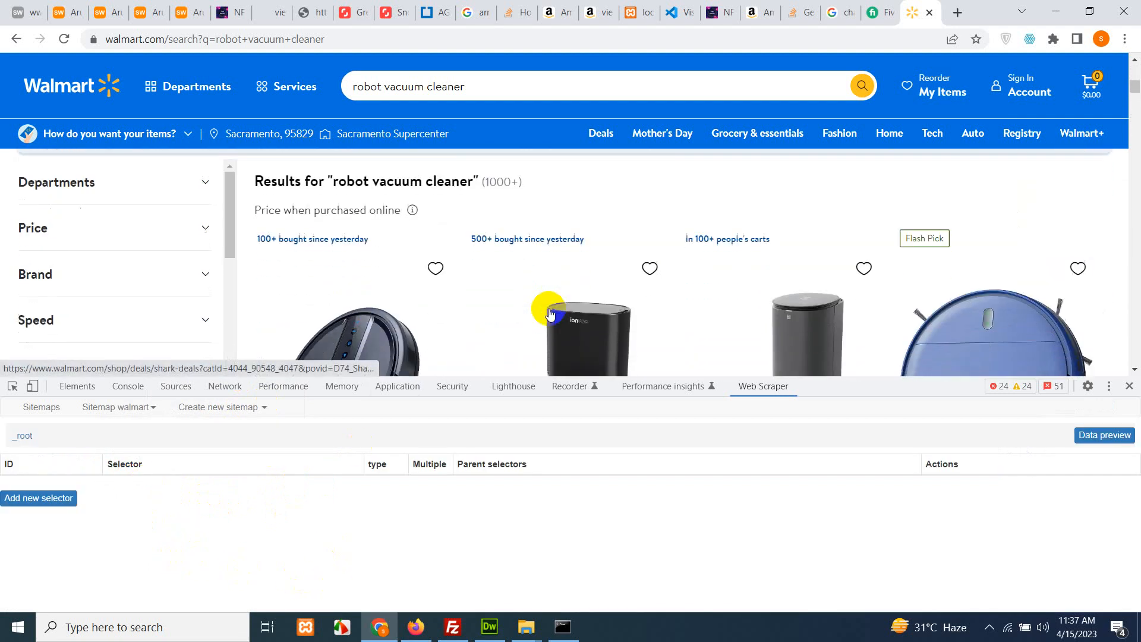
scroll(down, 3)
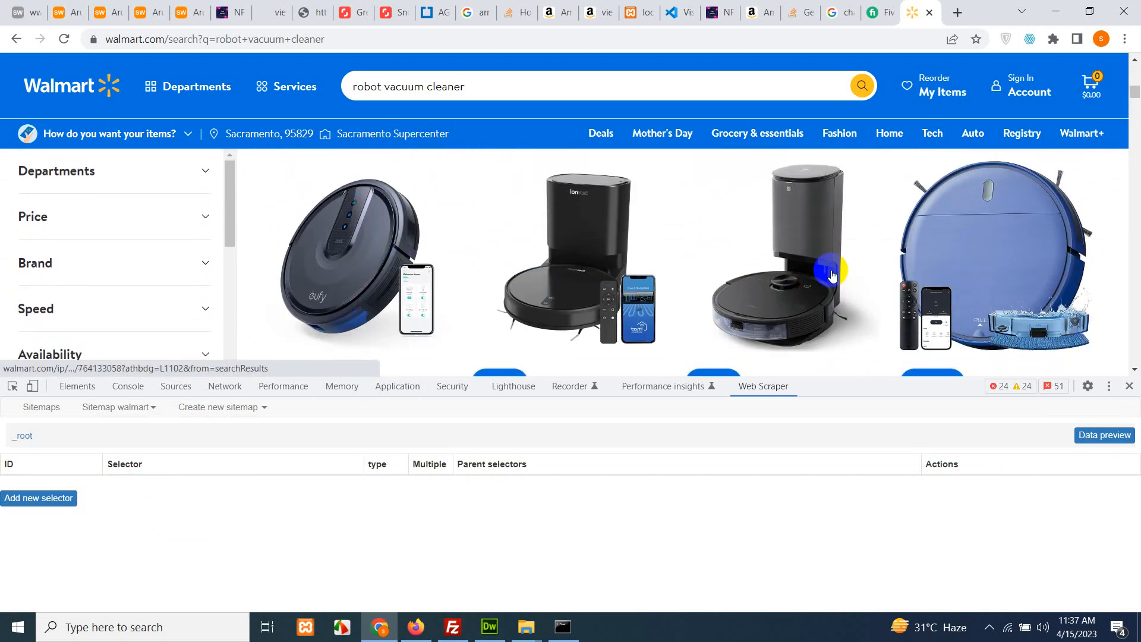
mouse_move(12, 435)
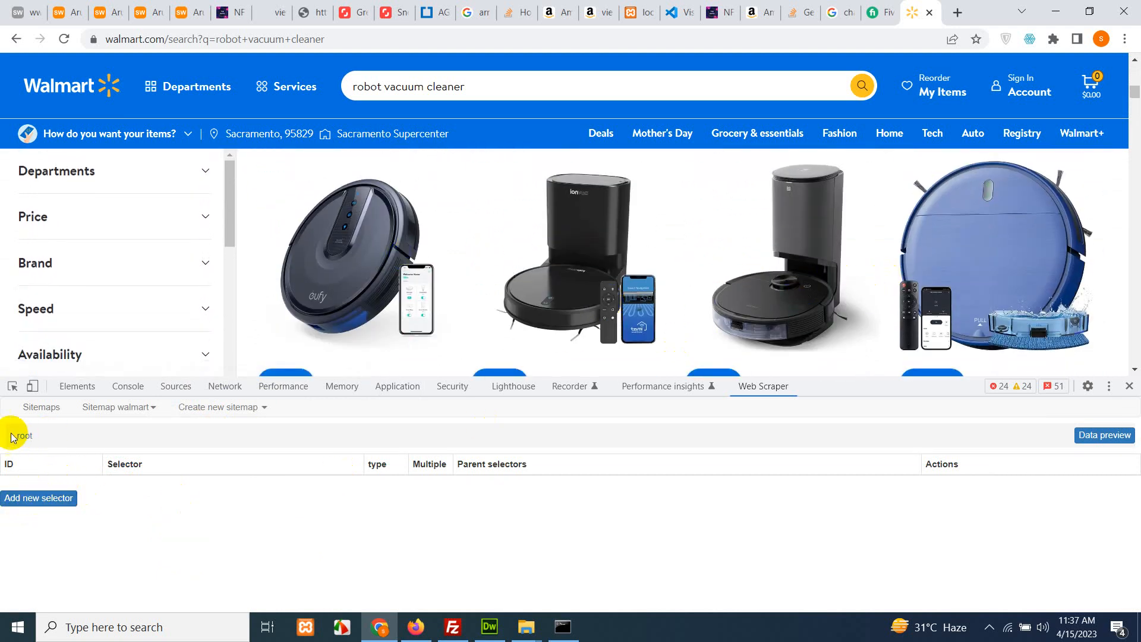
click(39, 498)
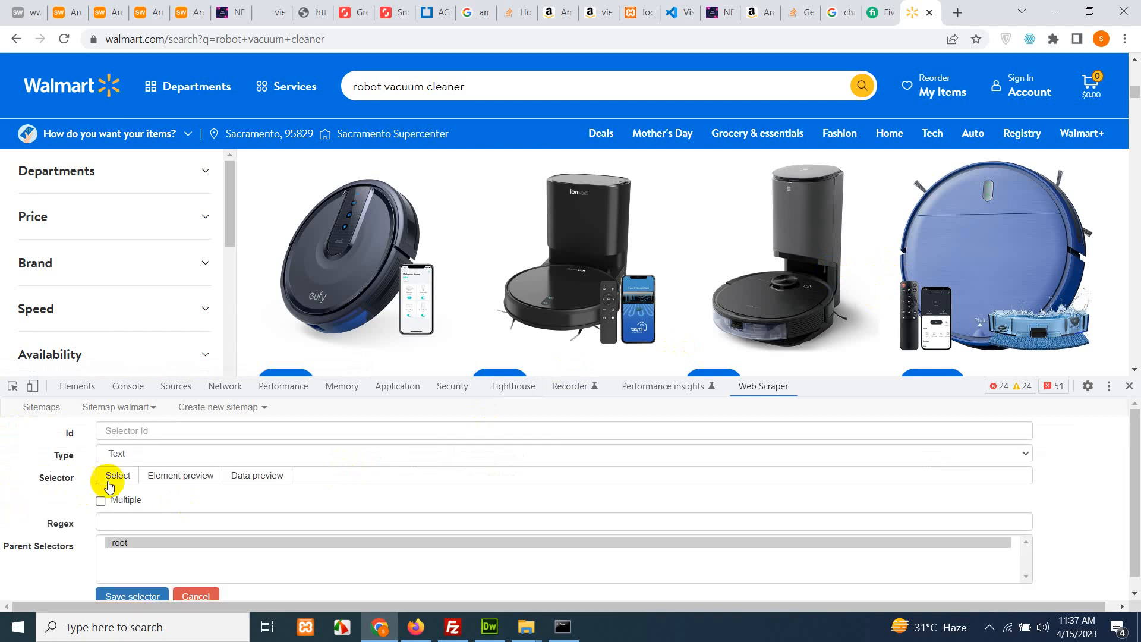
text(single)
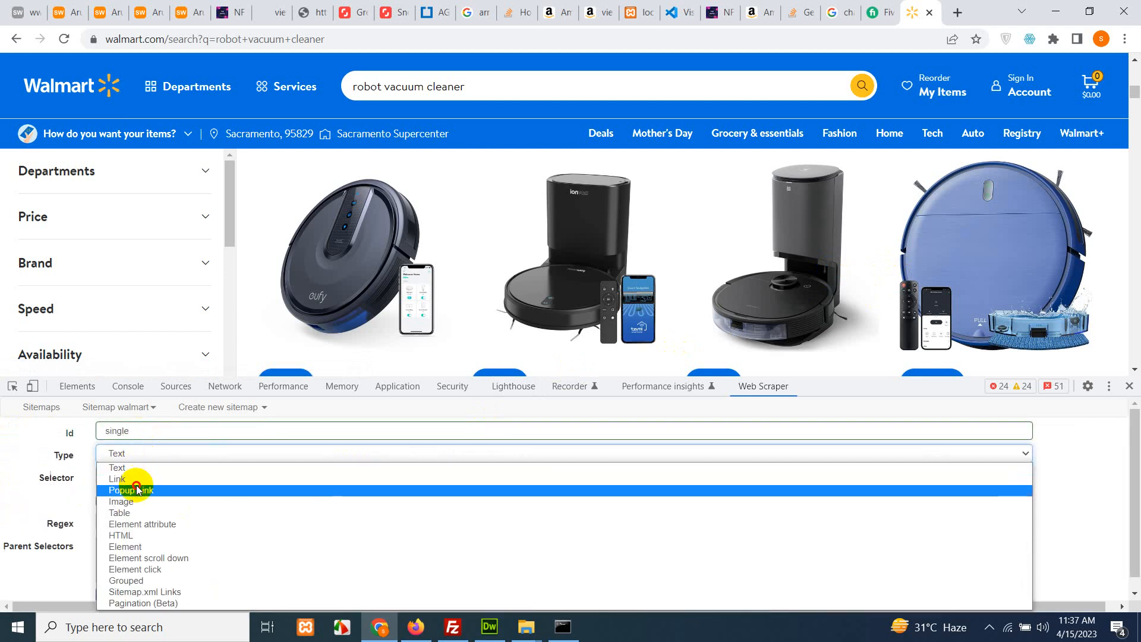
click(117, 479)
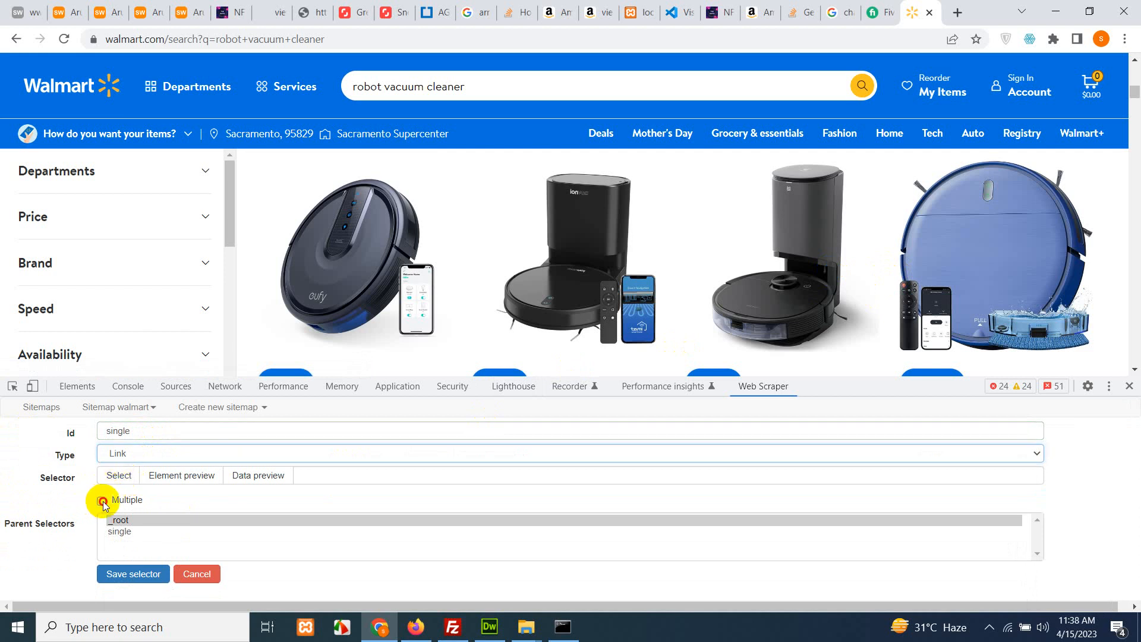
click(102, 500)
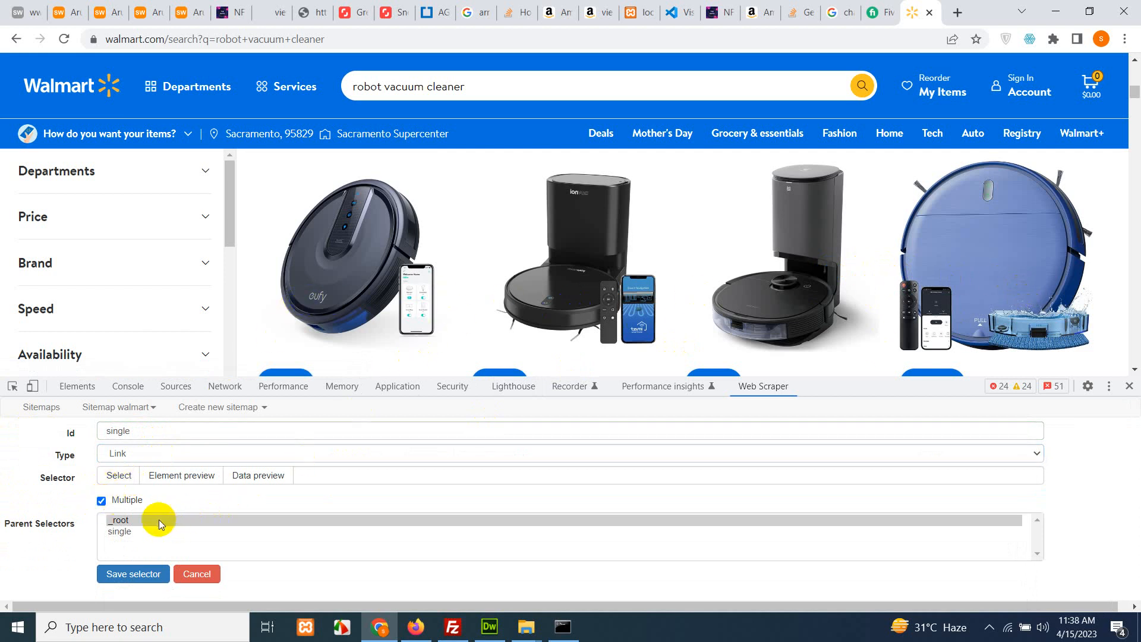
Step: Select the product card links on the page, check the data preview, and close it
click(118, 474)
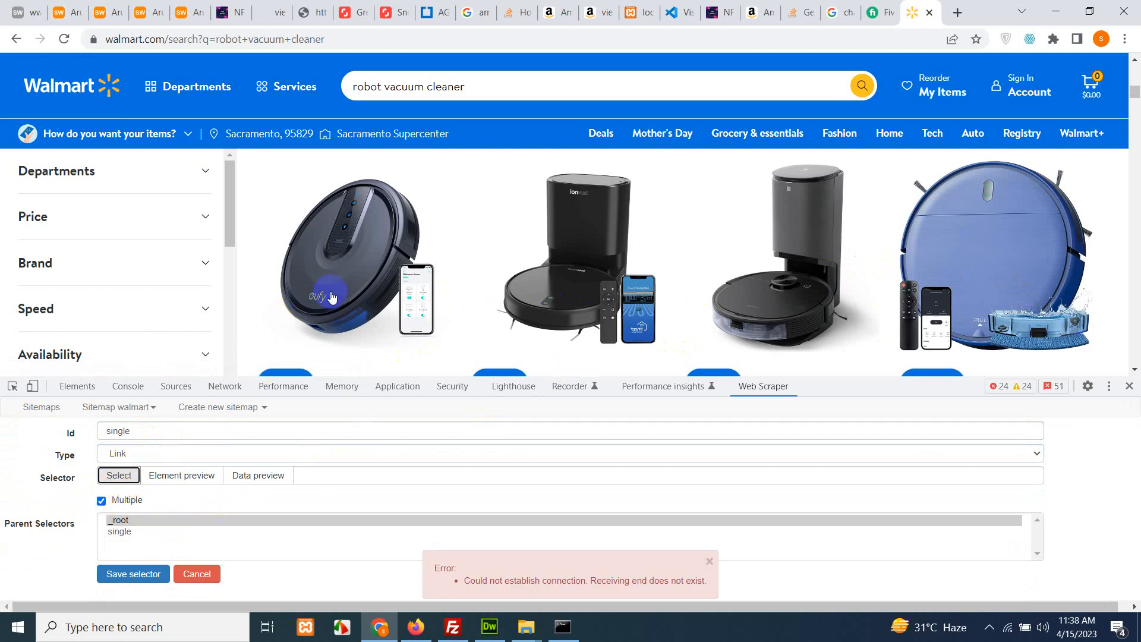
scroll(down, 3)
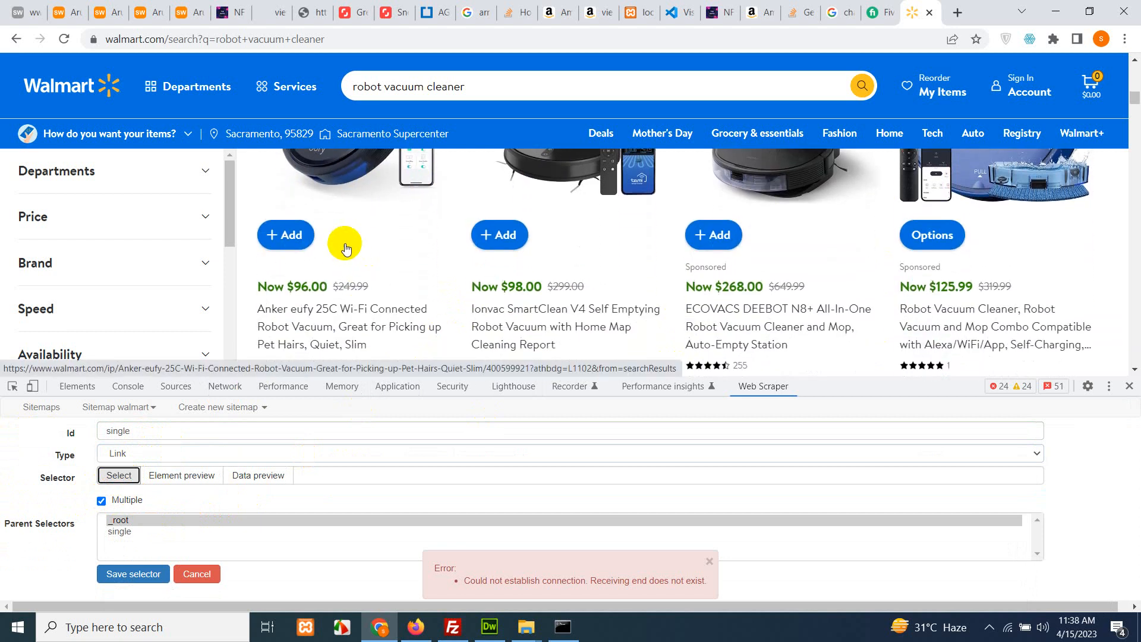
mouse_move(141, 476)
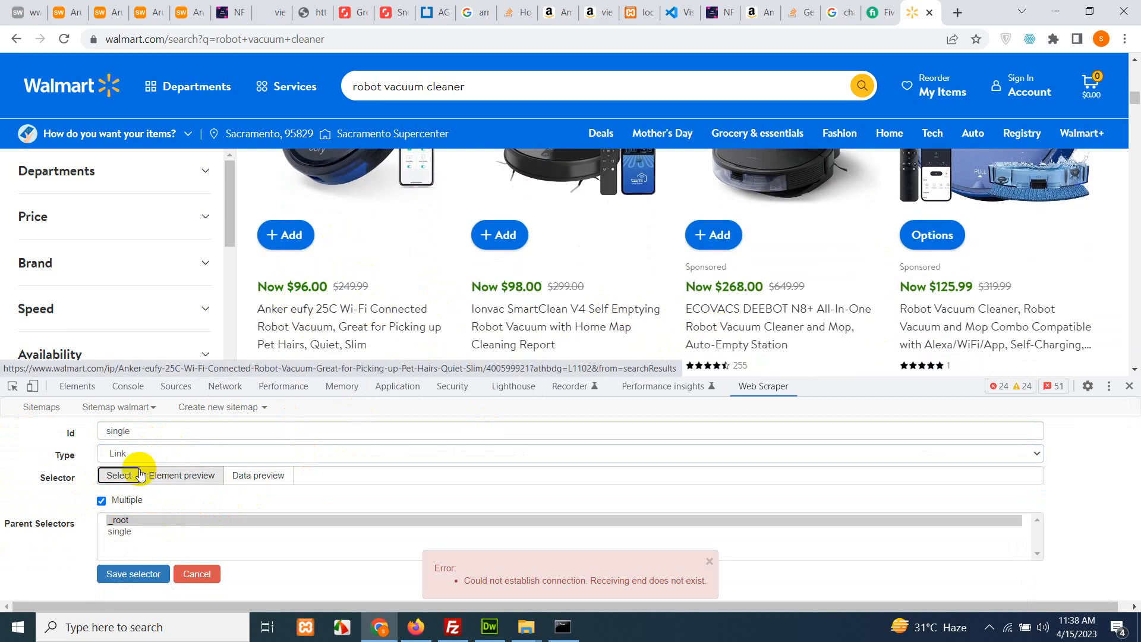
mouse_move(386, 317)
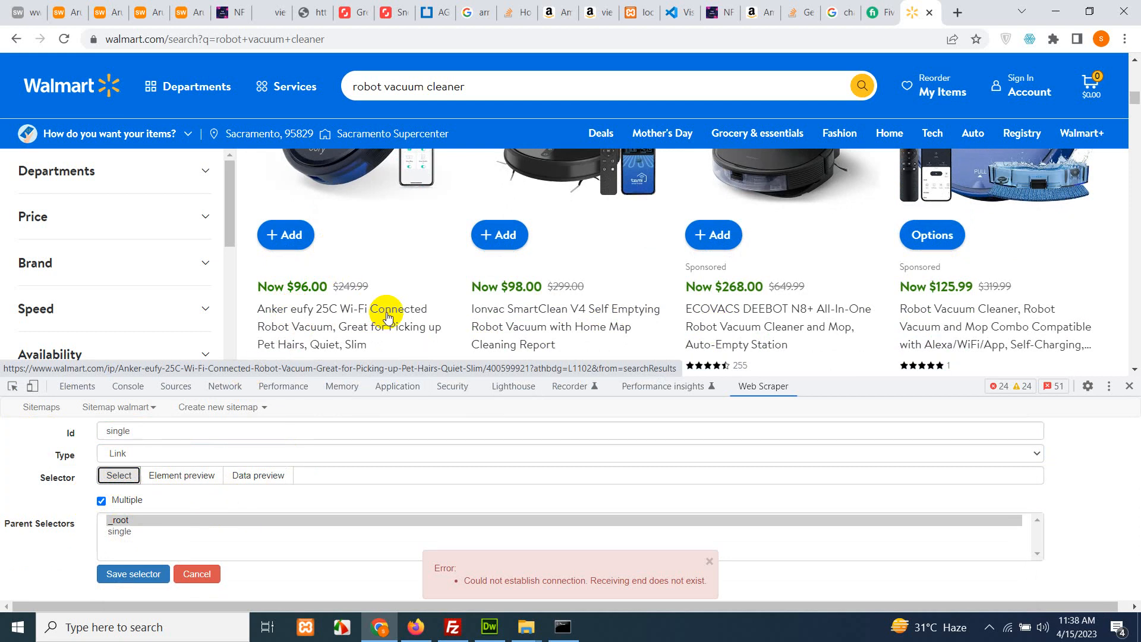
click(118, 475)
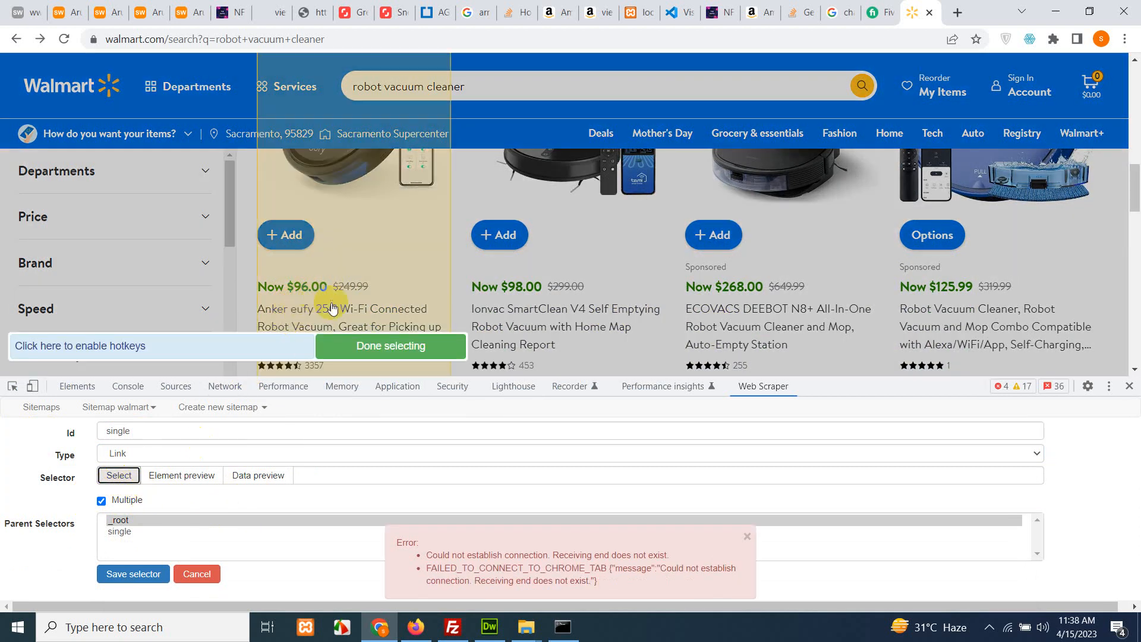
scroll(up, 3)
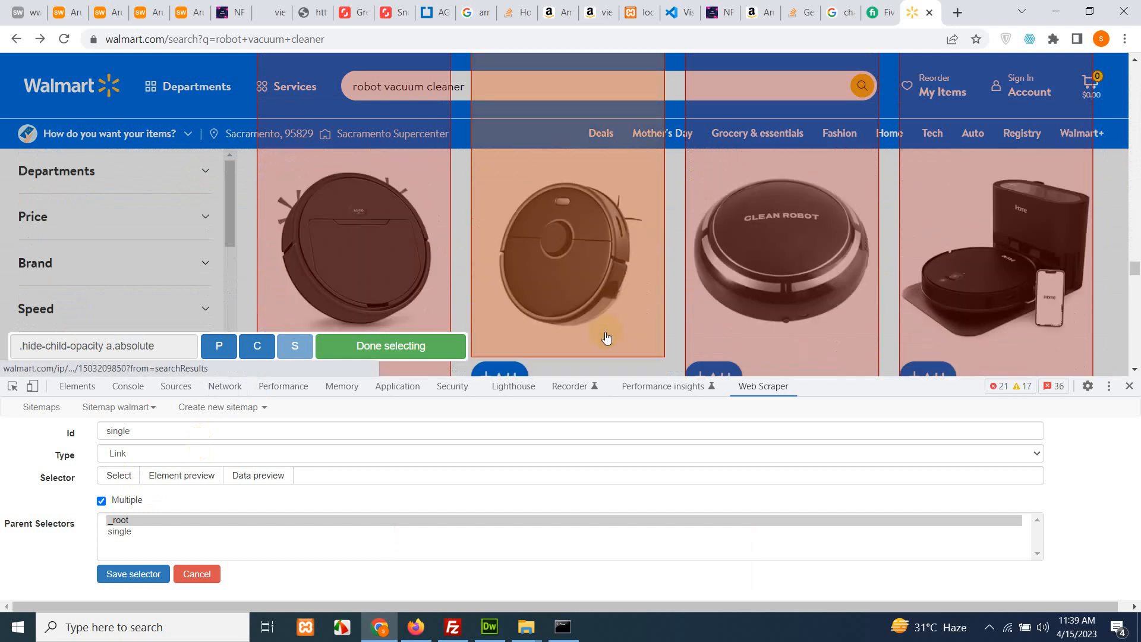
scroll(down, 3)
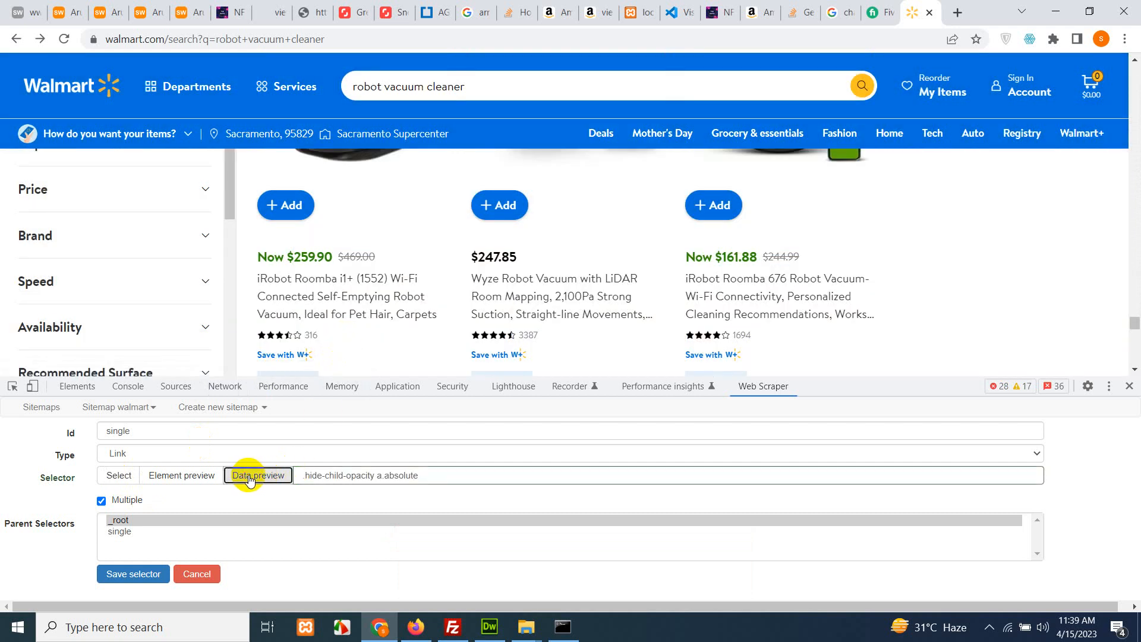
click(257, 476)
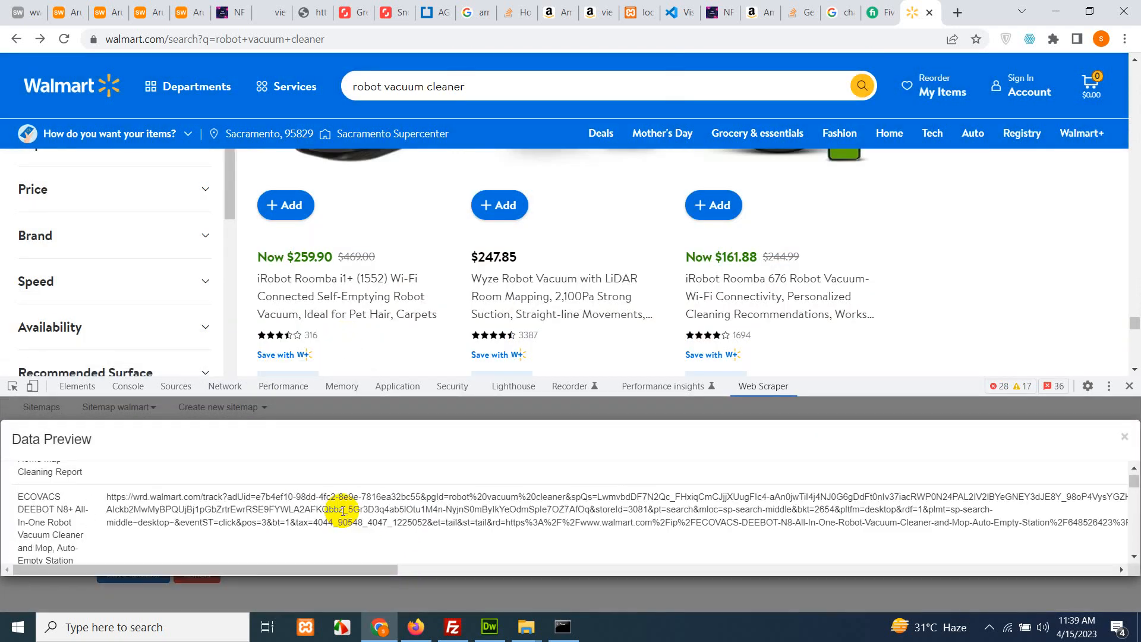
scroll(down, 3)
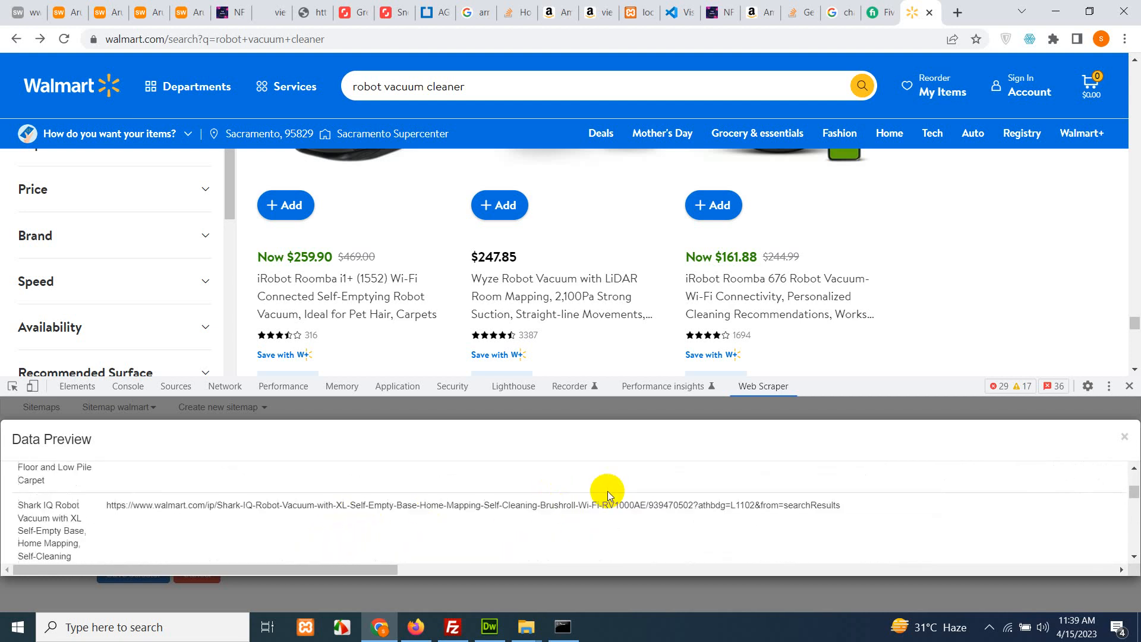
click(1124, 437)
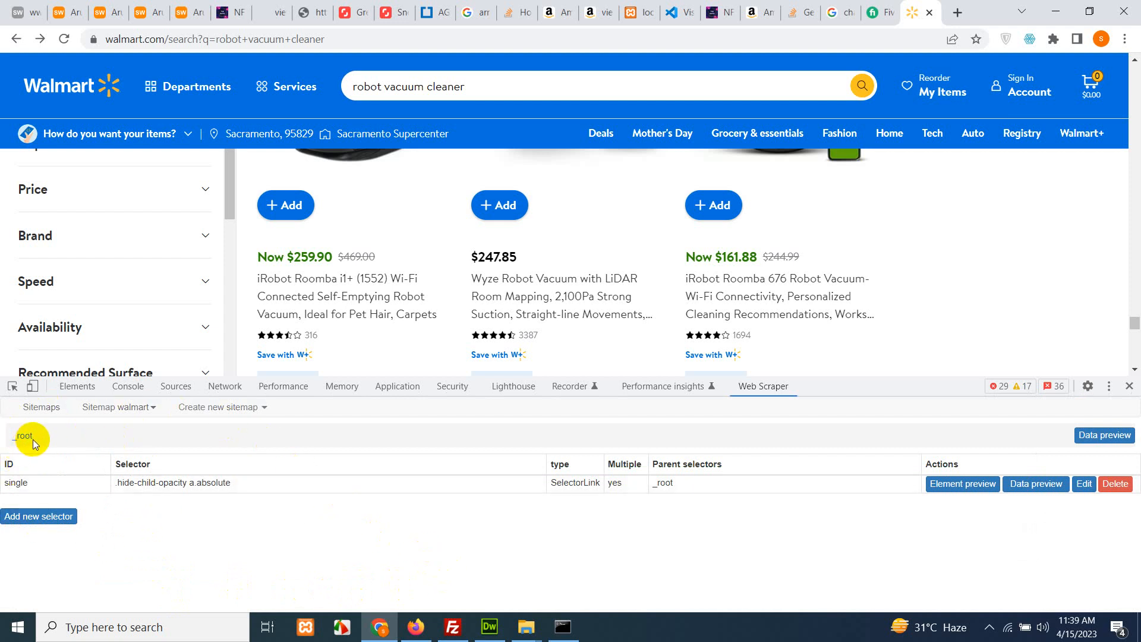
mouse_move(113, 487)
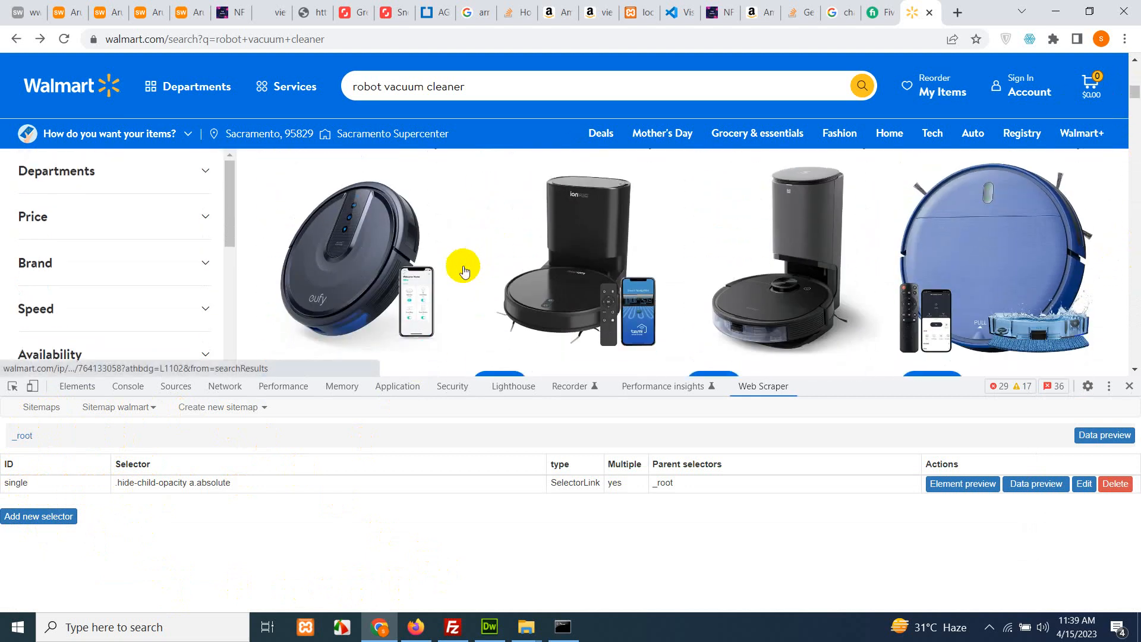
mouse_move(719, 256)
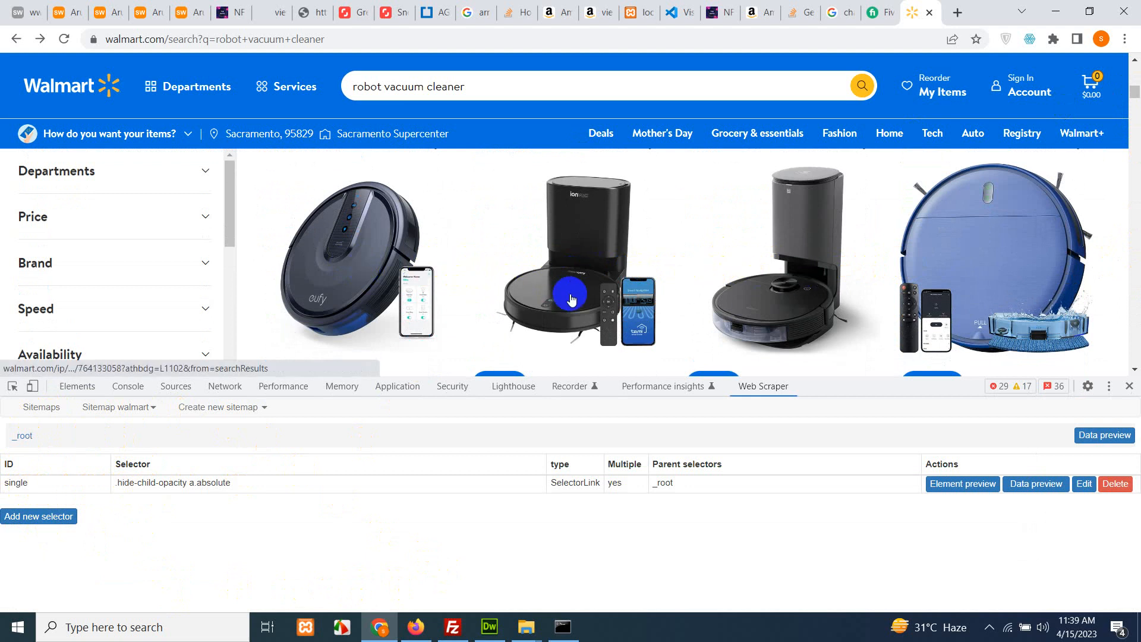
mouse_move(863, 289)
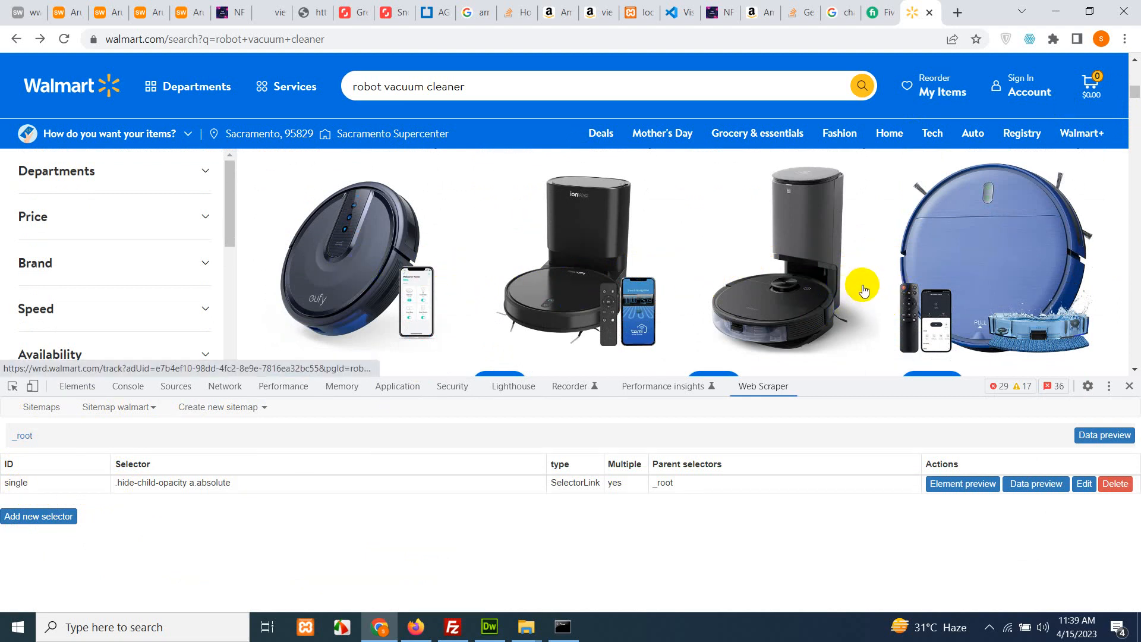
mouse_move(418, 280)
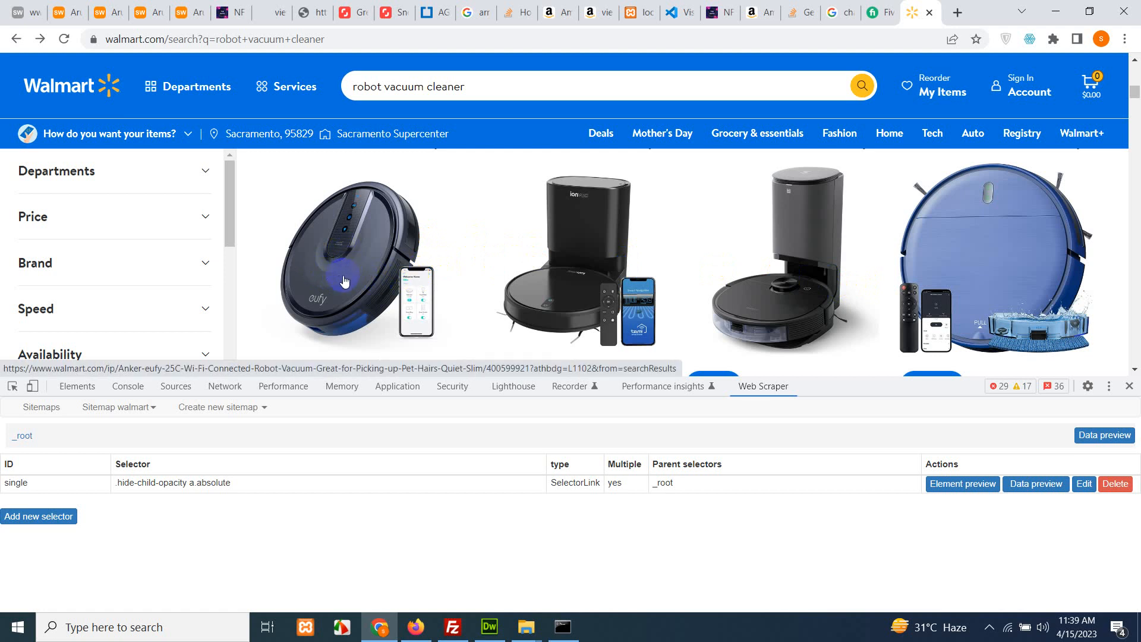
Step: Open the Anker eufy 25C product page from the first search result
click(344, 281)
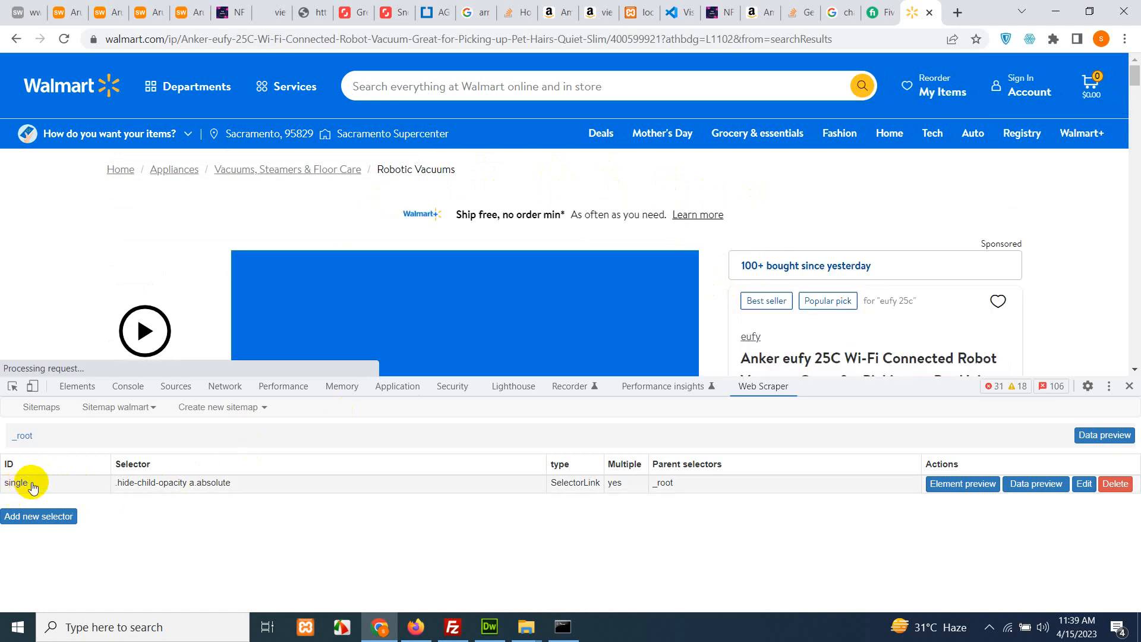
Step: Add text selector 'title' under single on the h1 product name, preview, and save
click(16, 482)
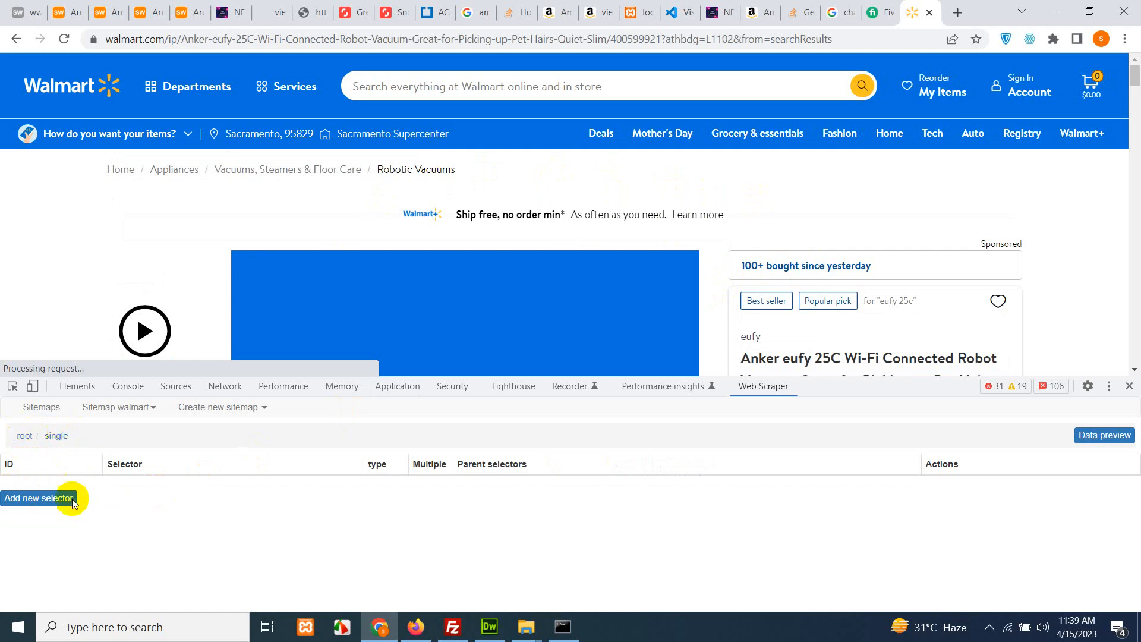
mouse_move(165, 532)
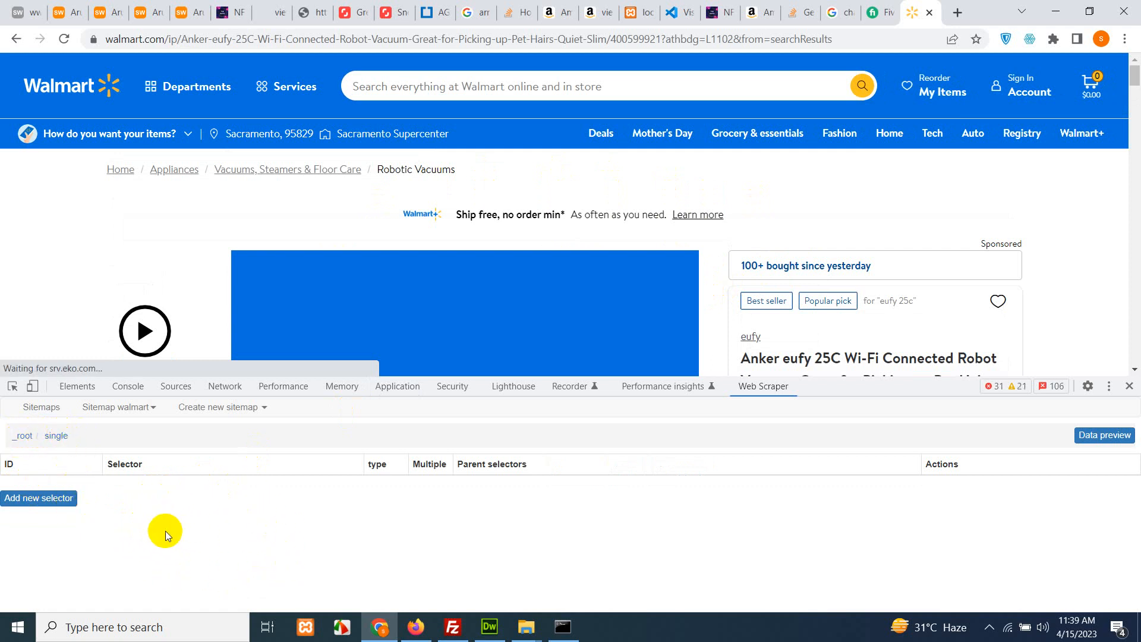
mouse_move(77, 470)
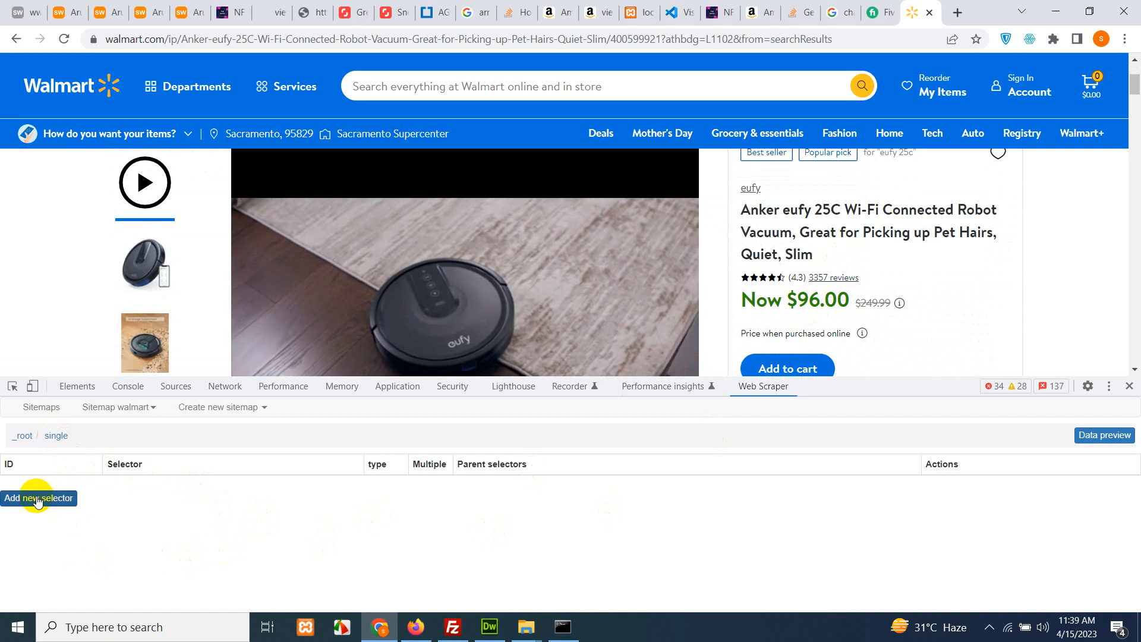
click(39, 498)
text(title)
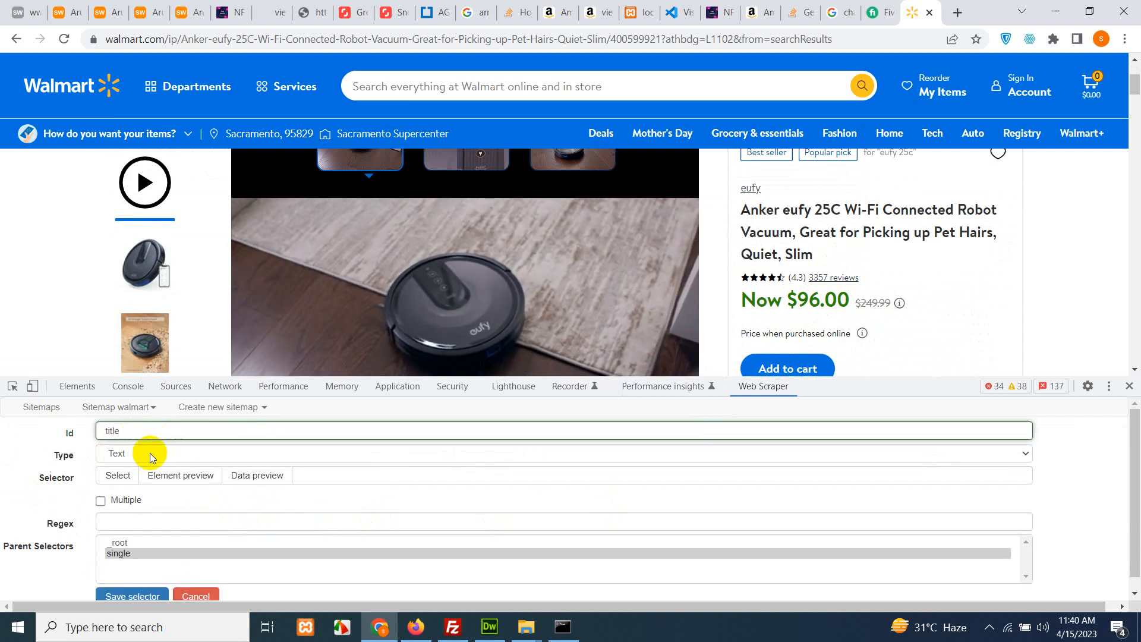
click(117, 475)
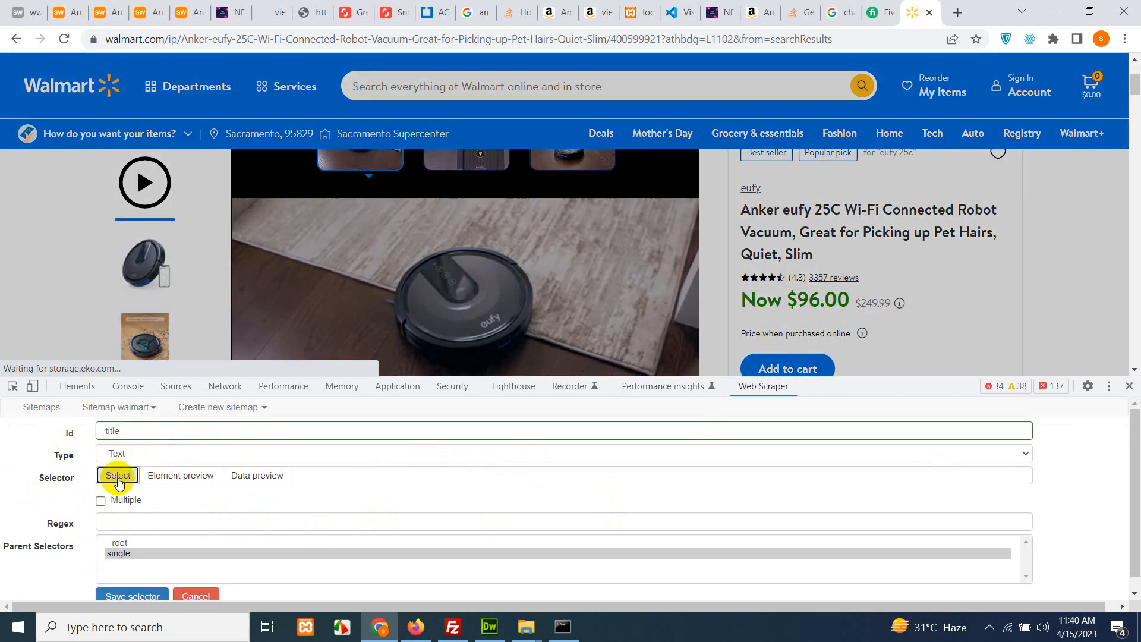
click(117, 476)
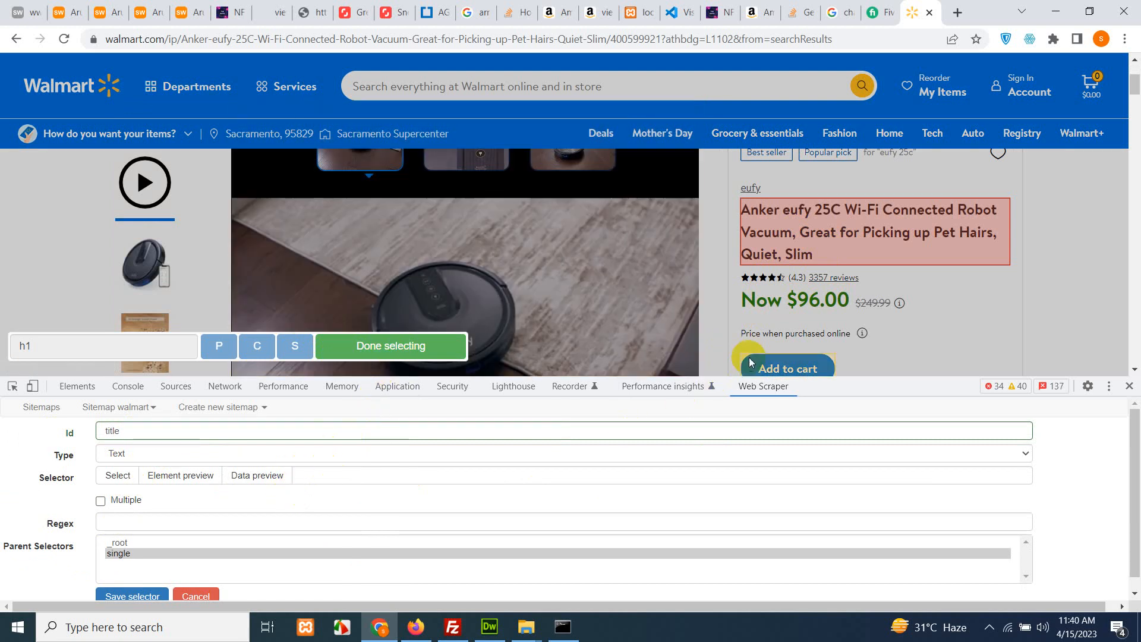
click(390, 350)
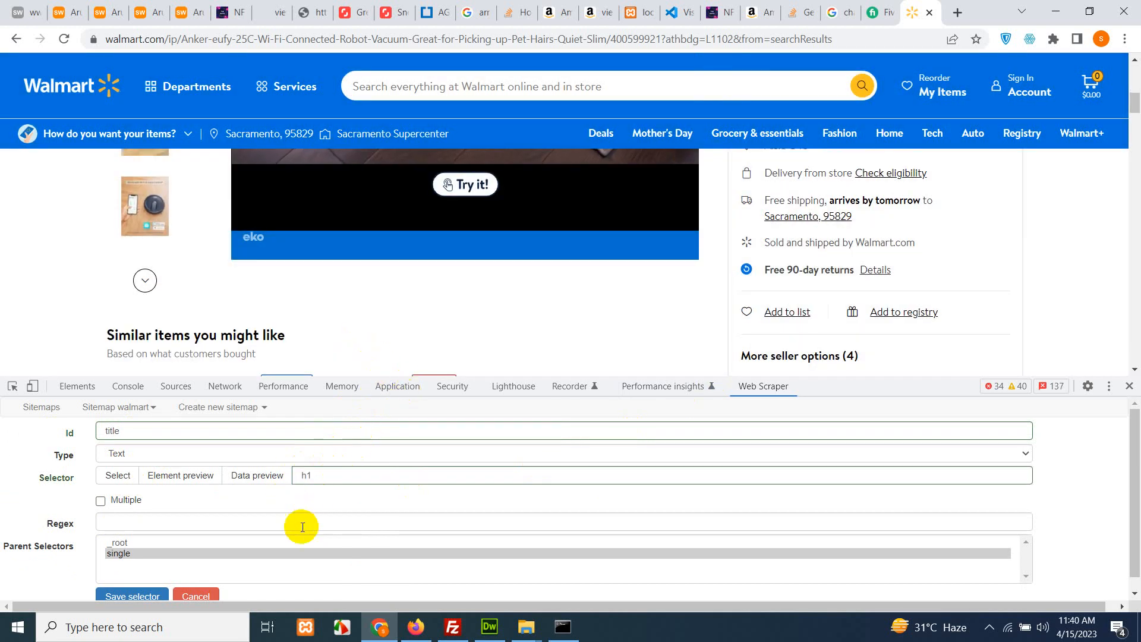
click(256, 476)
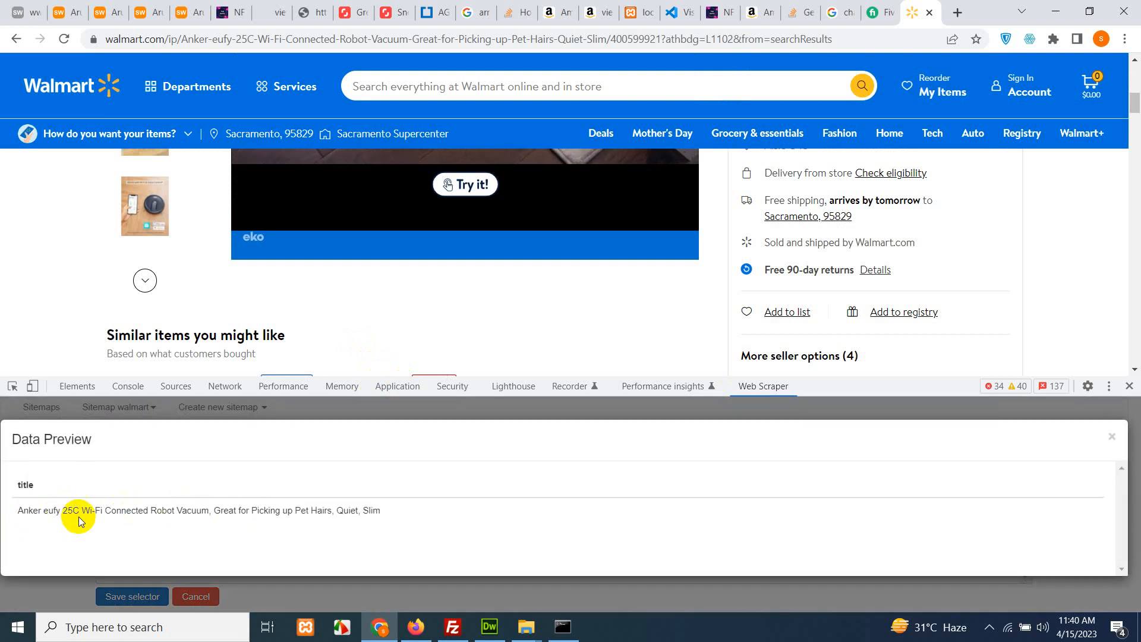
scroll(up, 3)
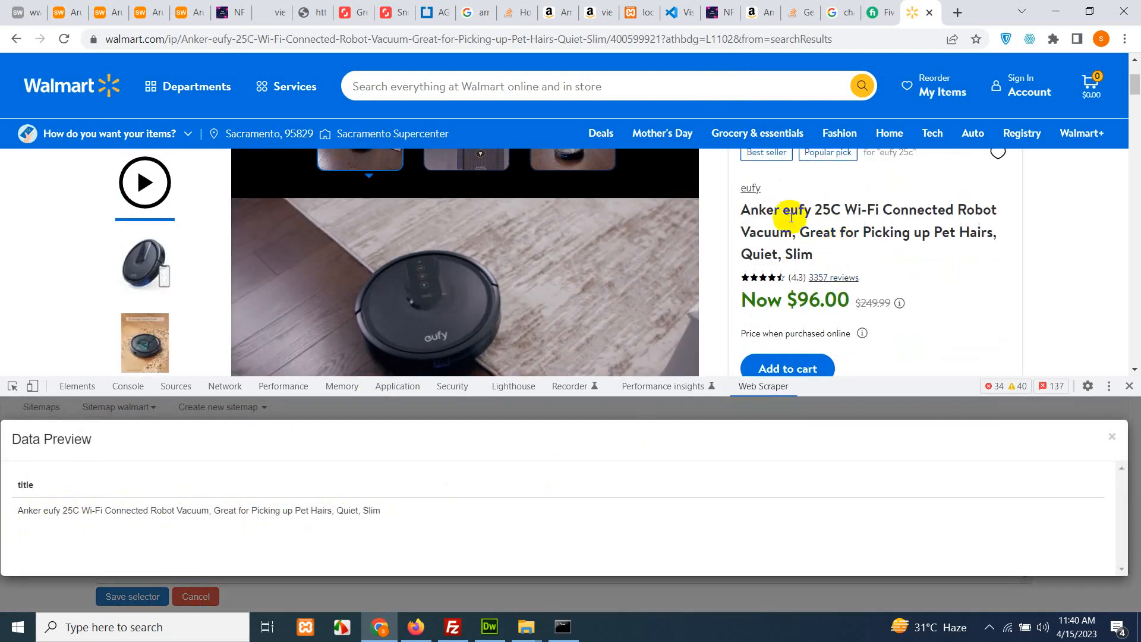
mouse_move(956, 489)
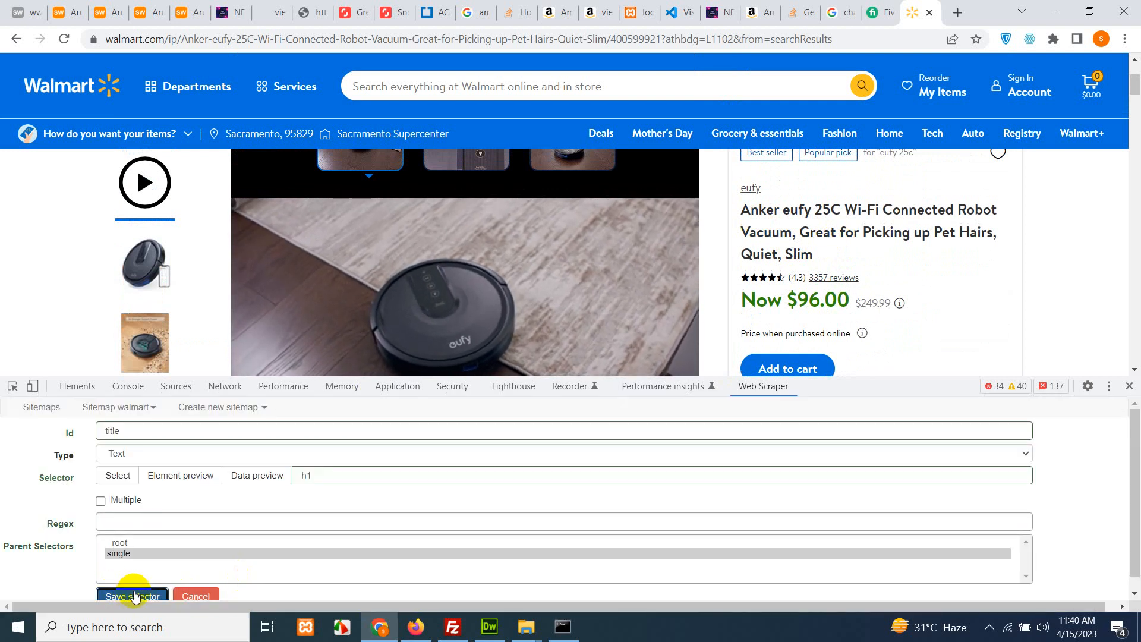
click(131, 597)
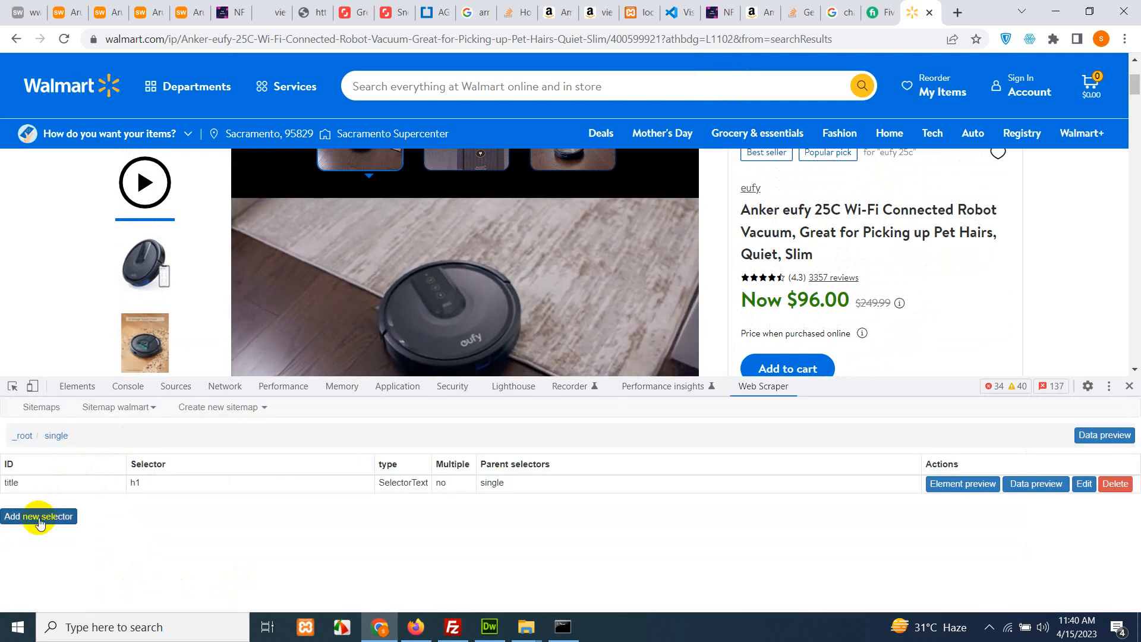
Step: Add text selector 'price' under single on span[itemprop='price'] and save it
click(38, 516)
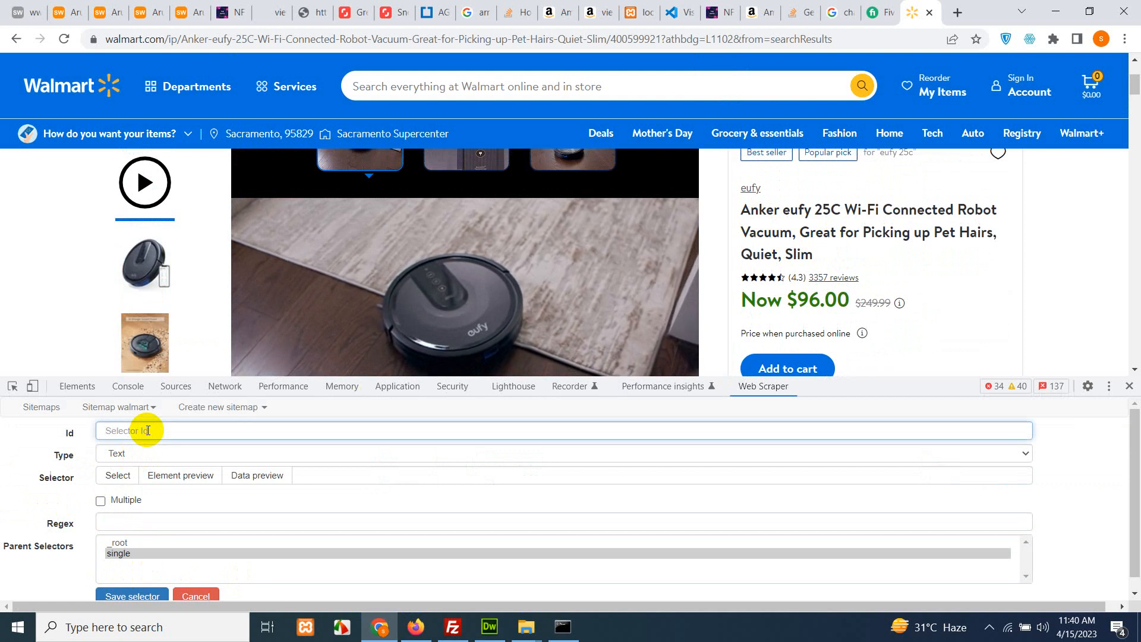
text(price)
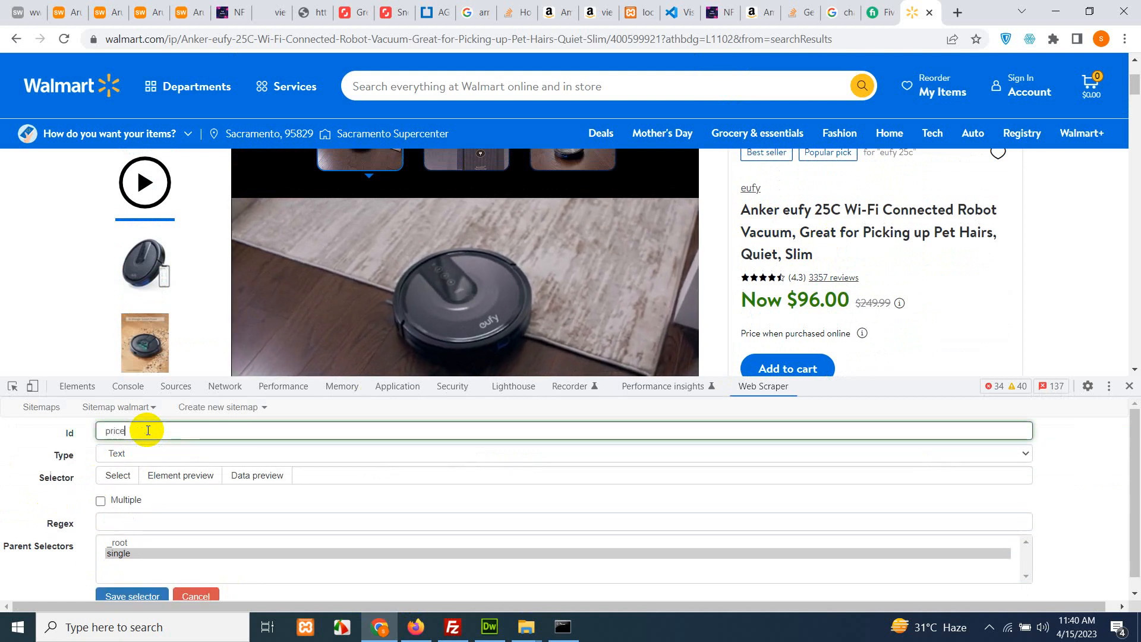
click(117, 474)
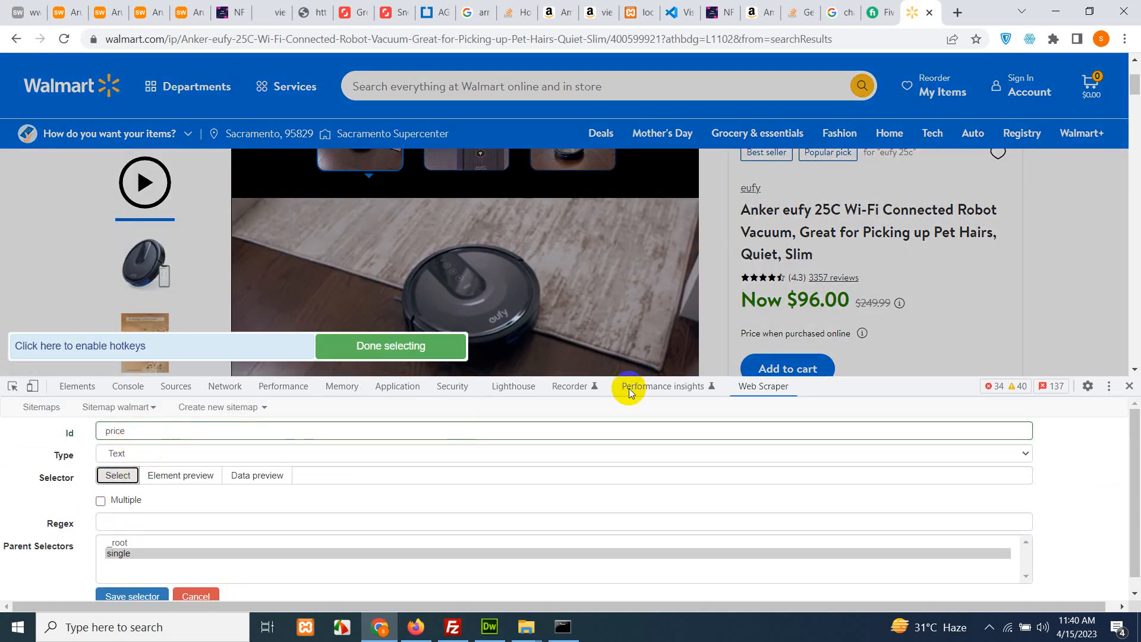
click(793, 299)
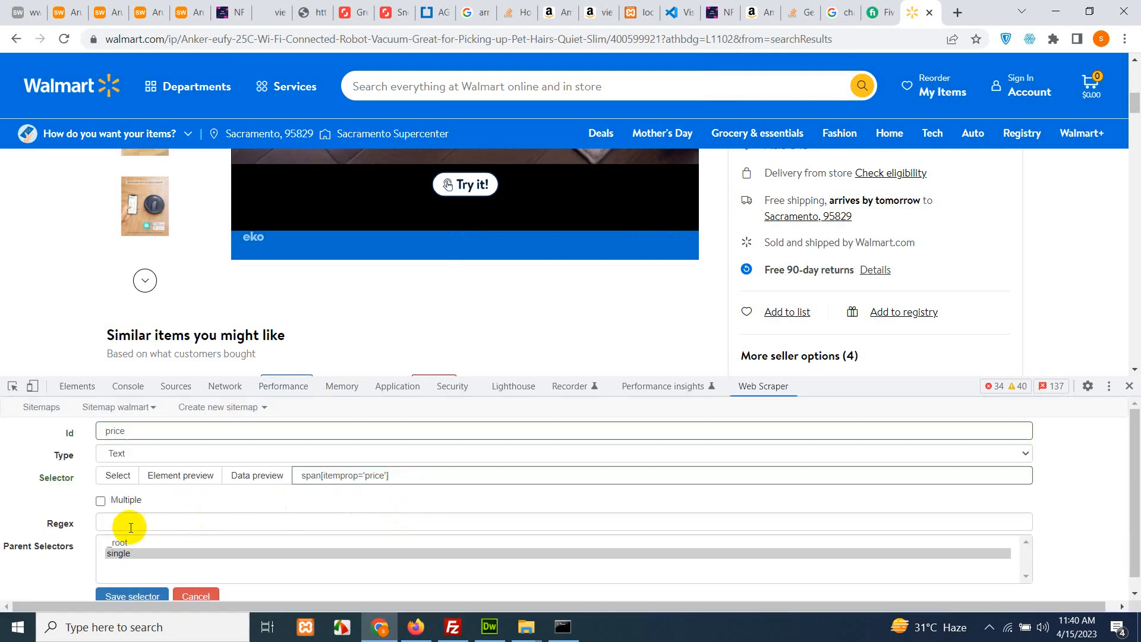
click(132, 597)
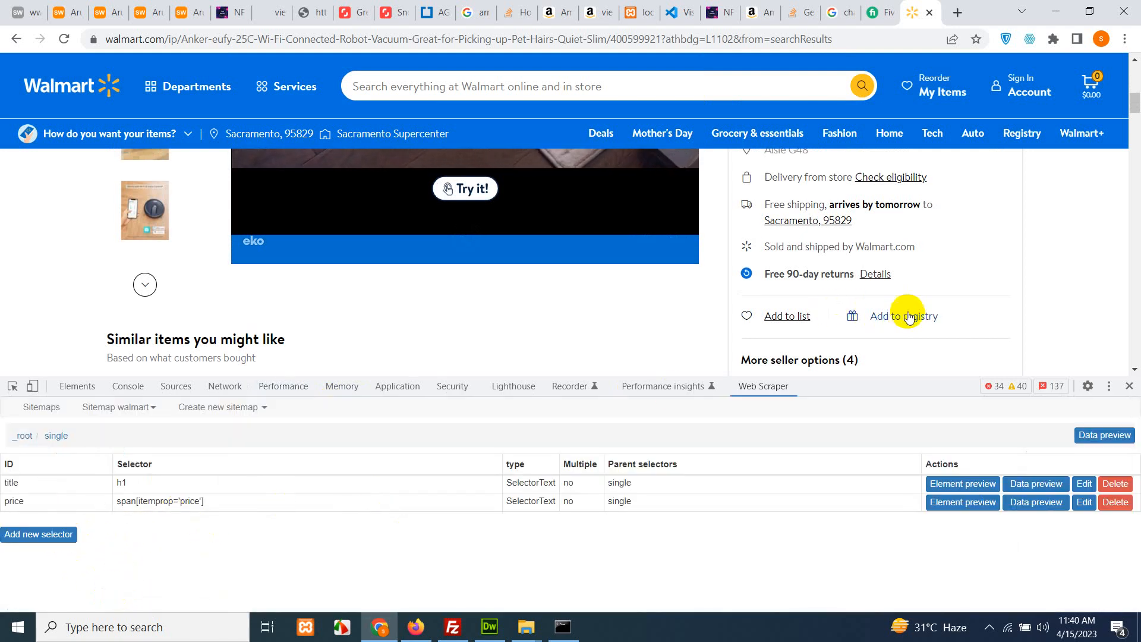
scroll(up, 3)
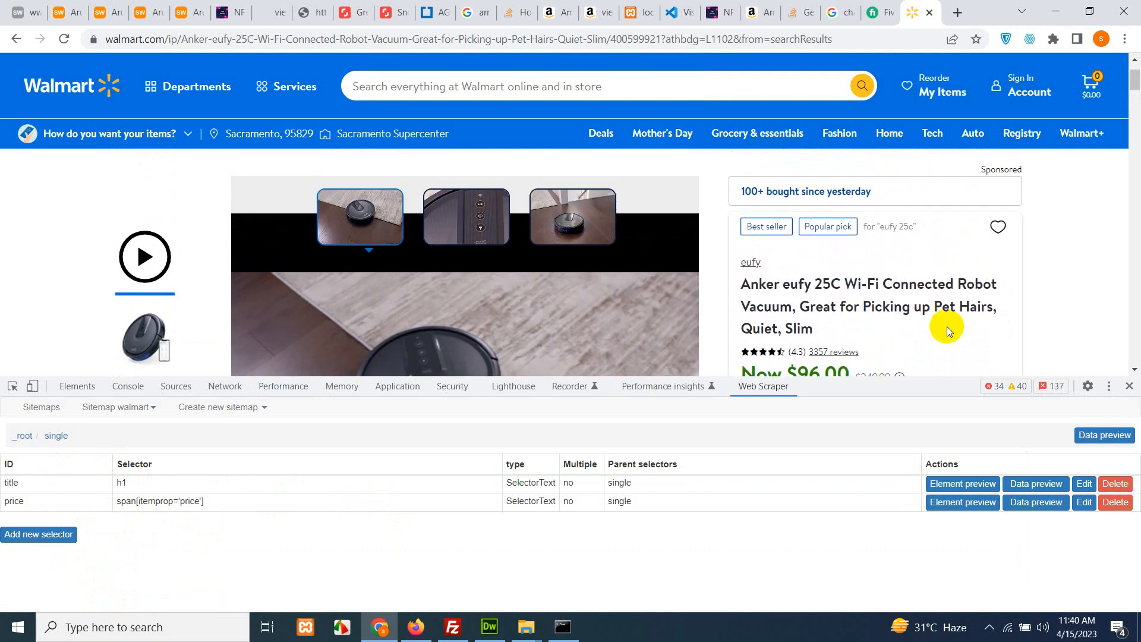
scroll(up, 3)
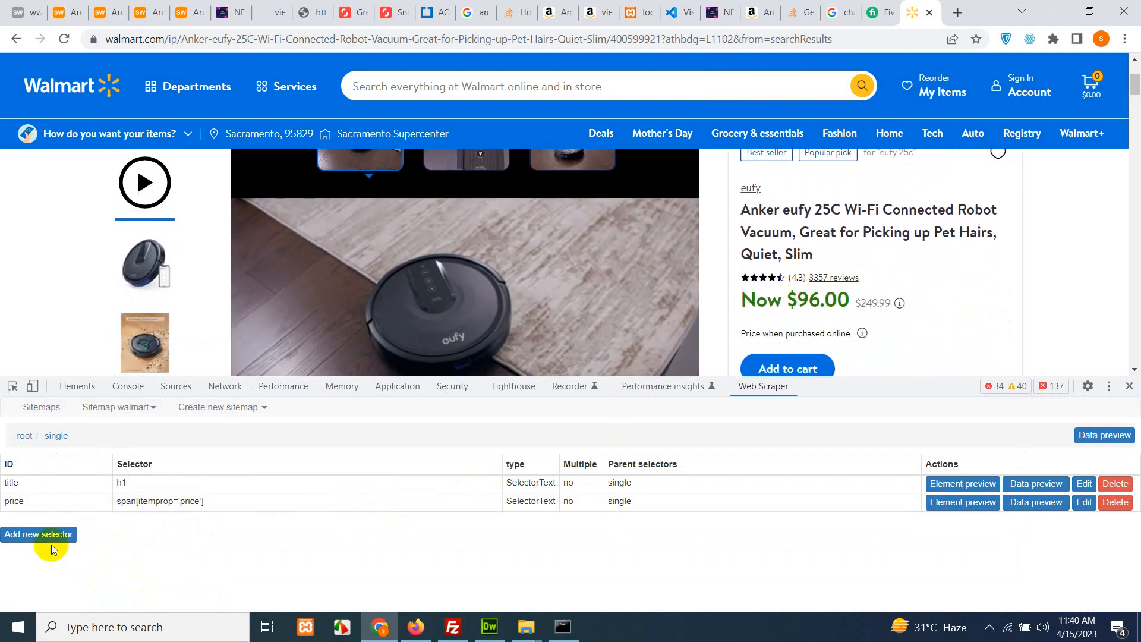
Step: Add and save a Text selector 'reviews' that picks the review count link
click(39, 535)
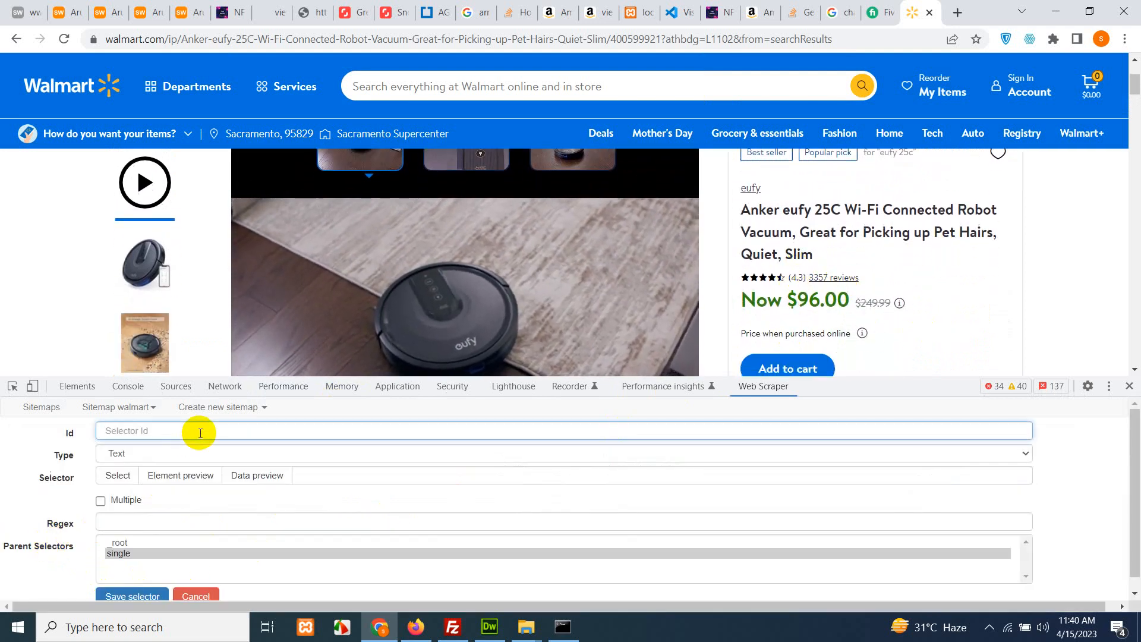
text(revies)
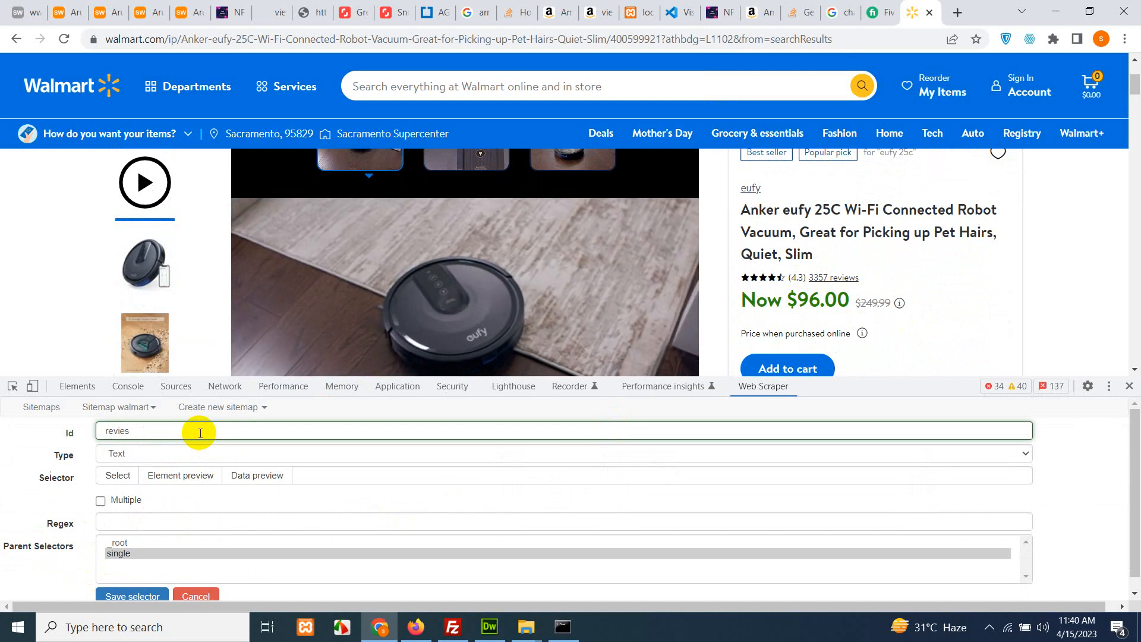
click(116, 476)
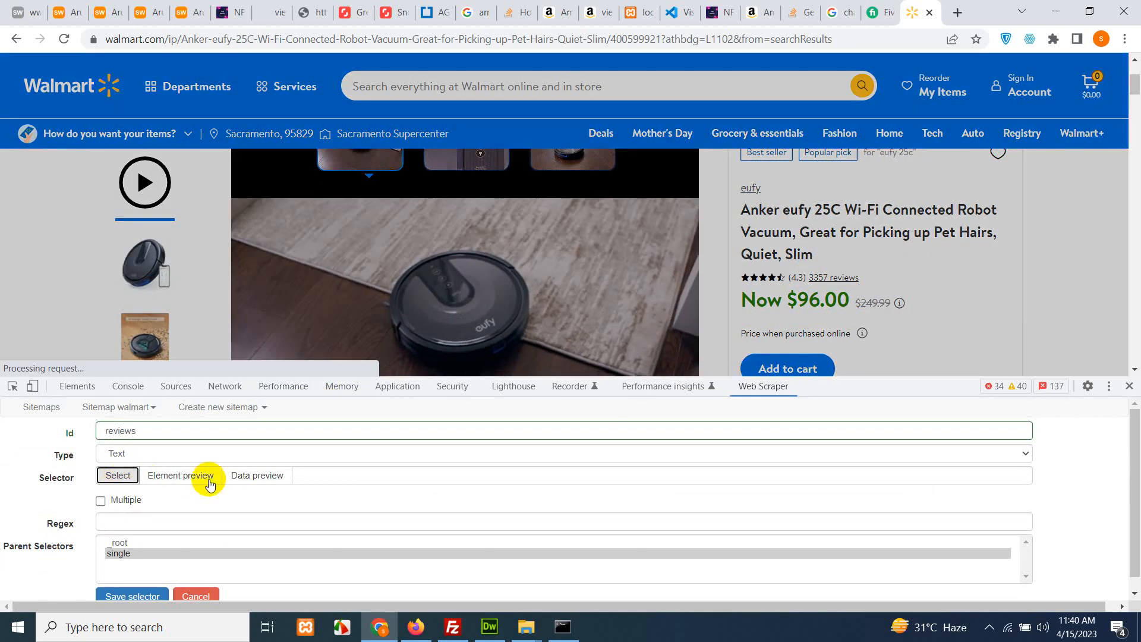
click(116, 476)
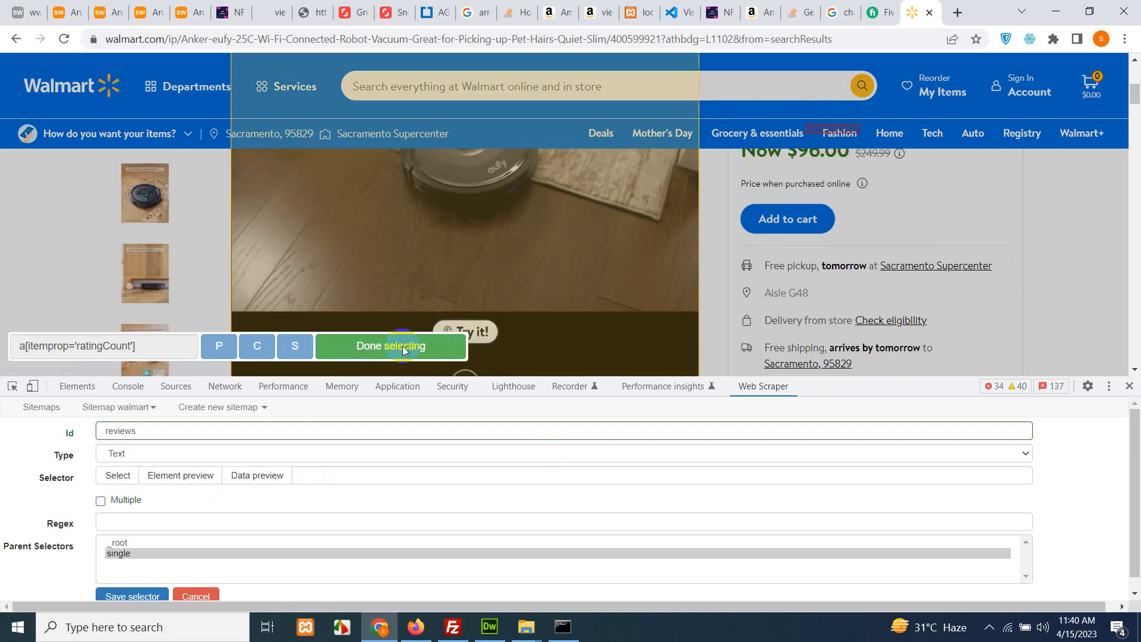
click(390, 346)
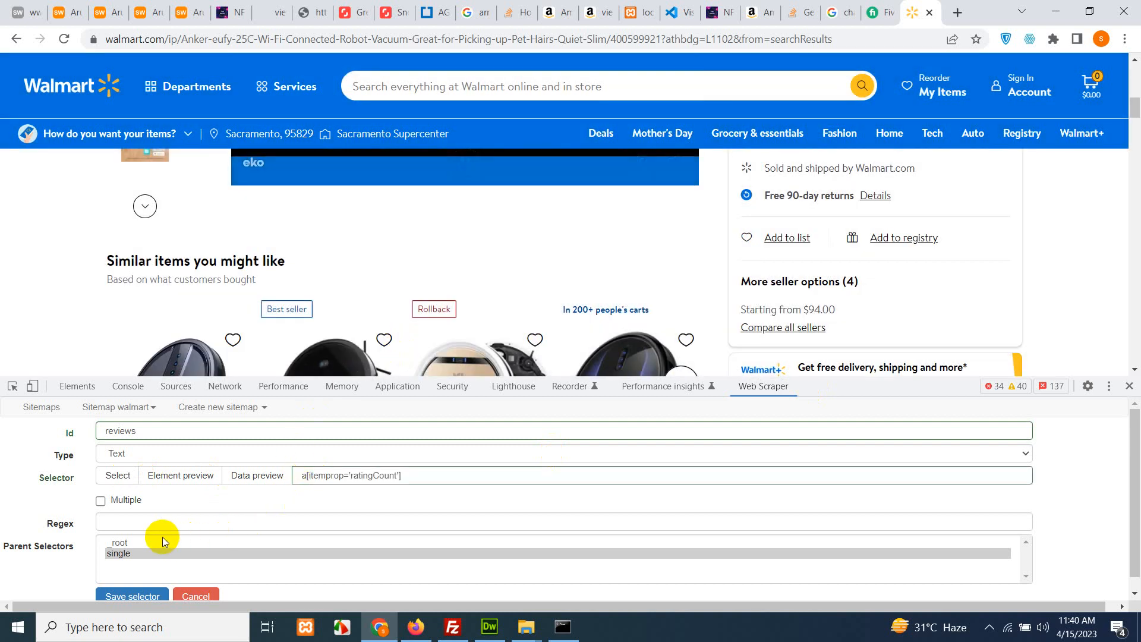
click(132, 597)
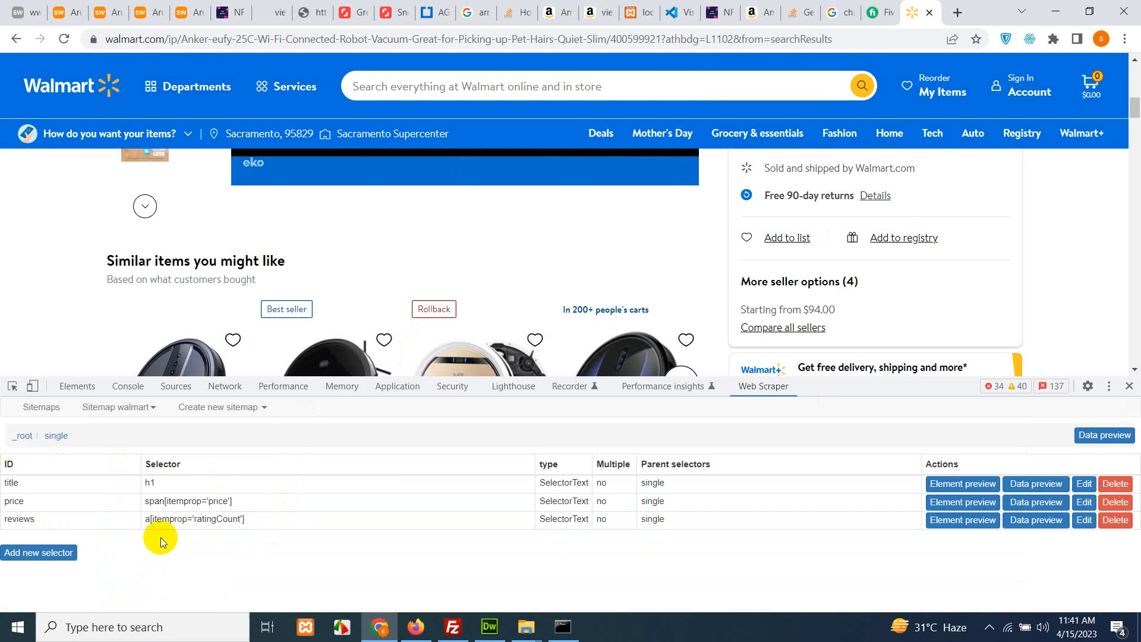
scroll(up, 3)
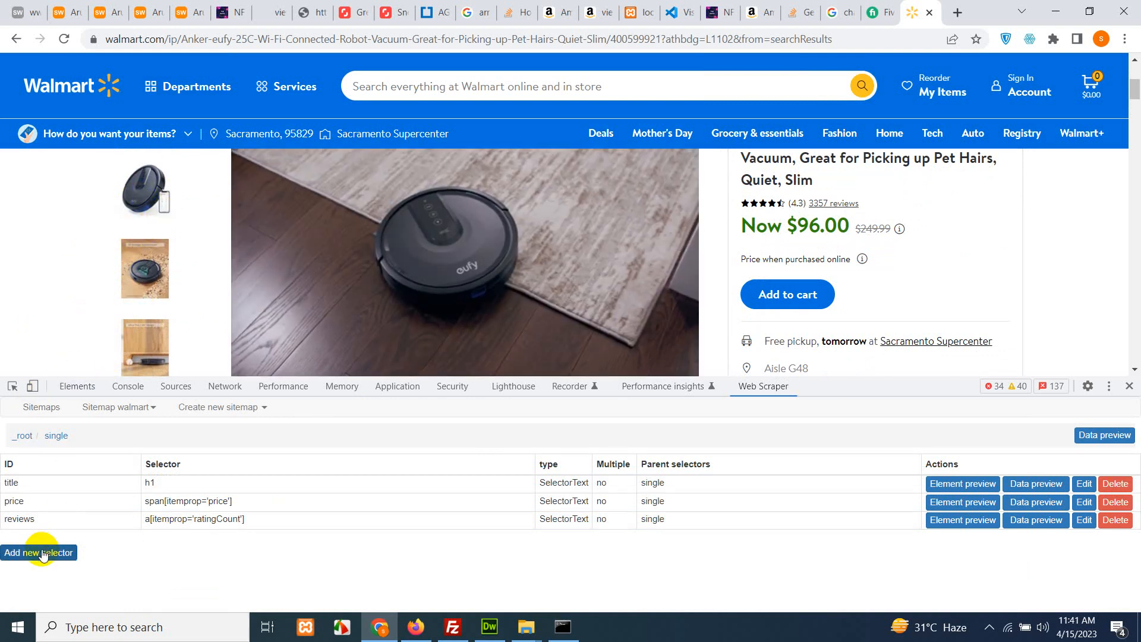
Step: Pick the main image, then a gallery thumbnail, yielding selector div.tc:nth-of-type(n+2) img
click(38, 553)
text(image)
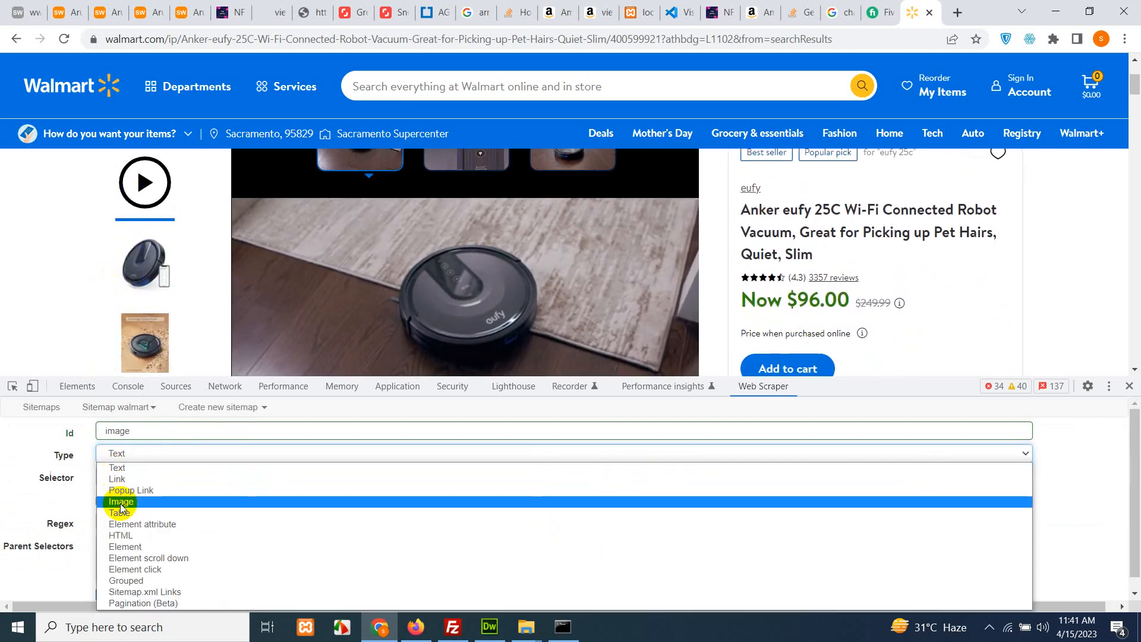
click(120, 502)
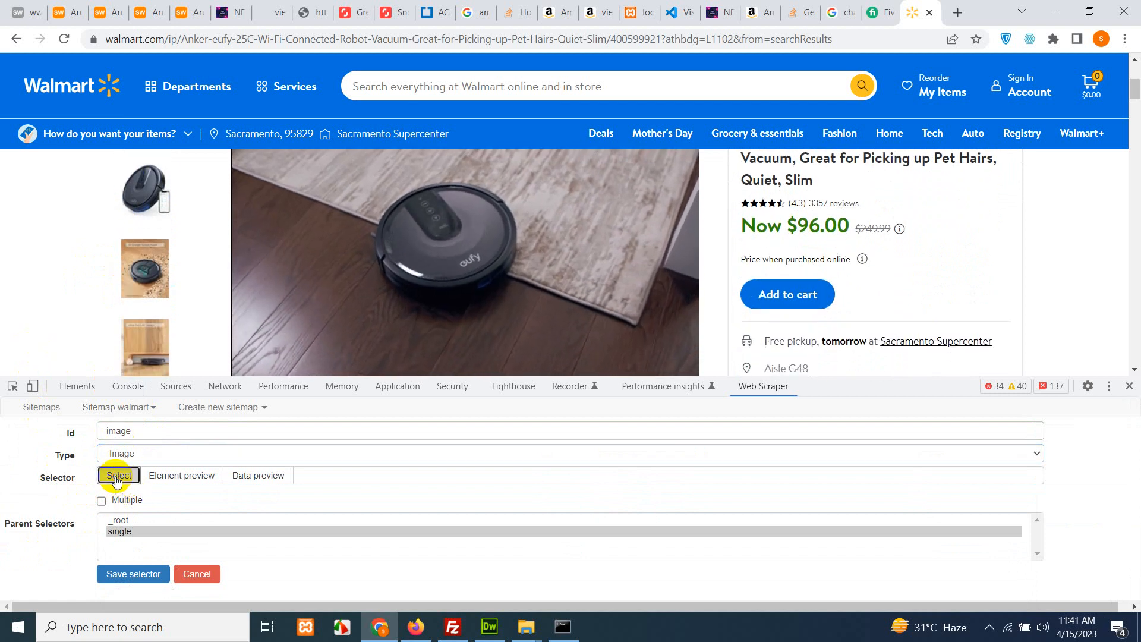
click(119, 475)
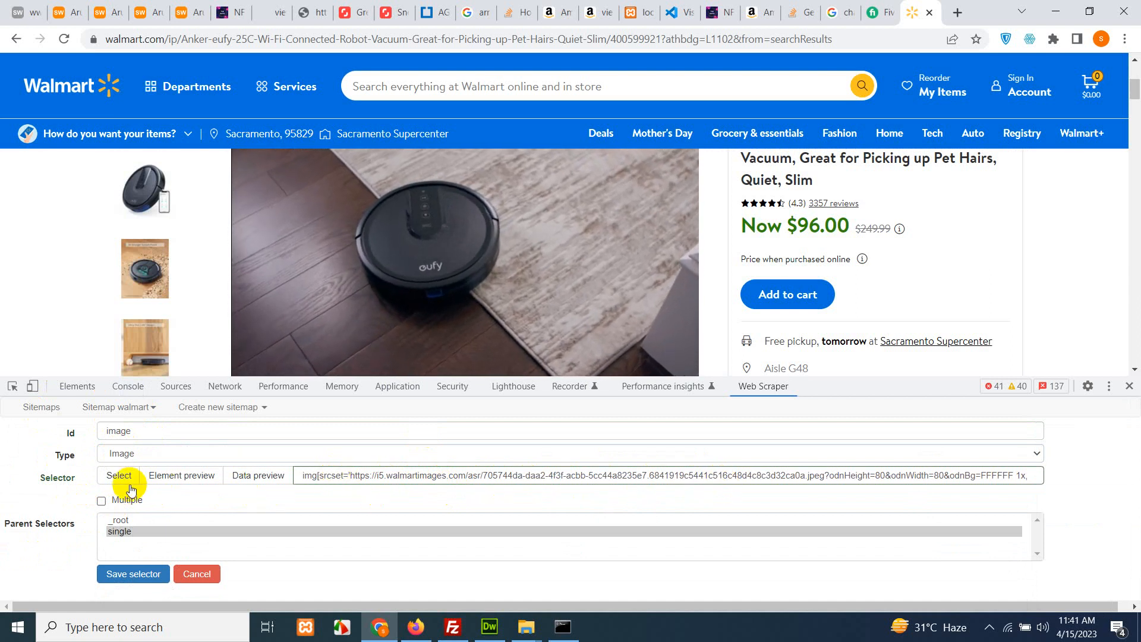
click(117, 476)
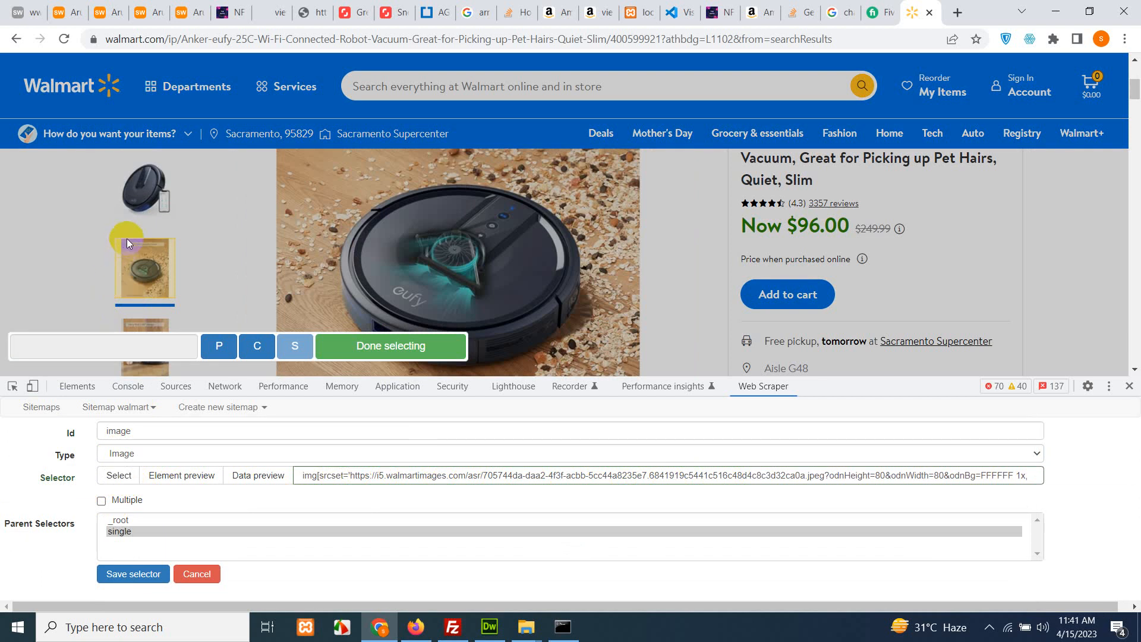
click(144, 270)
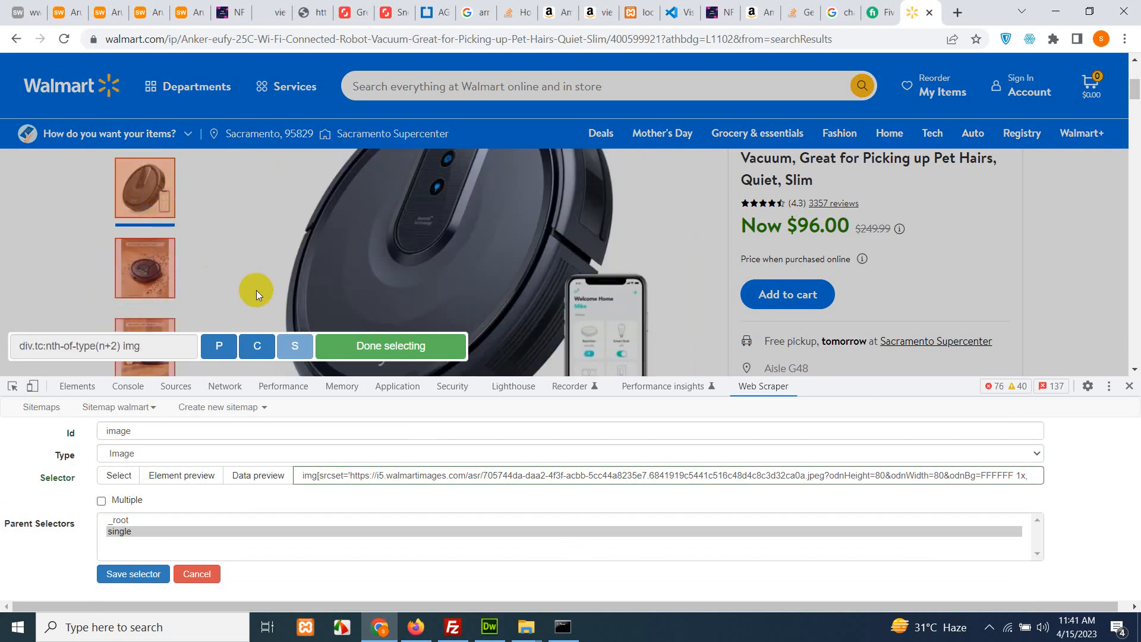
click(256, 475)
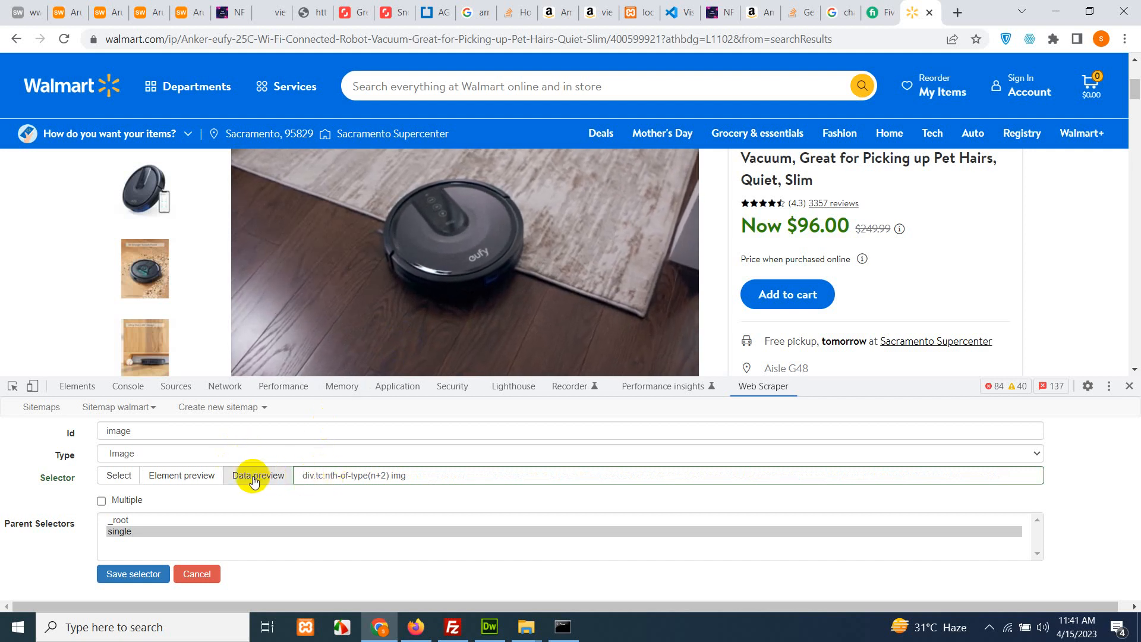
click(257, 475)
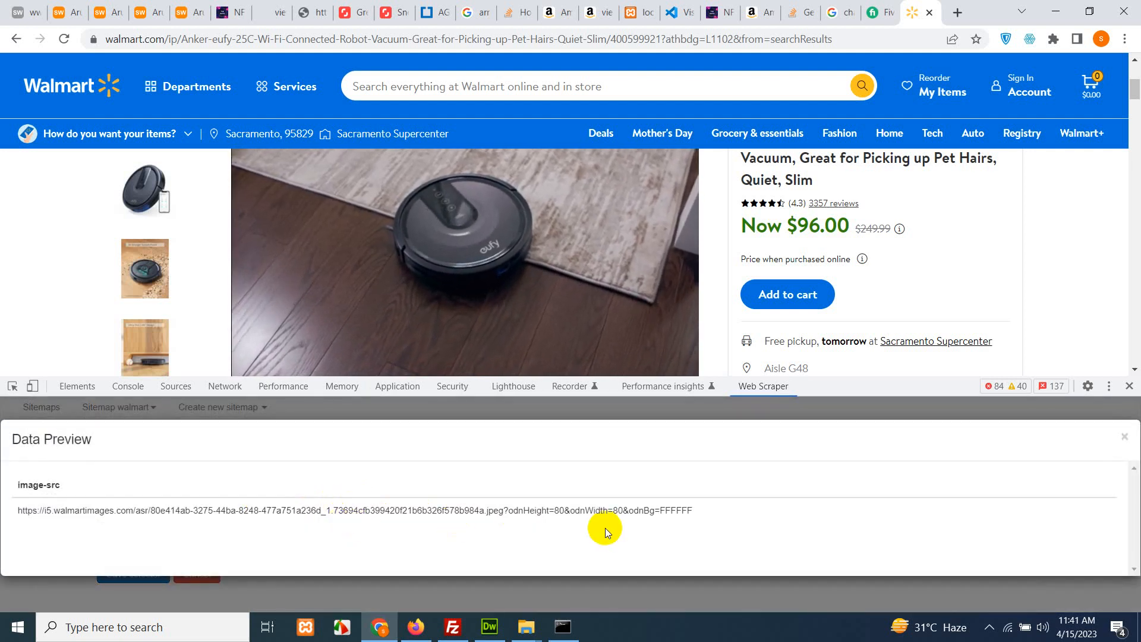
right_click(349, 510)
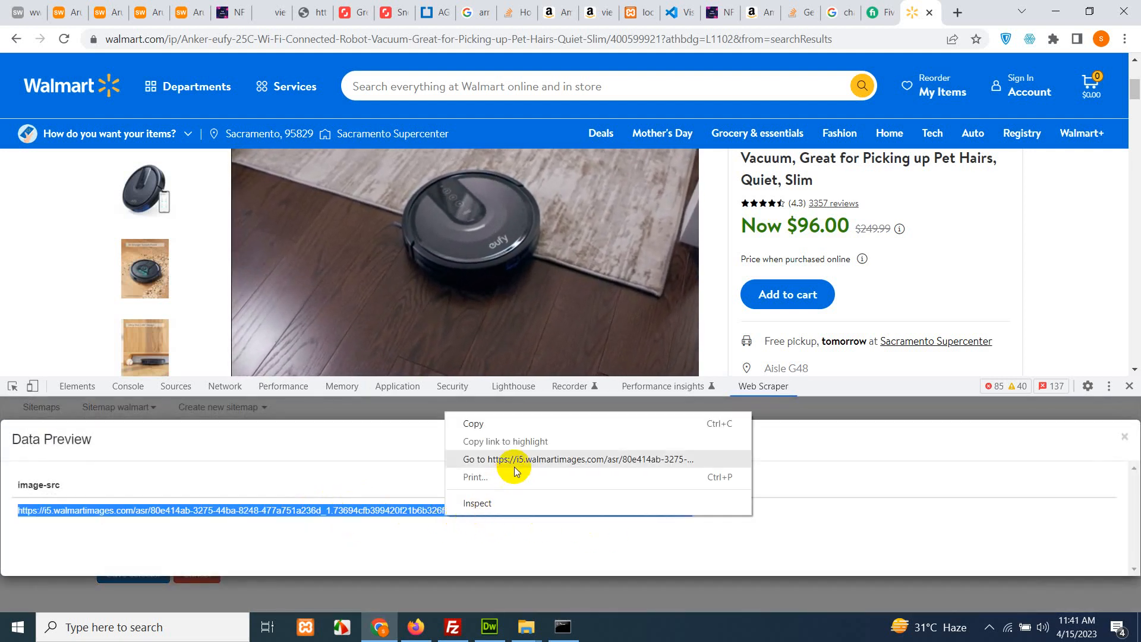
click(577, 459)
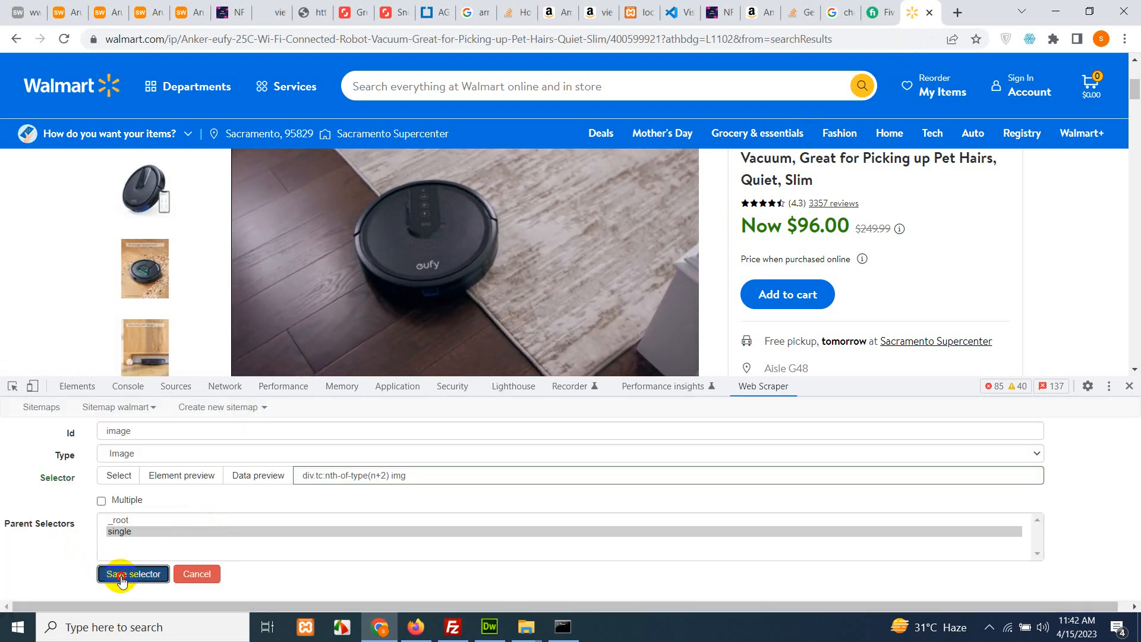
Step: Save the image selector and start a new HTML-type selector named 'description'
click(133, 574)
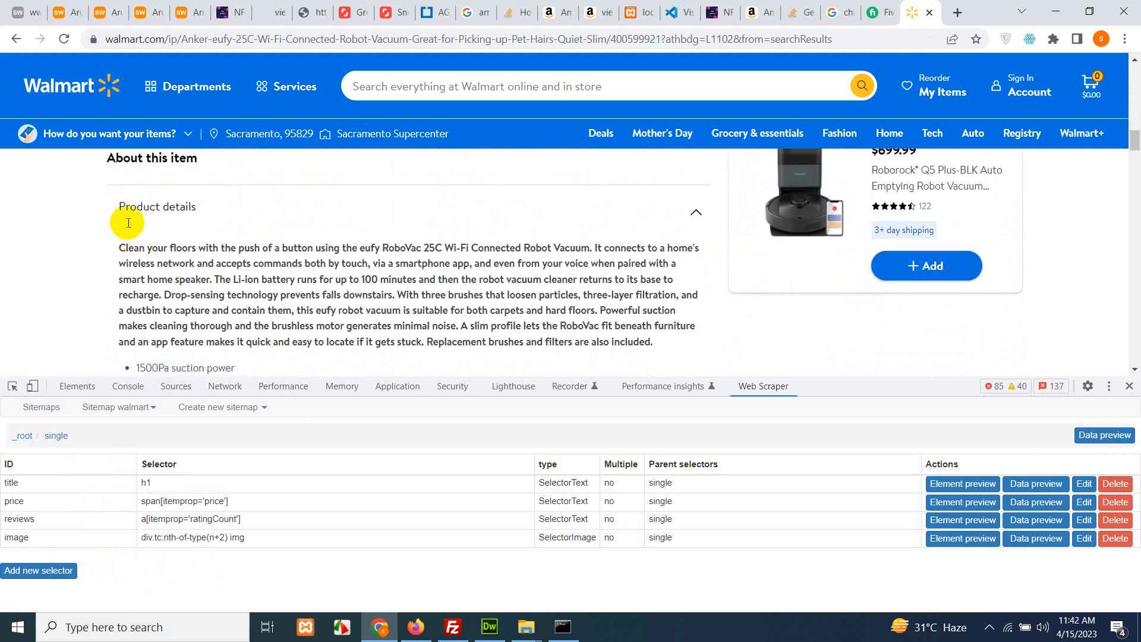
click(39, 570)
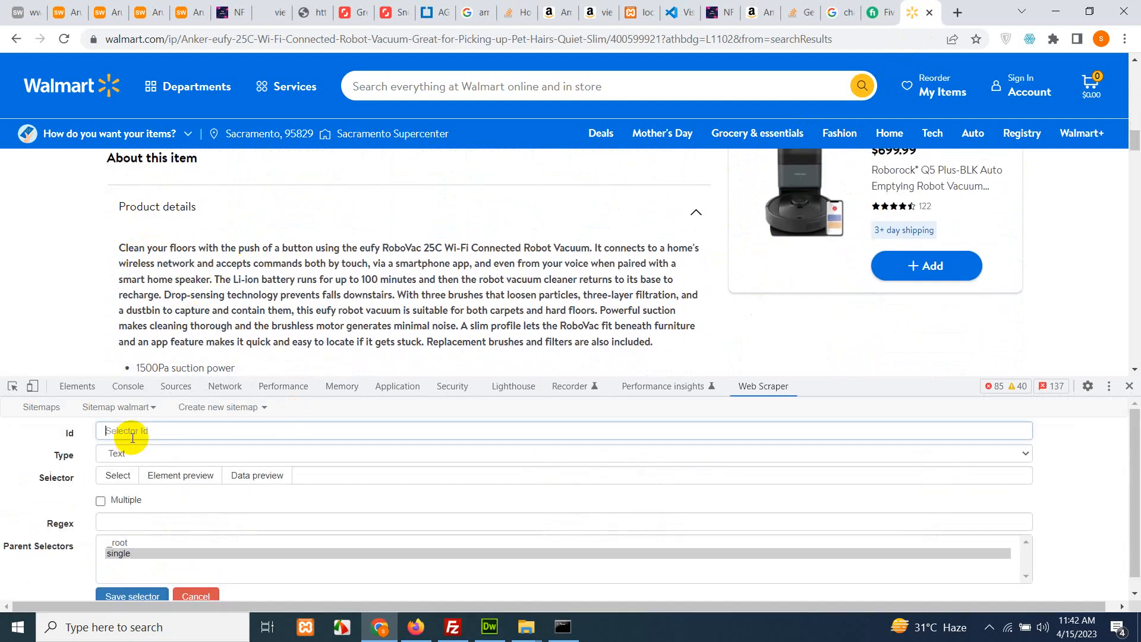
text(desc)
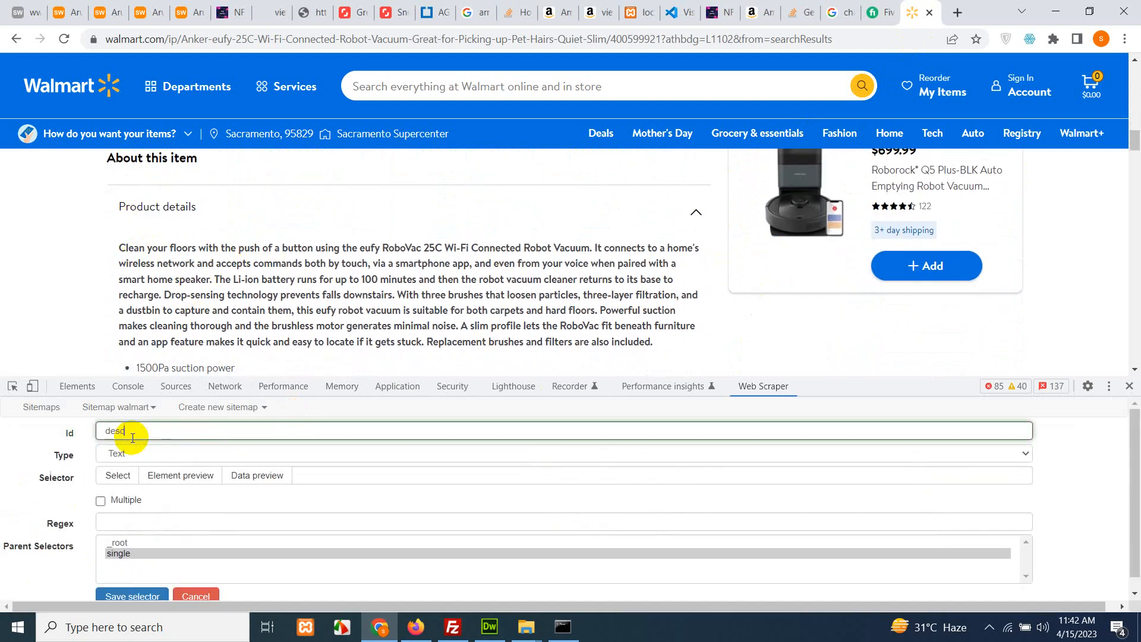
text(ription)
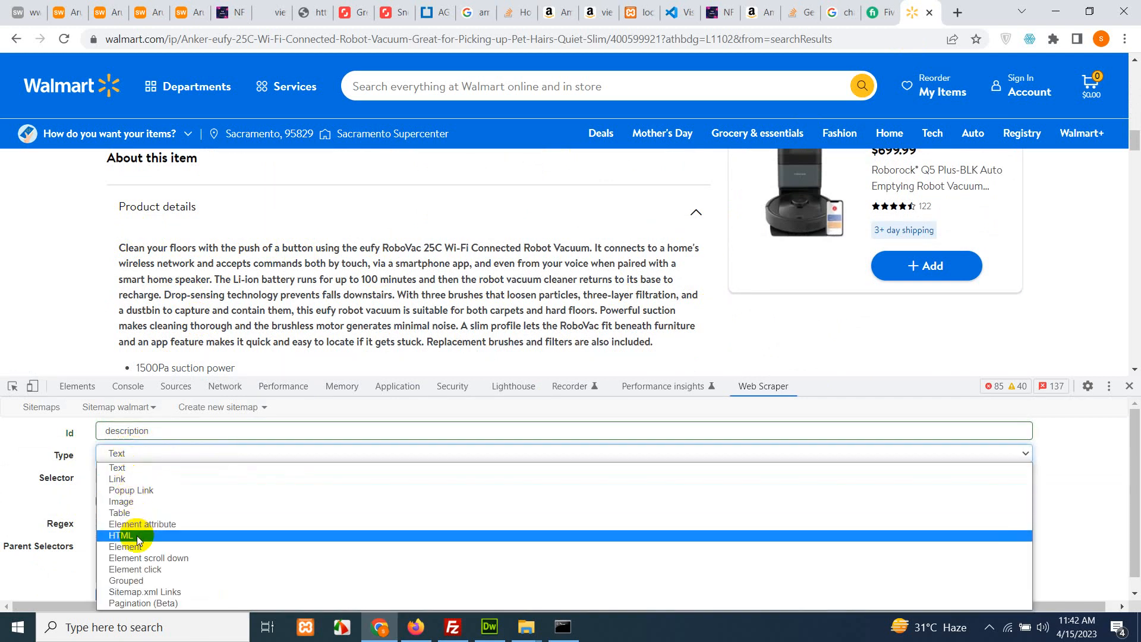
click(123, 535)
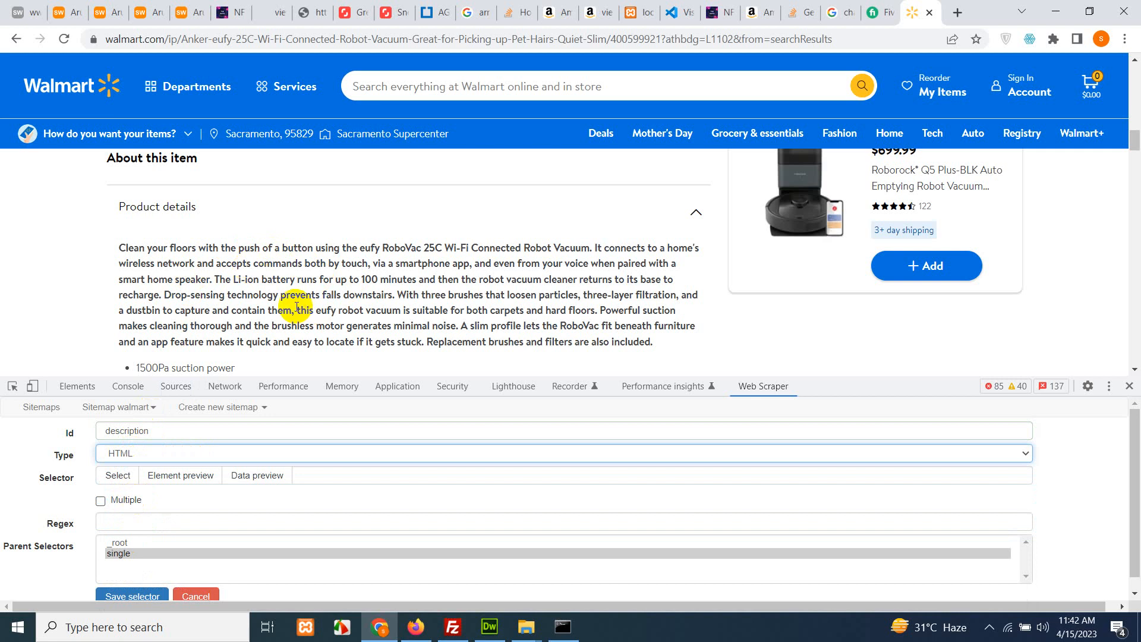
Step: Select the product details block as the description selector's element
click(117, 476)
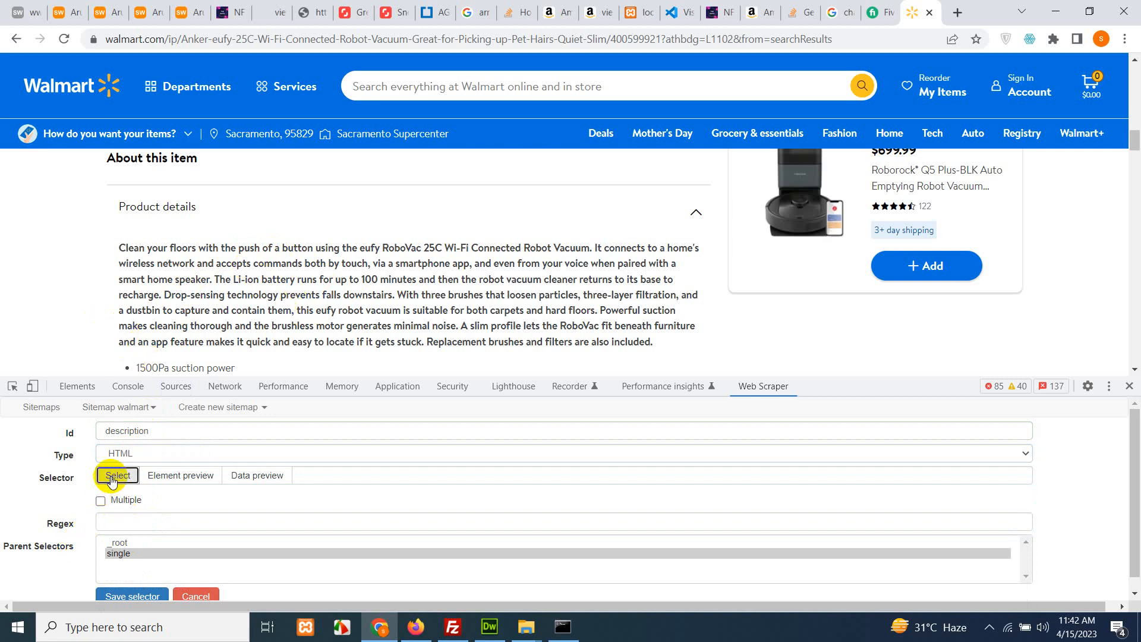
click(117, 474)
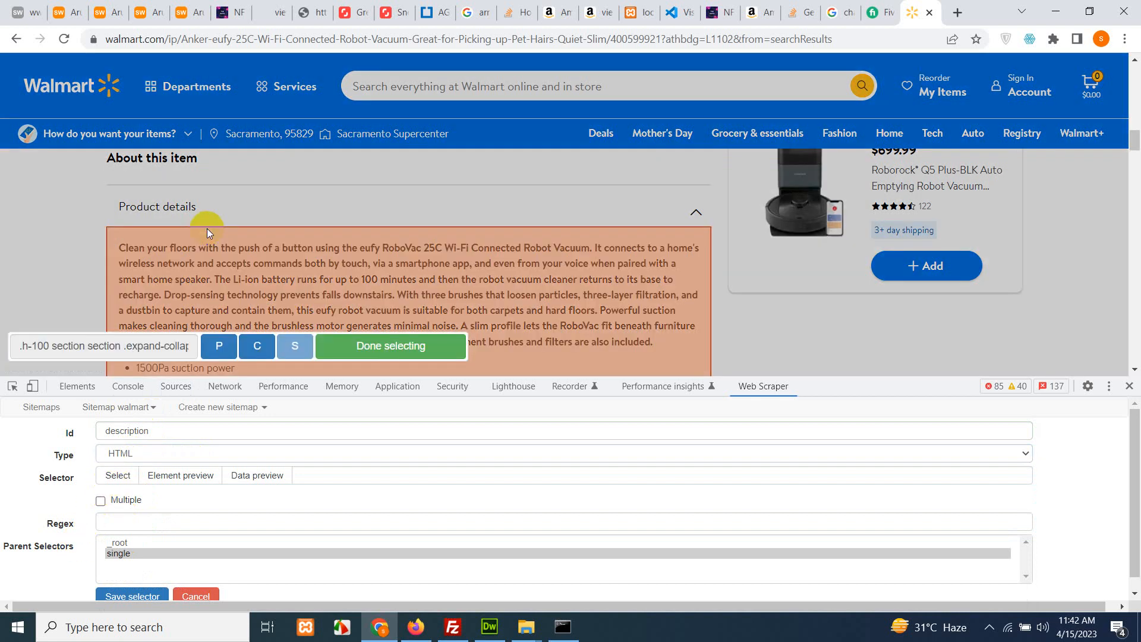
scroll(down, 3)
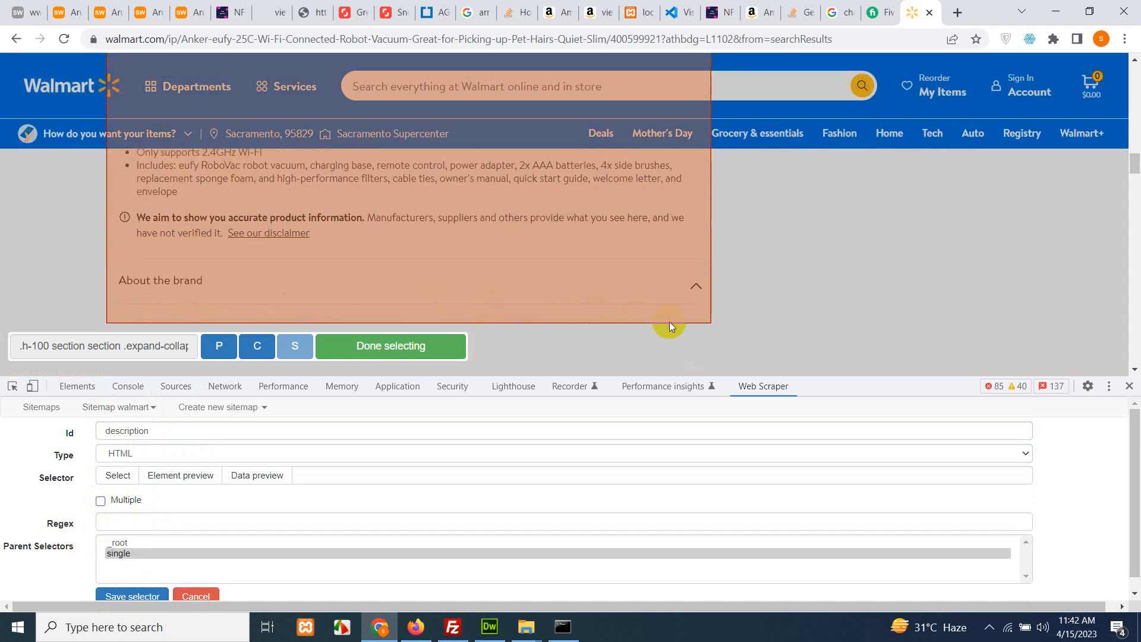
scroll(up, 3)
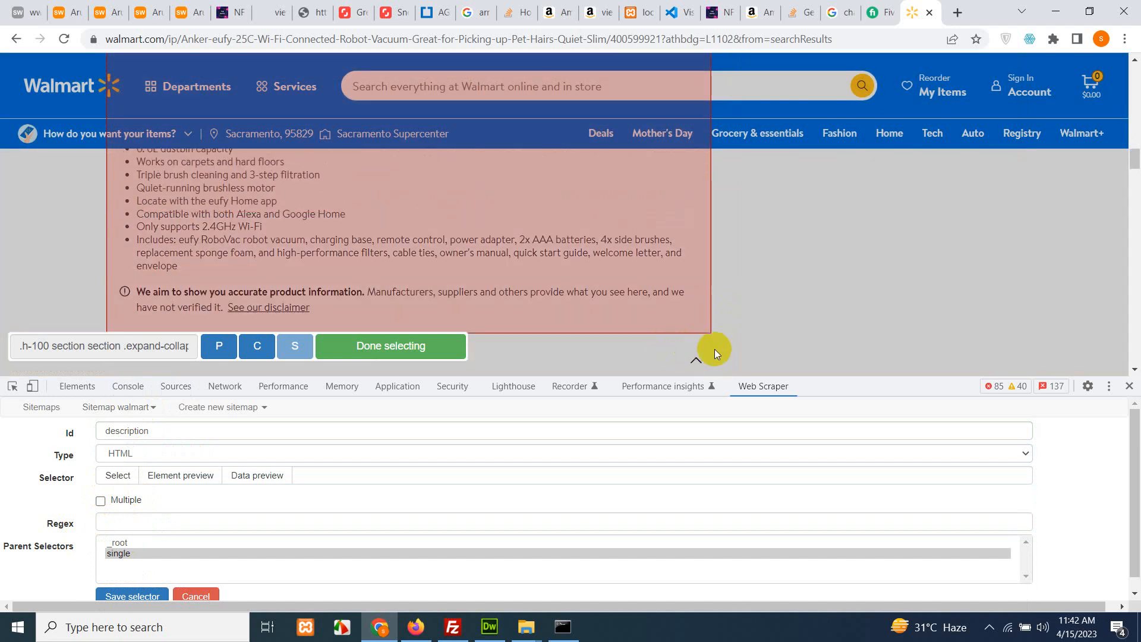
click(390, 346)
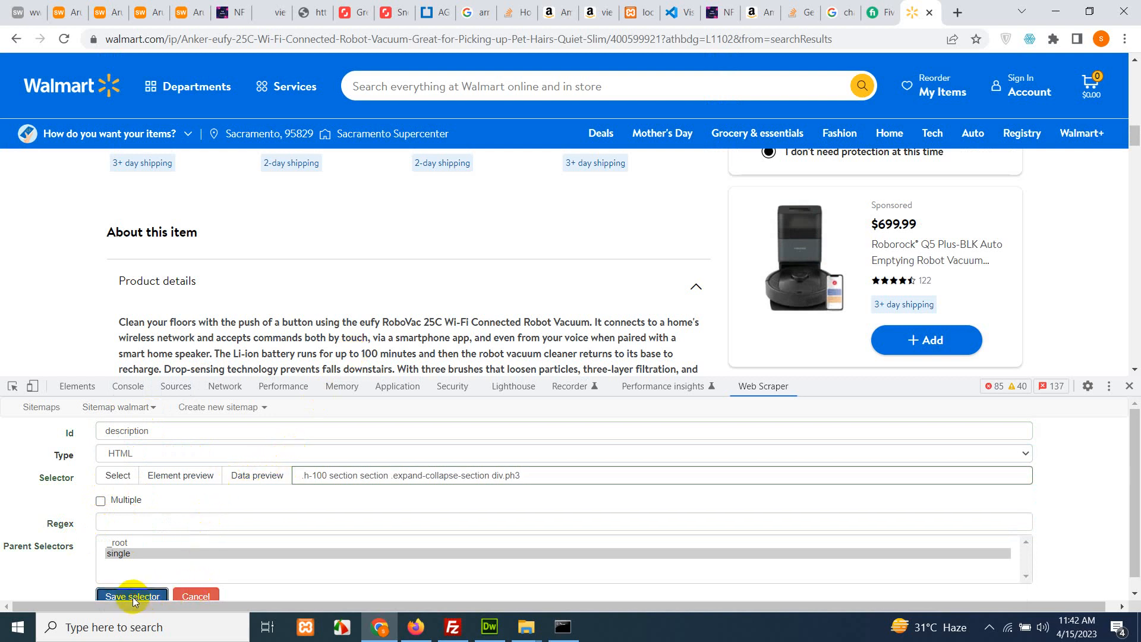
Step: Save the description selector and start scraping the walmart sitemap
click(130, 597)
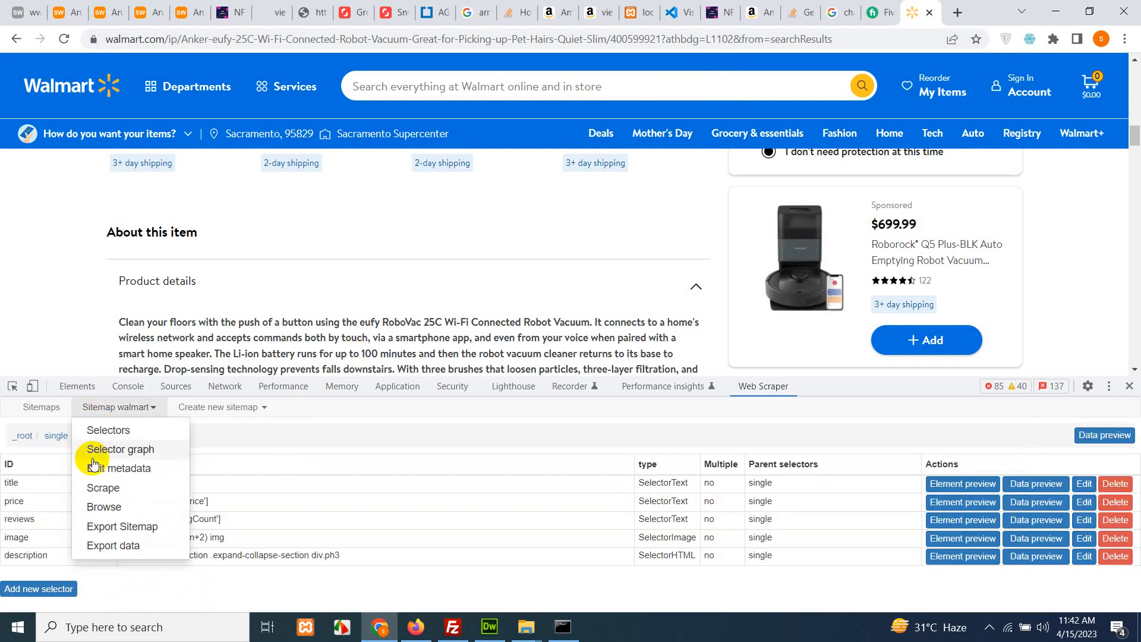
click(103, 487)
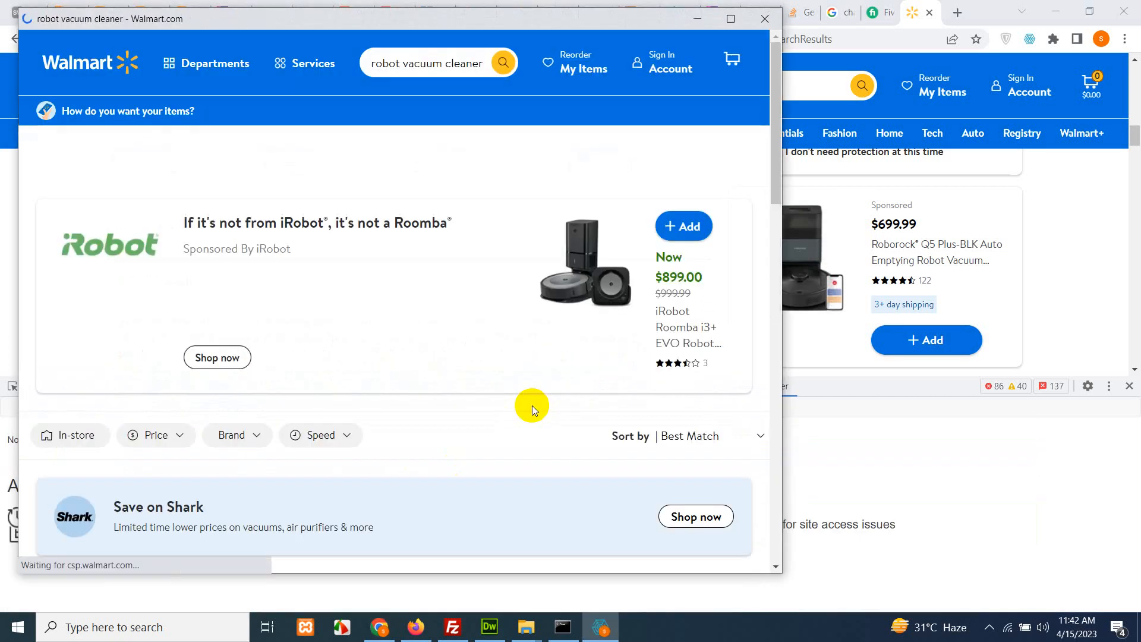
scroll(down, 3)
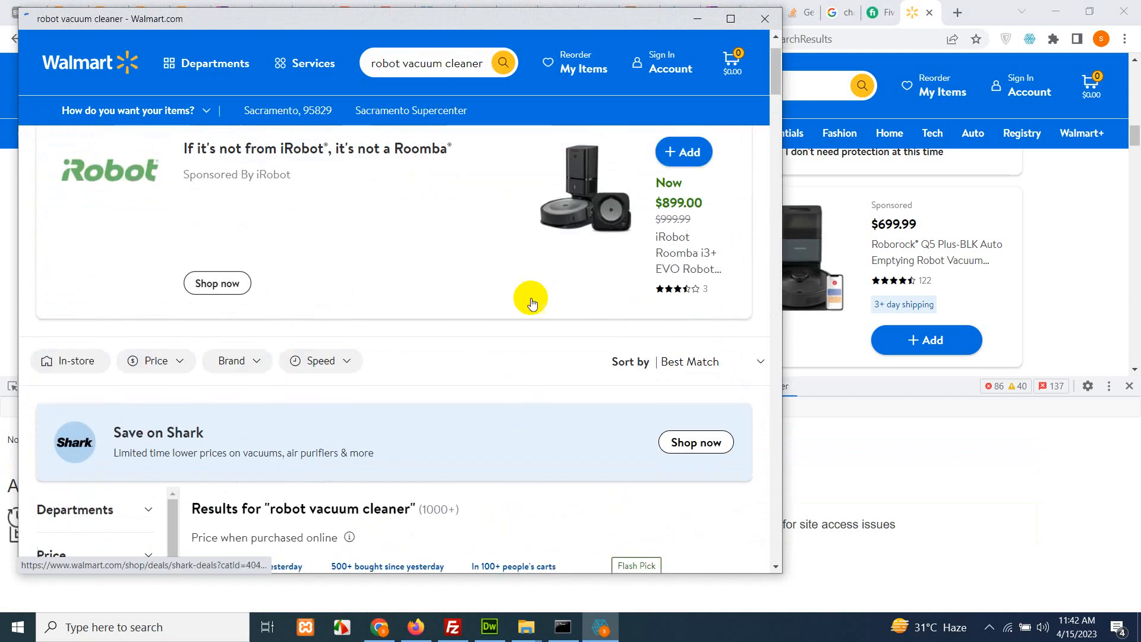
mouse_move(574, 389)
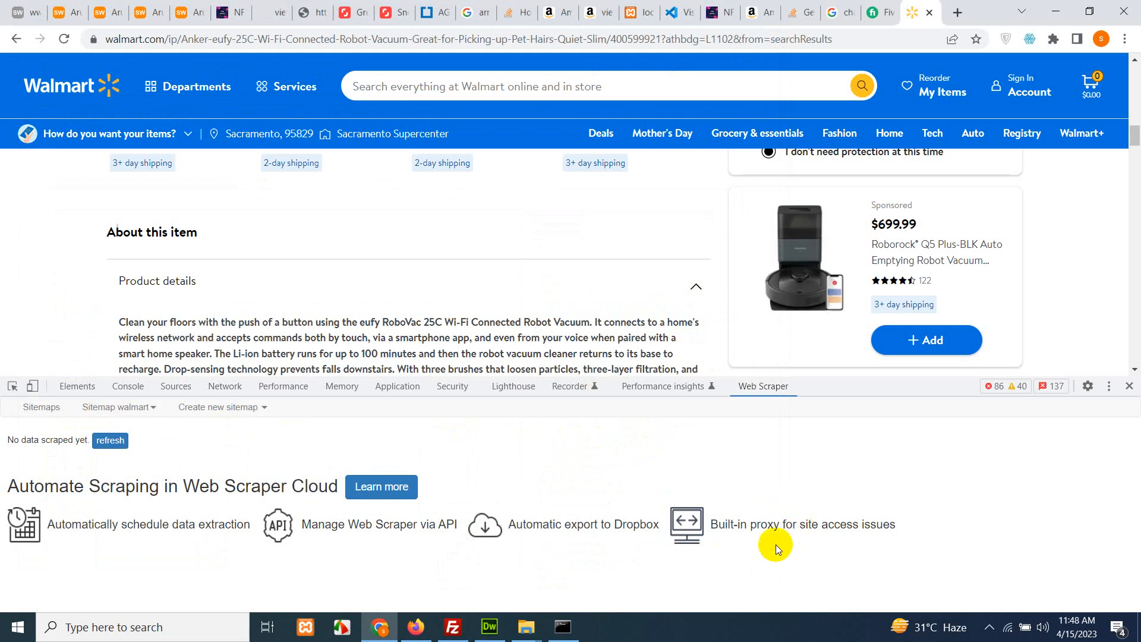
mouse_move(119, 406)
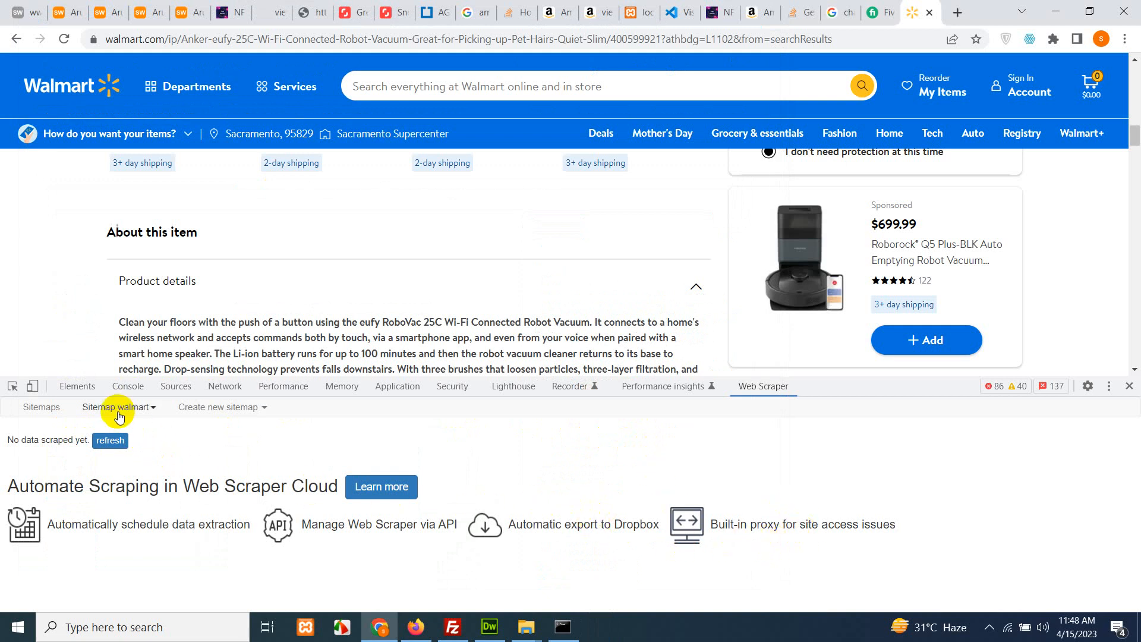
Step: Export the walmart sitemap data as walmart.csv and open the downloaded file
click(118, 406)
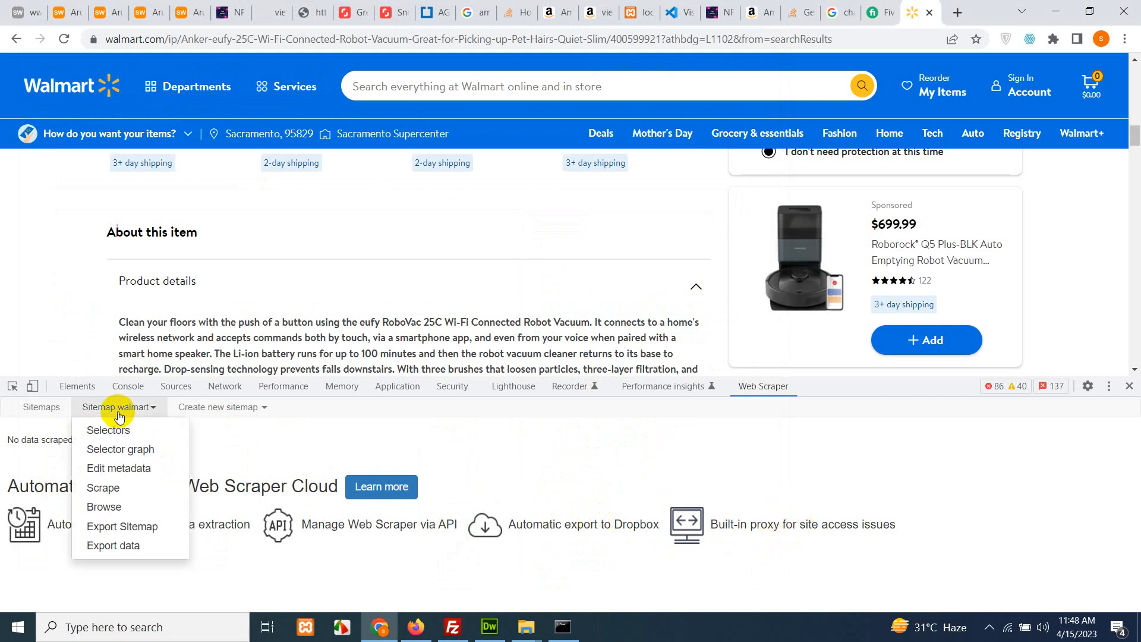
click(113, 545)
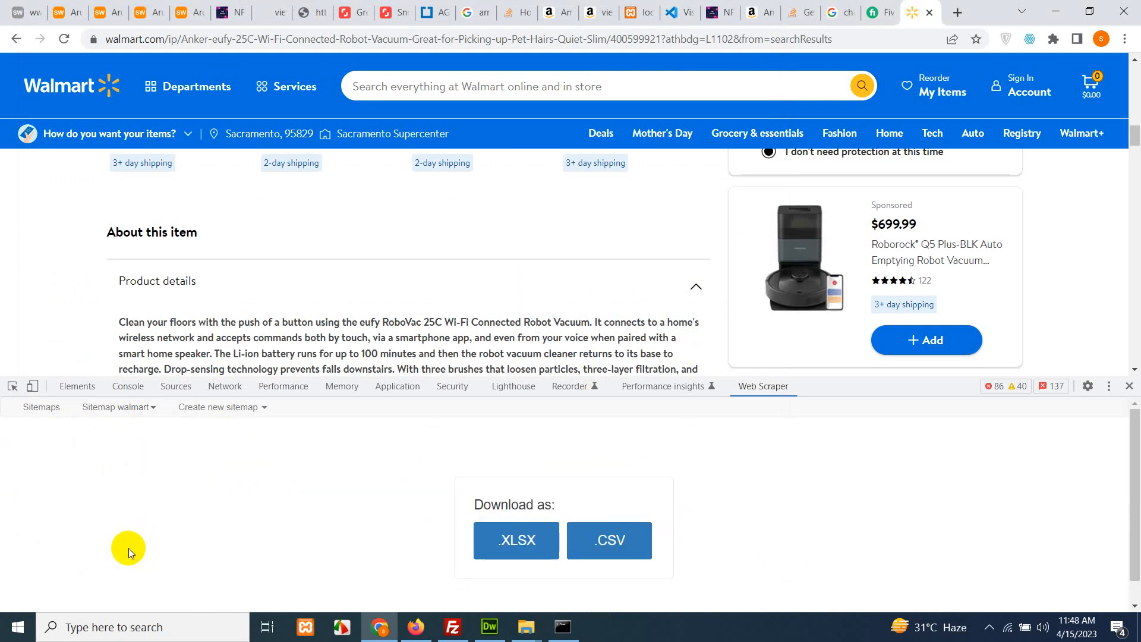
mouse_move(136, 550)
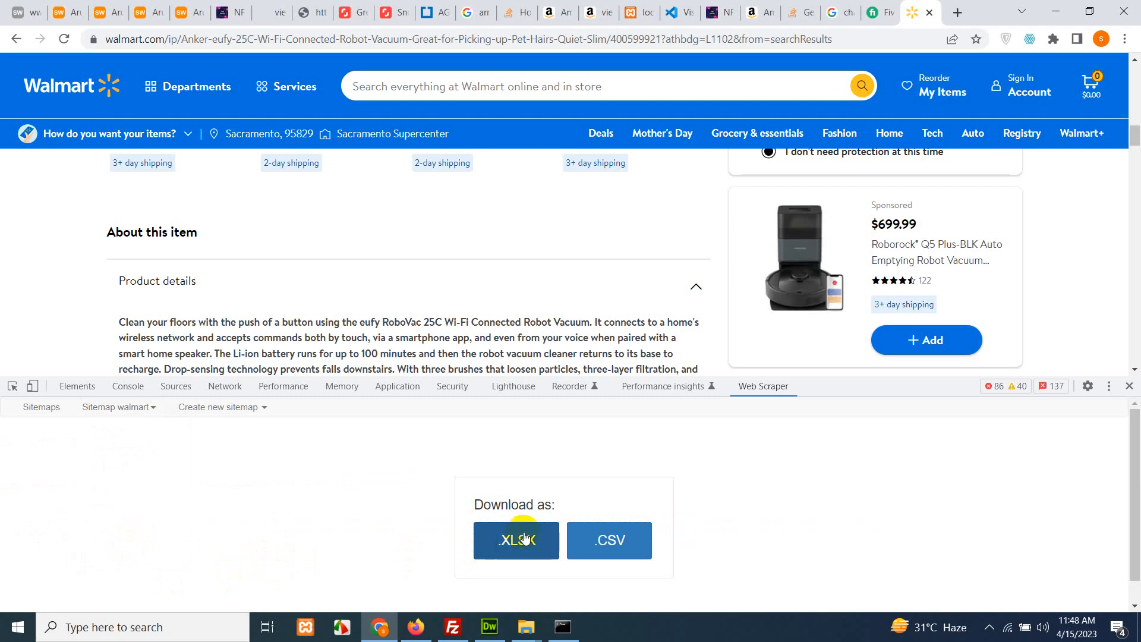
mouse_move(770, 522)
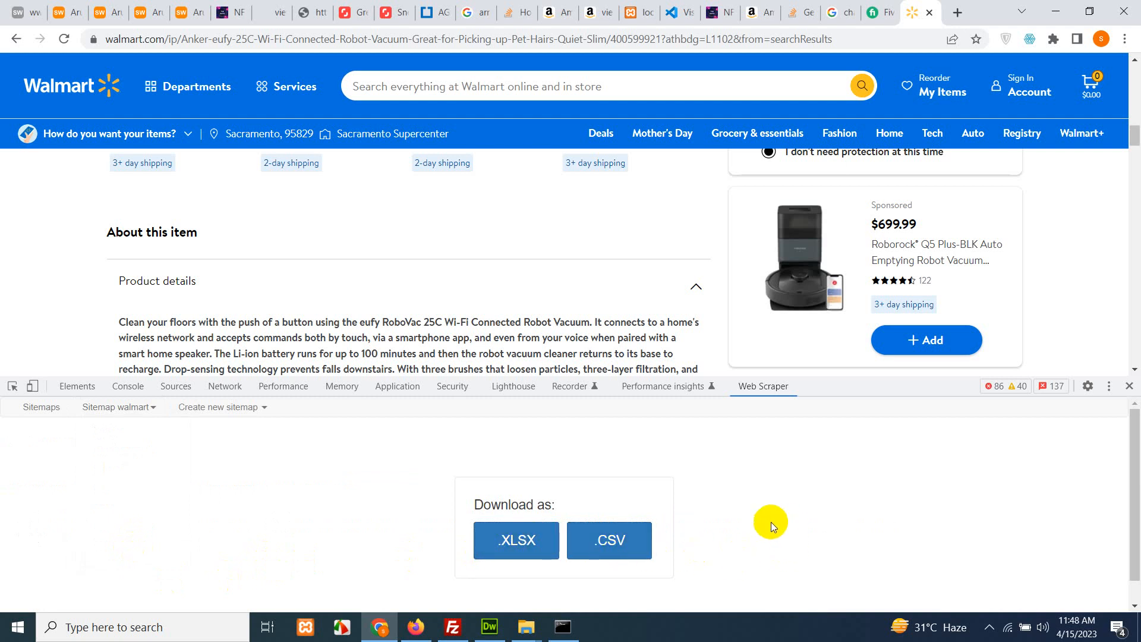
mouse_move(483, 461)
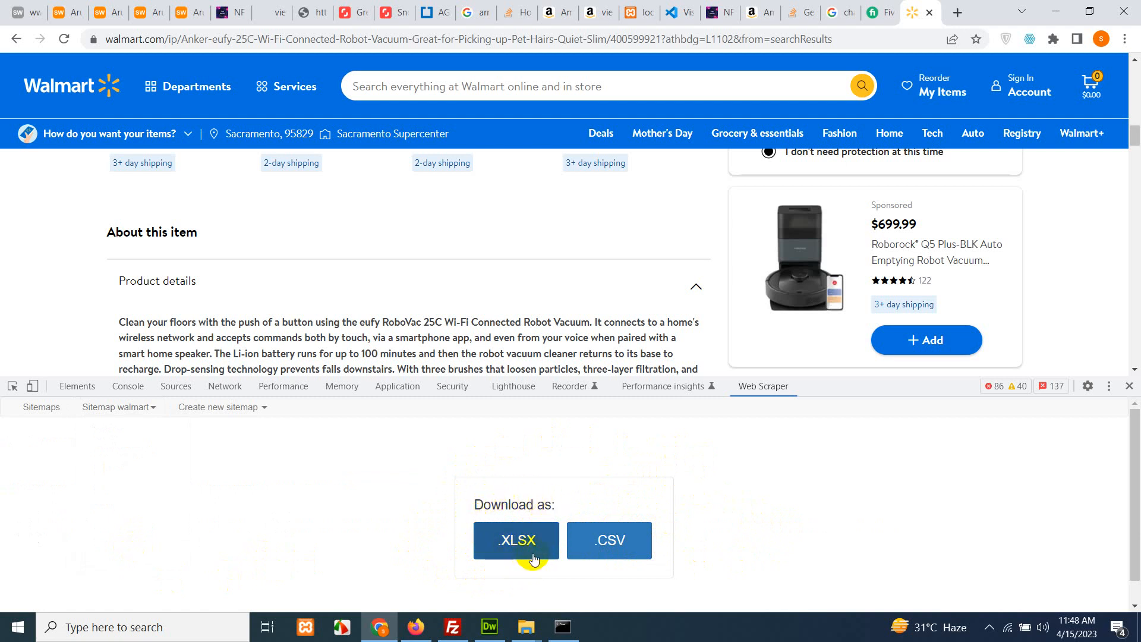
mouse_move(497, 506)
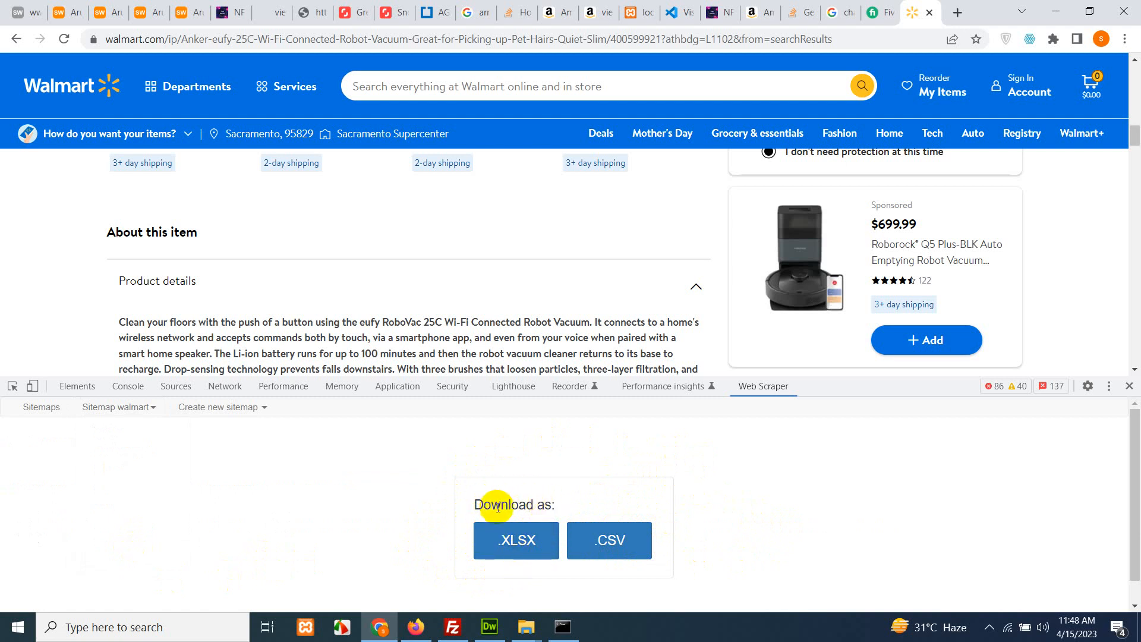
mouse_move(400, 538)
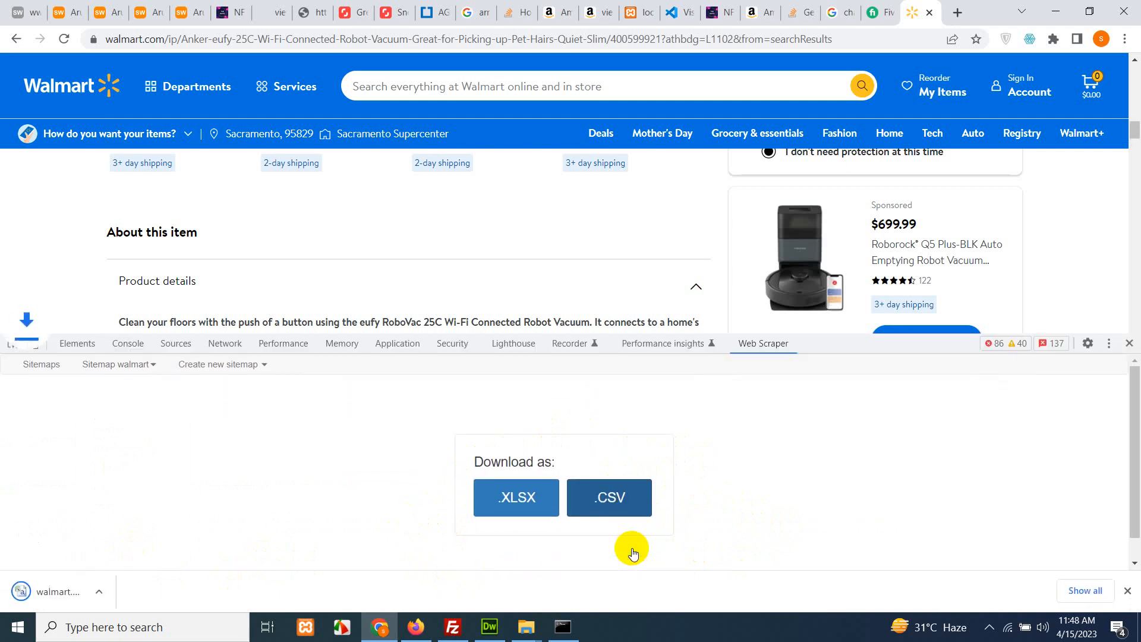
click(609, 497)
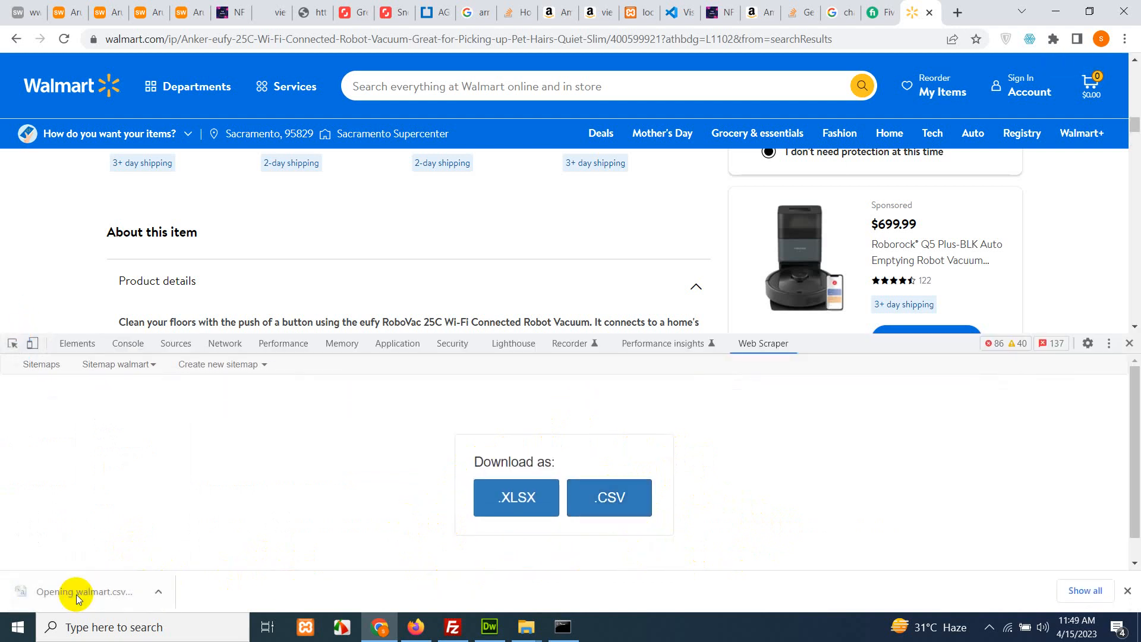
mouse_move(370, 561)
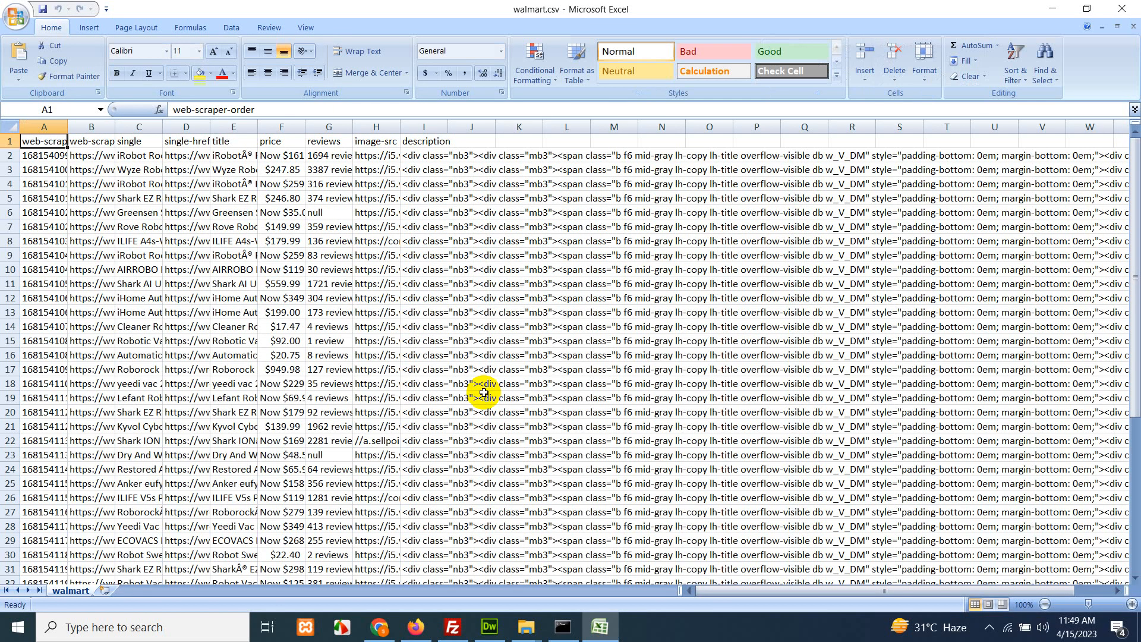
mouse_move(207, 155)
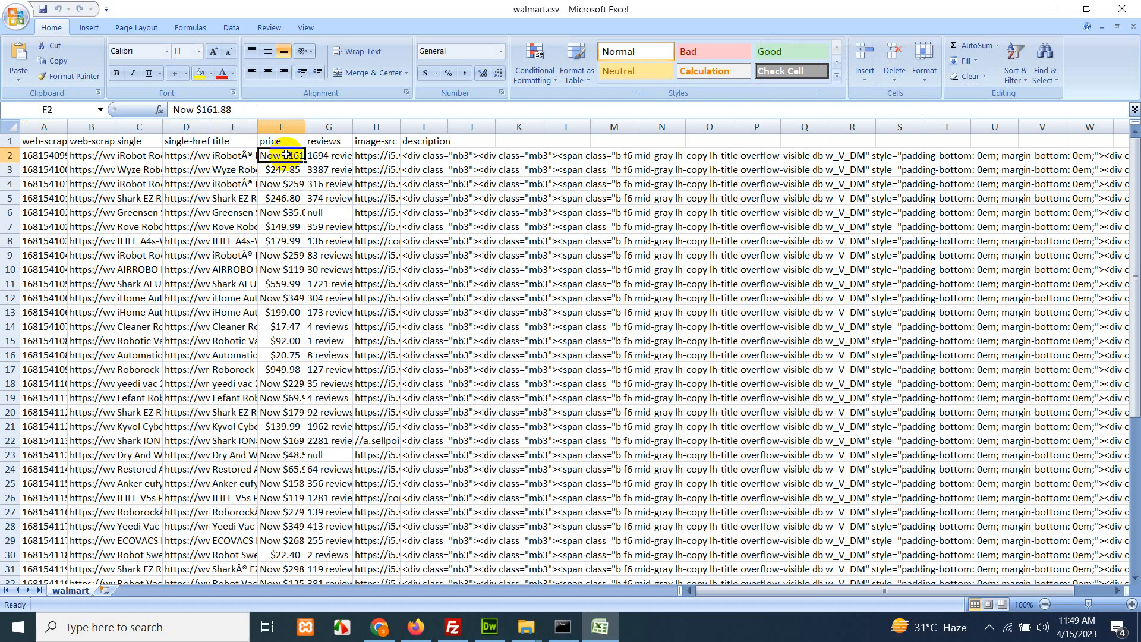
Step: Inspect the first title and price cells, then edit the 'Now $161.88' price
click(328, 155)
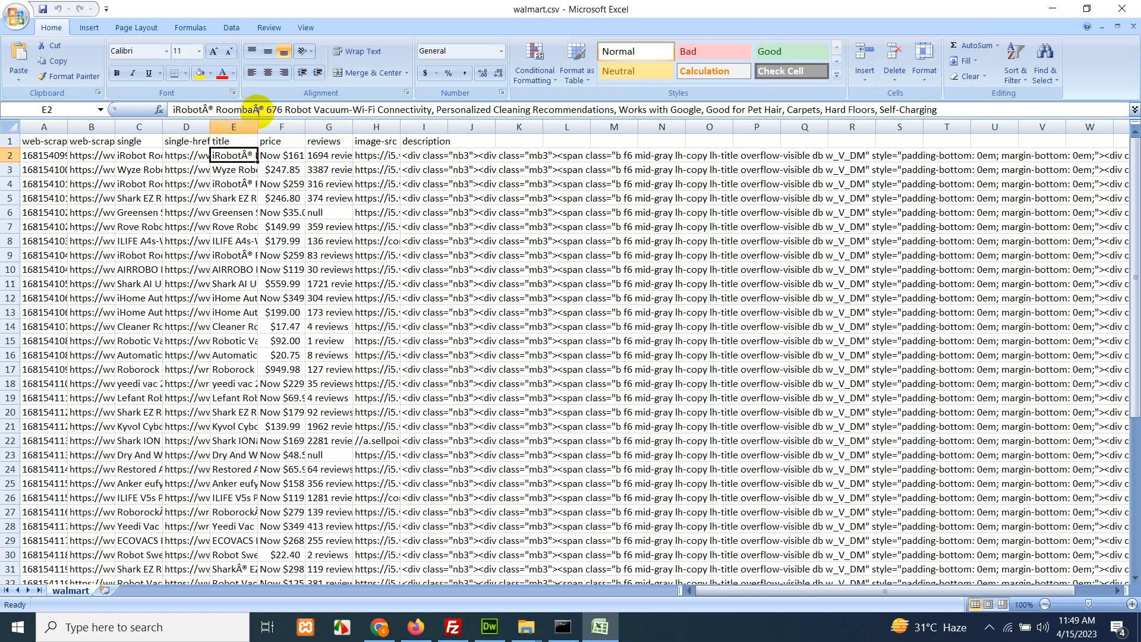
mouse_move(397, 163)
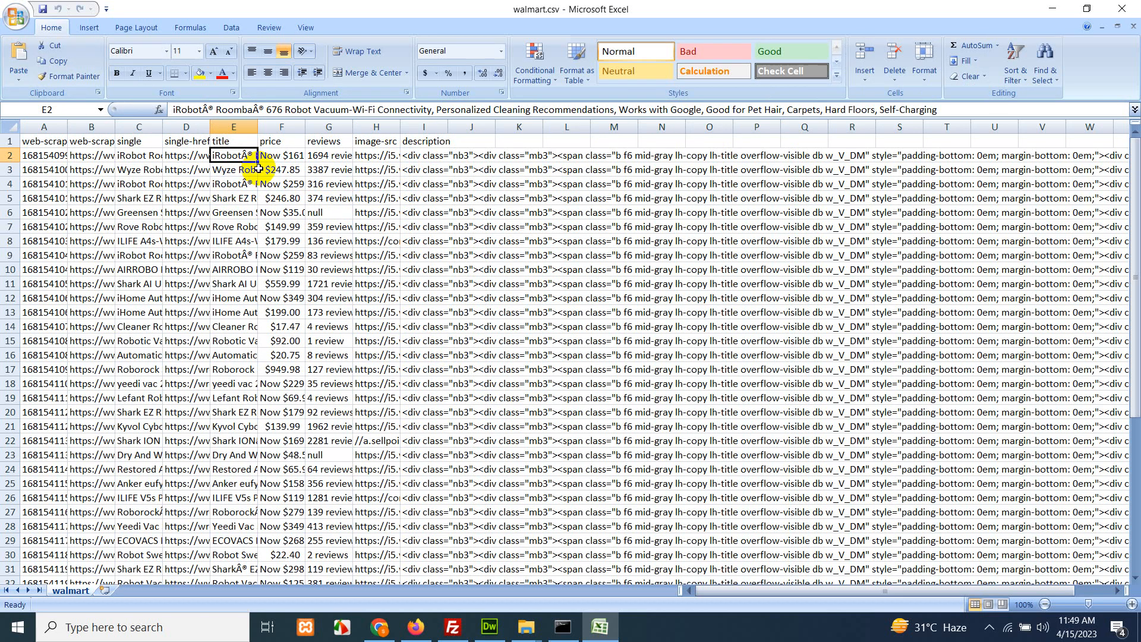
click(280, 154)
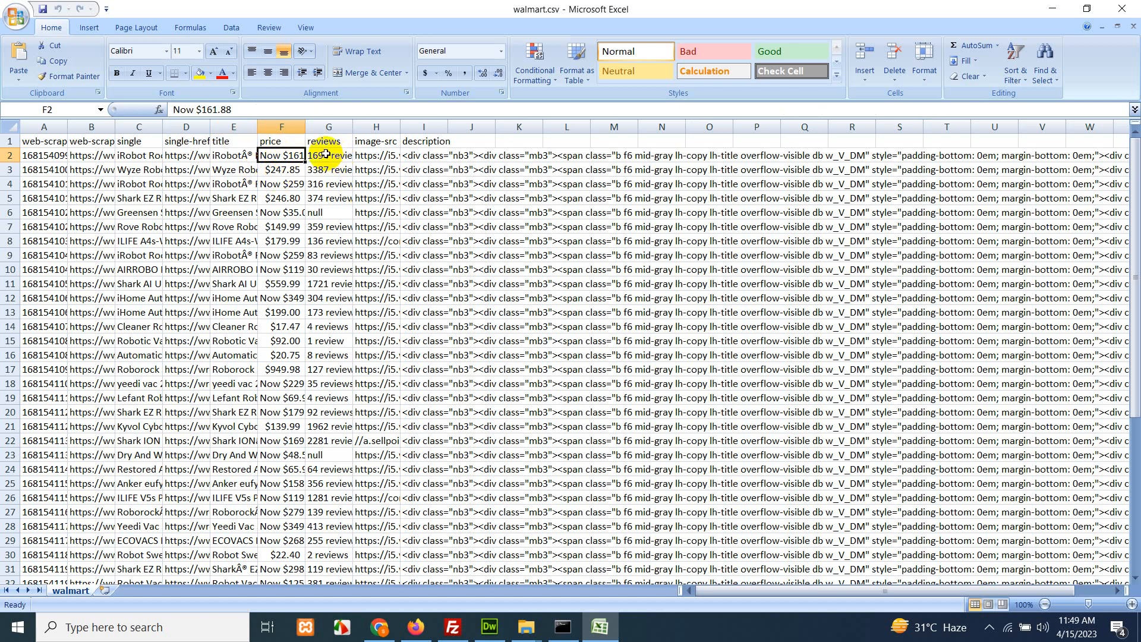
double_click(282, 155)
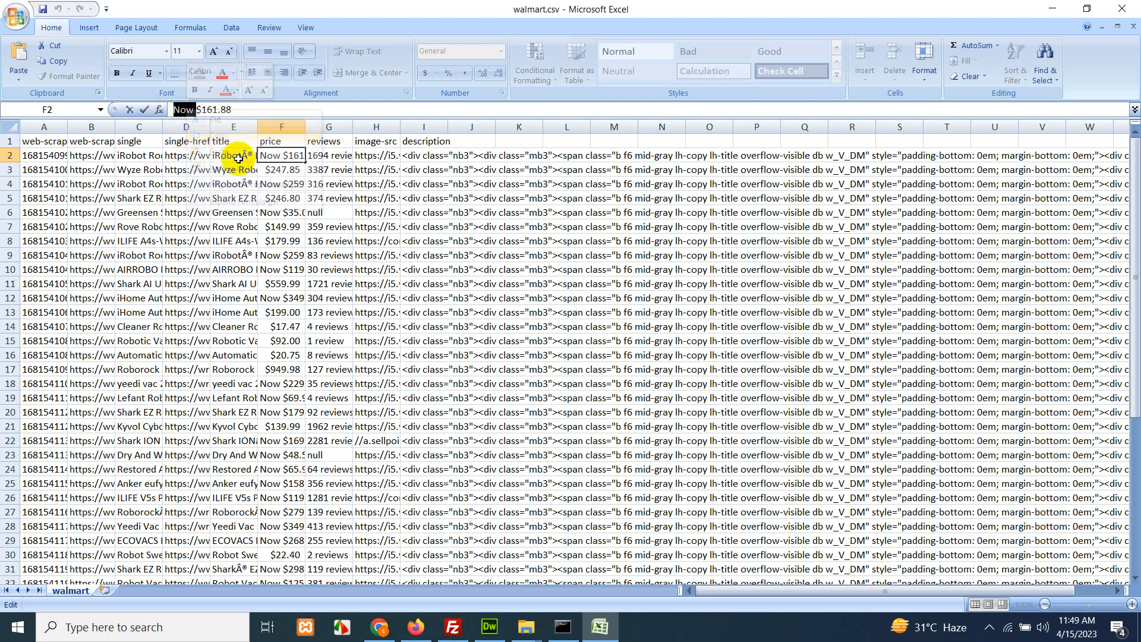
mouse_move(1046, 71)
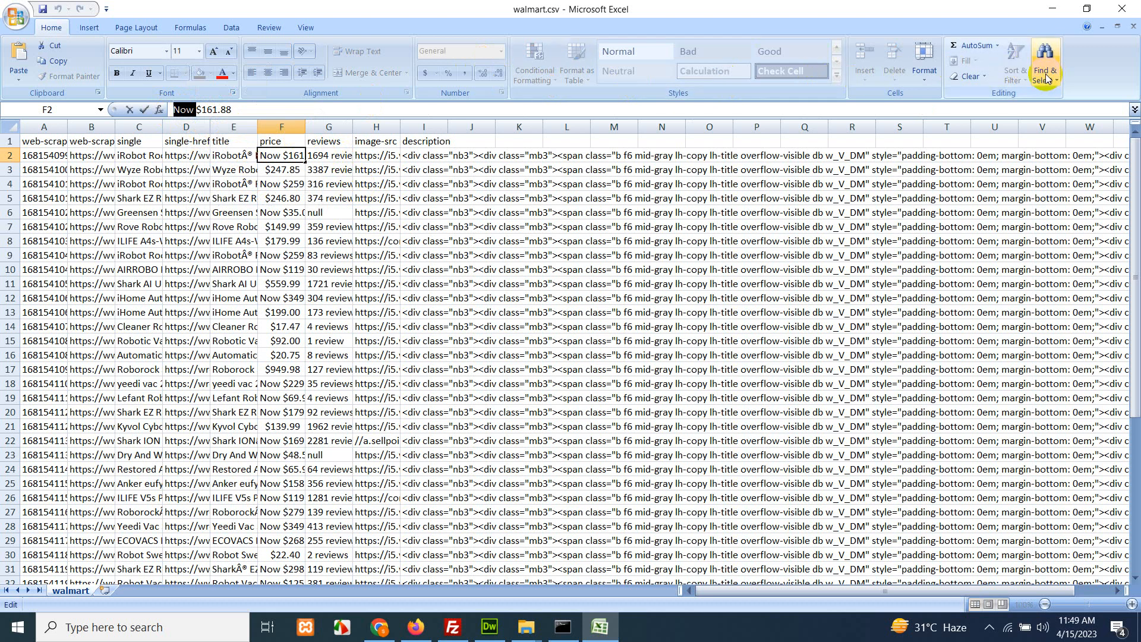
Step: Replace 'Now' with nothing across all 32 price cells using Replace All
click(1046, 62)
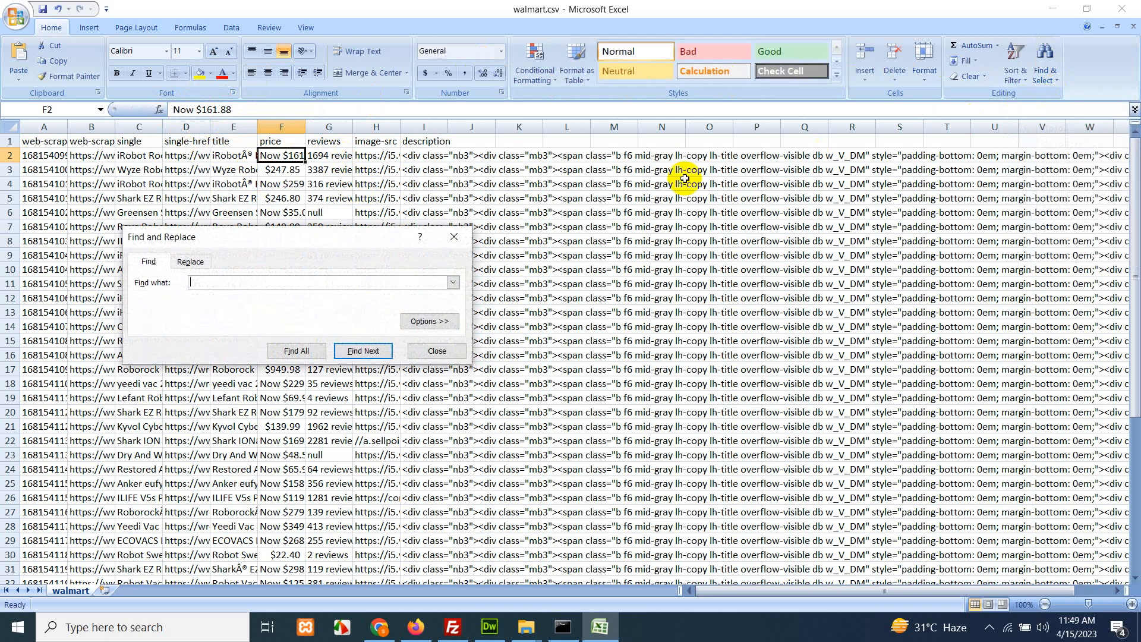
mouse_move(269, 330)
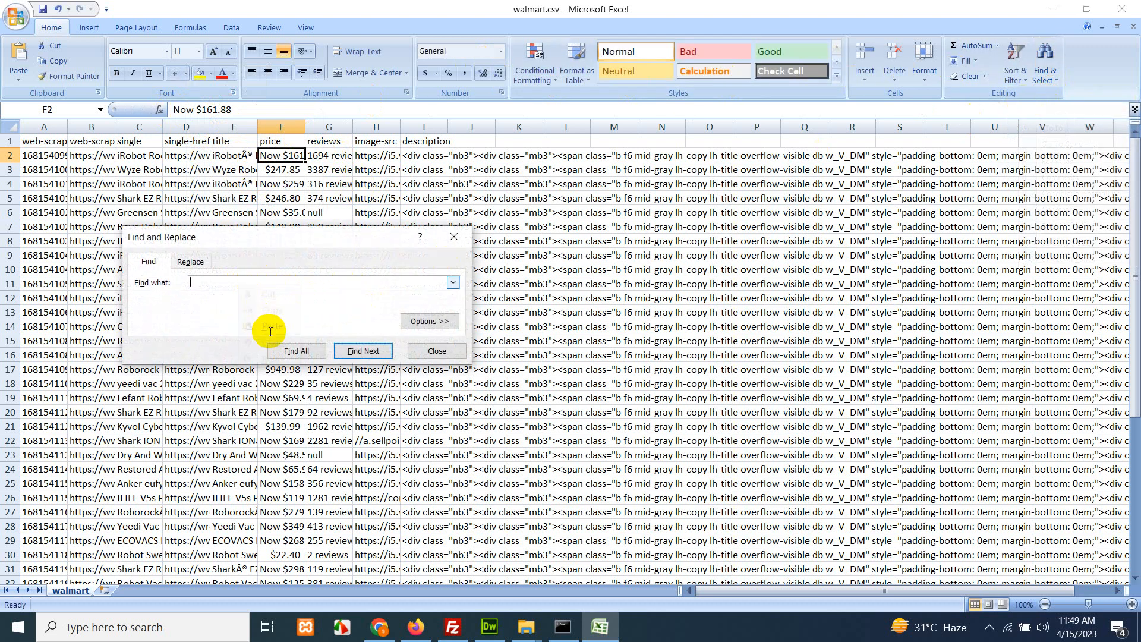
click(191, 261)
text(Now)
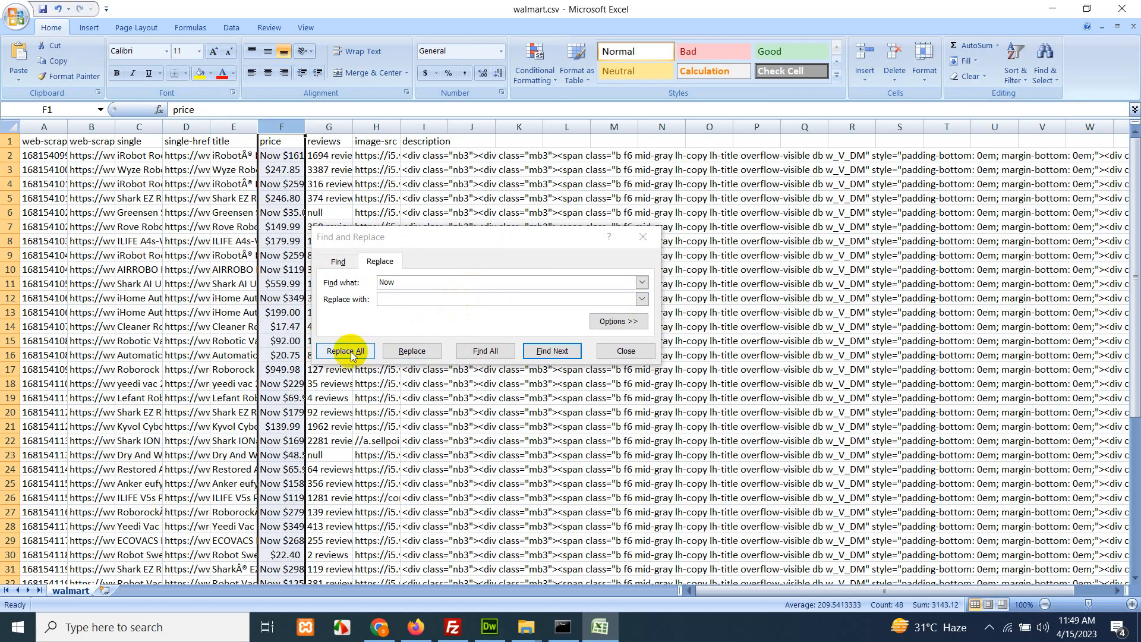
click(344, 351)
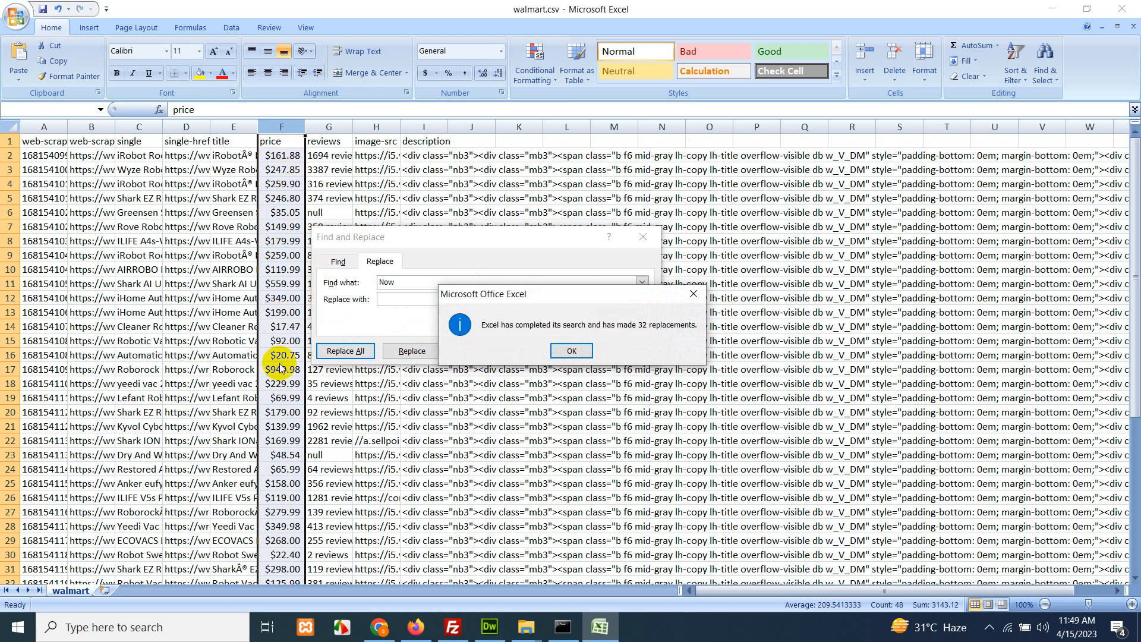
click(571, 351)
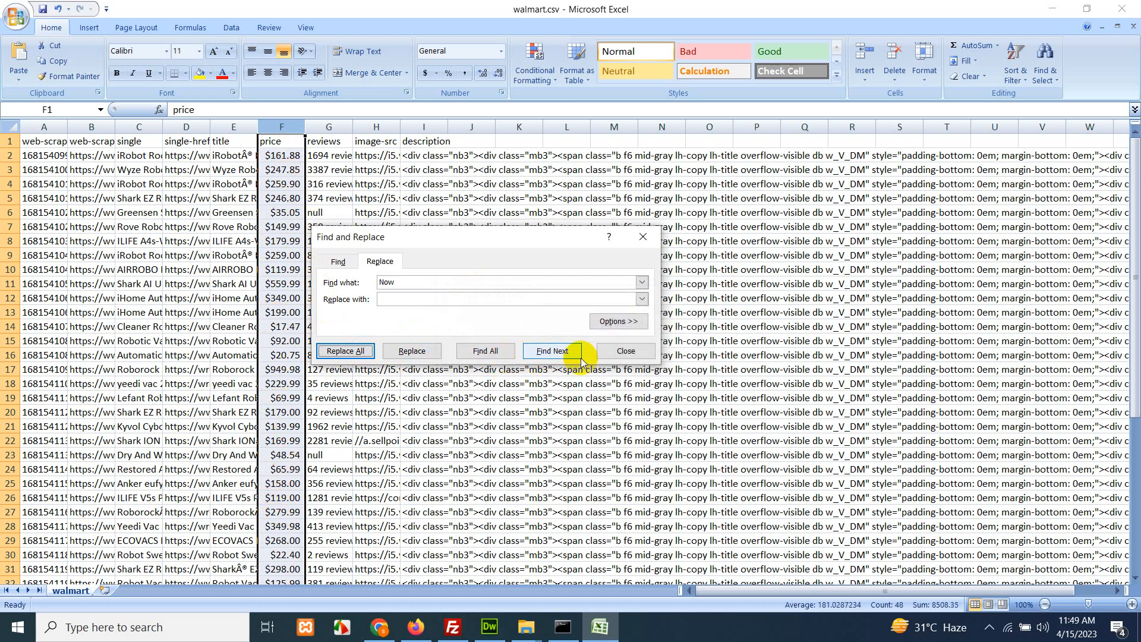
click(623, 350)
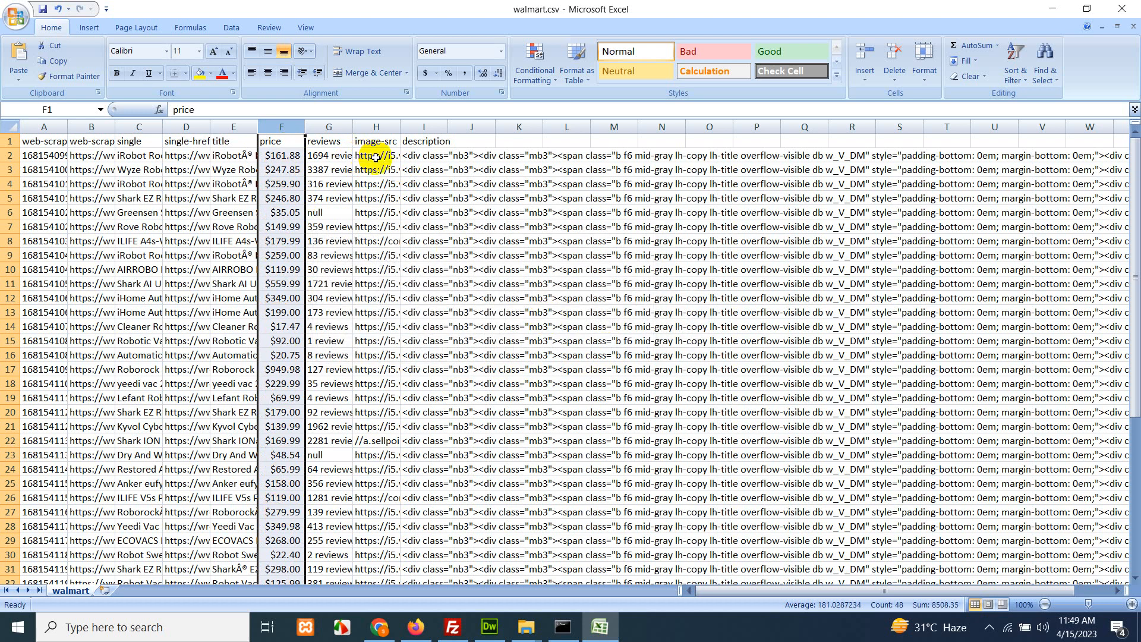
click(376, 155)
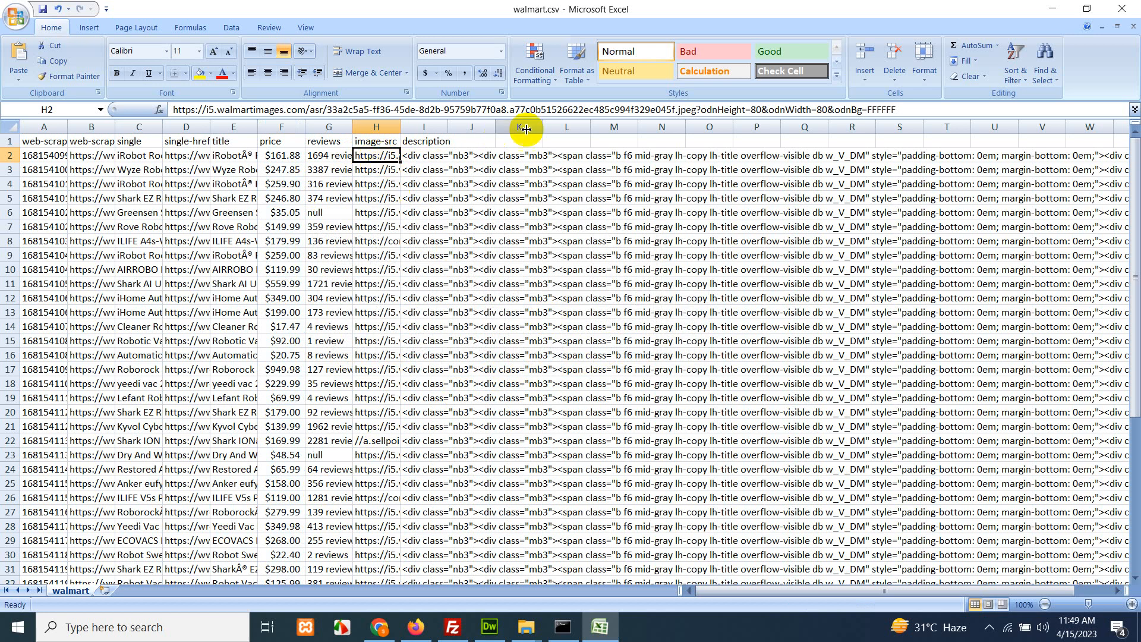
Step: Strip '?odnHeight=80&odnWidth=80&odnBg=FFFFFF' from all image URLs, making 47 replacements
click(699, 110)
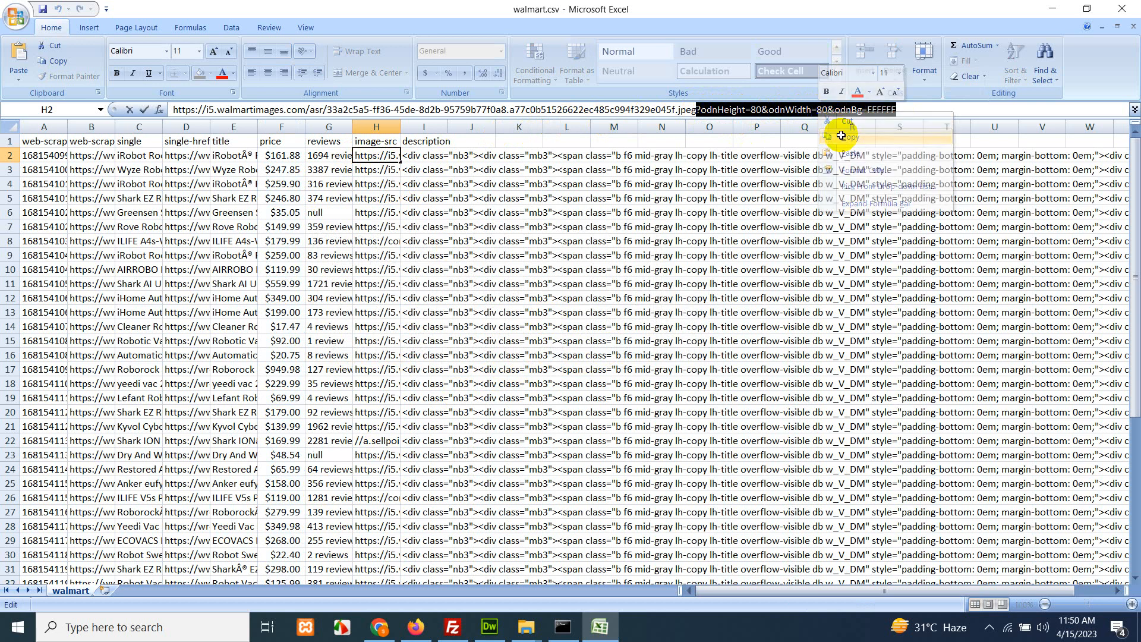
click(1046, 61)
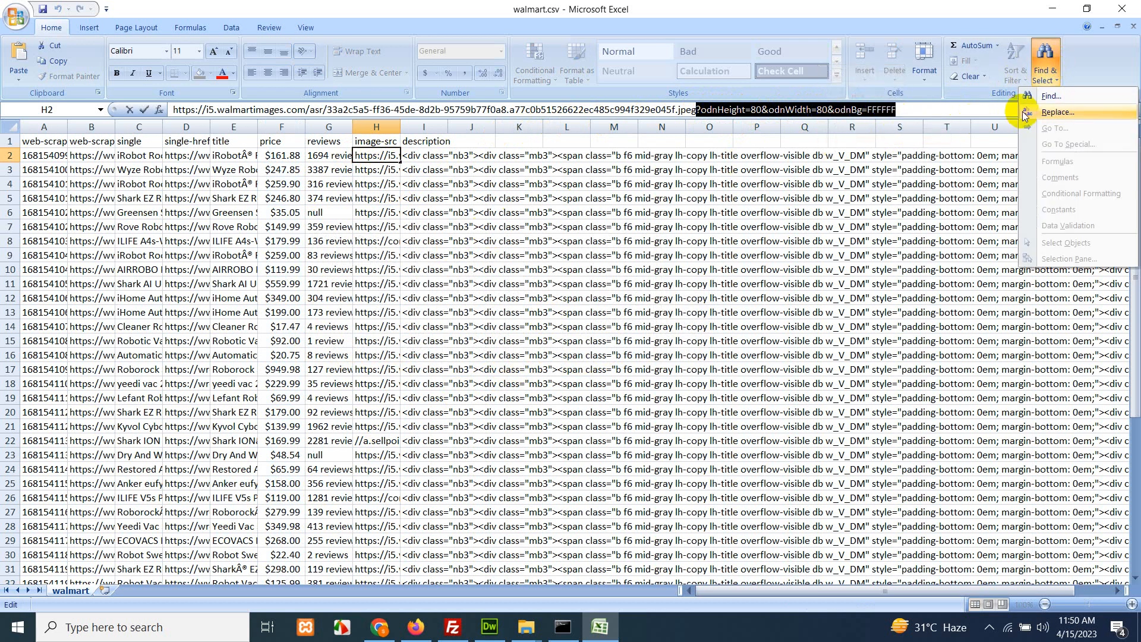
click(1061, 112)
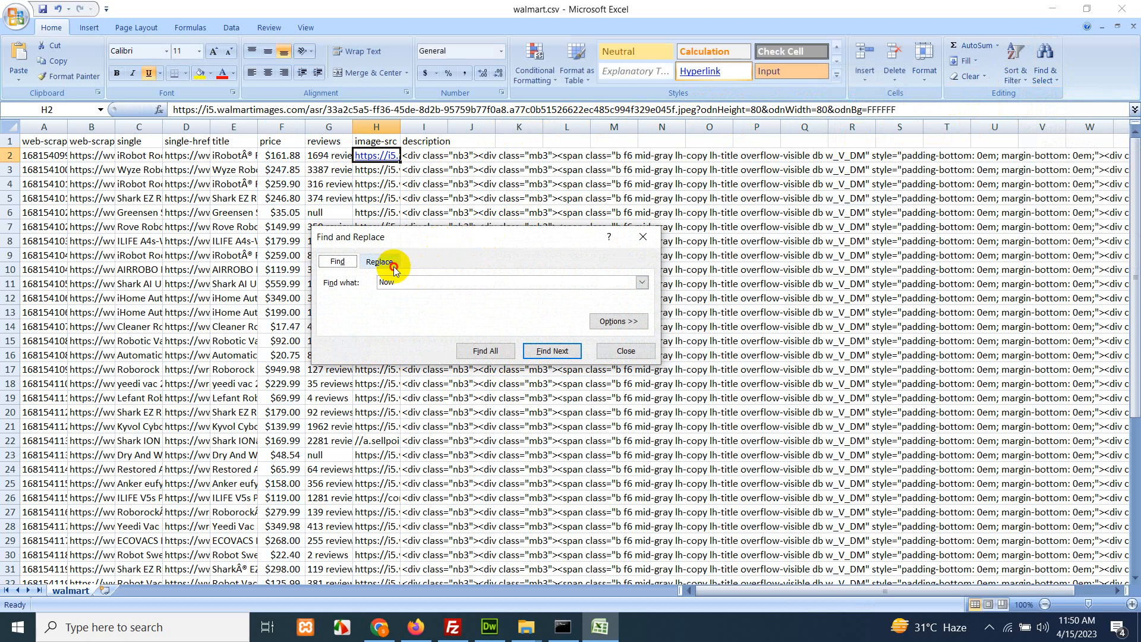
click(378, 262)
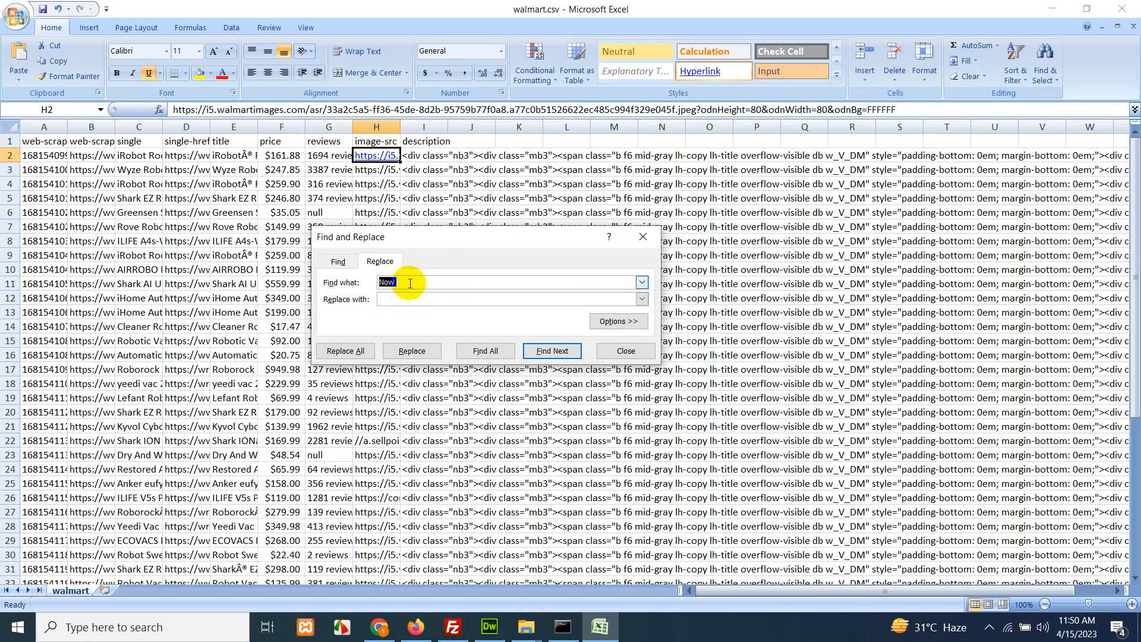
text(?odnHeight=80&odnWidth=80&odnBg=FFFFFF)
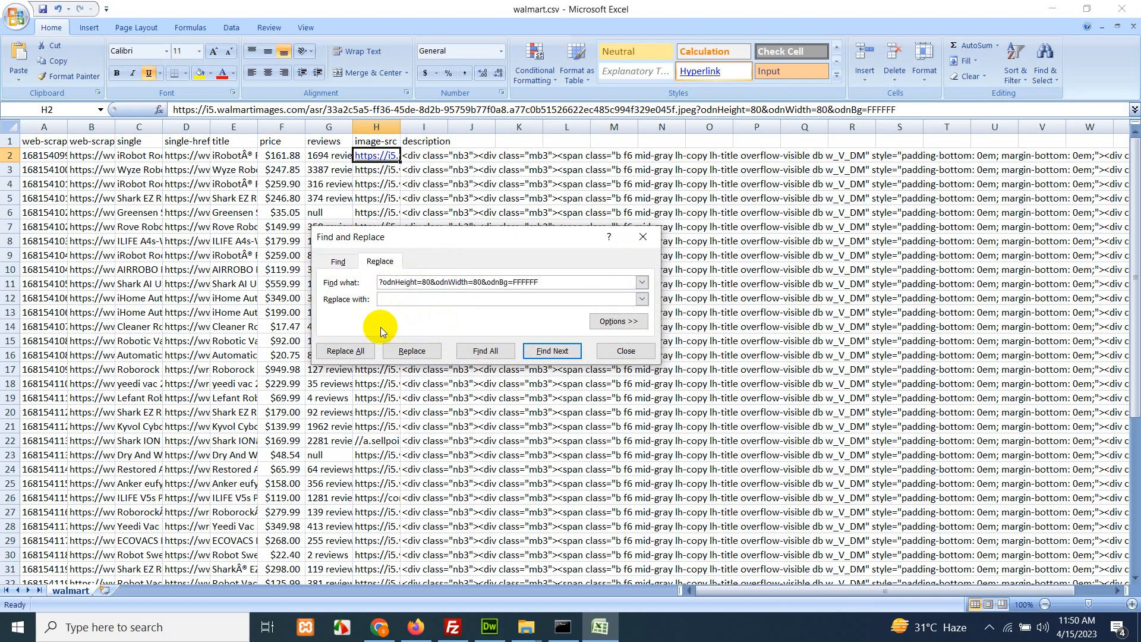
mouse_move(411, 213)
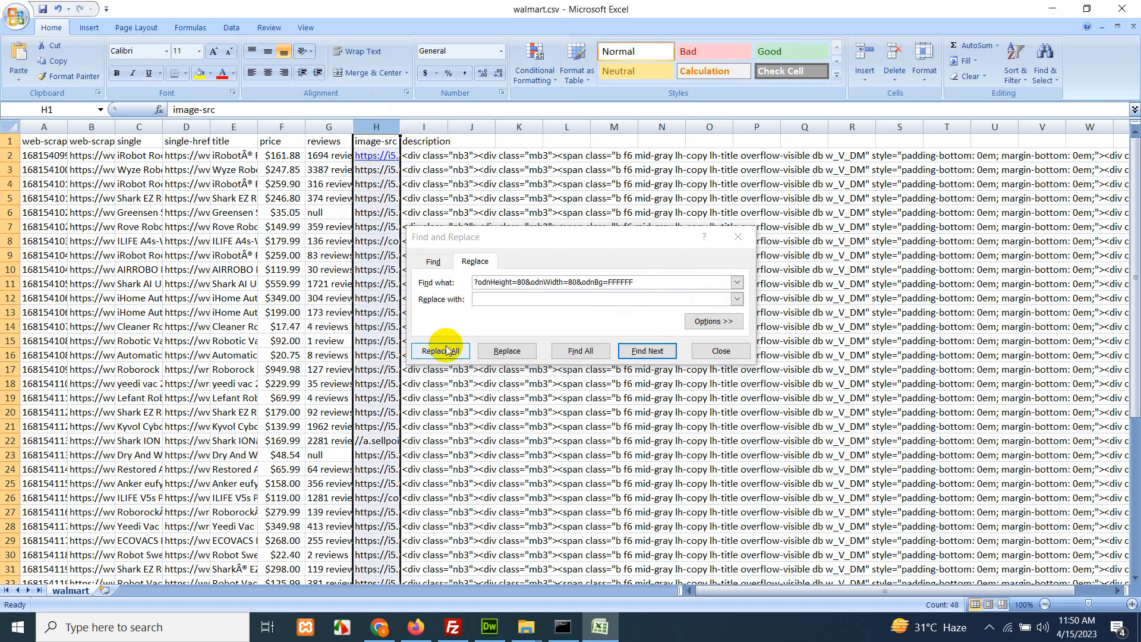
click(440, 351)
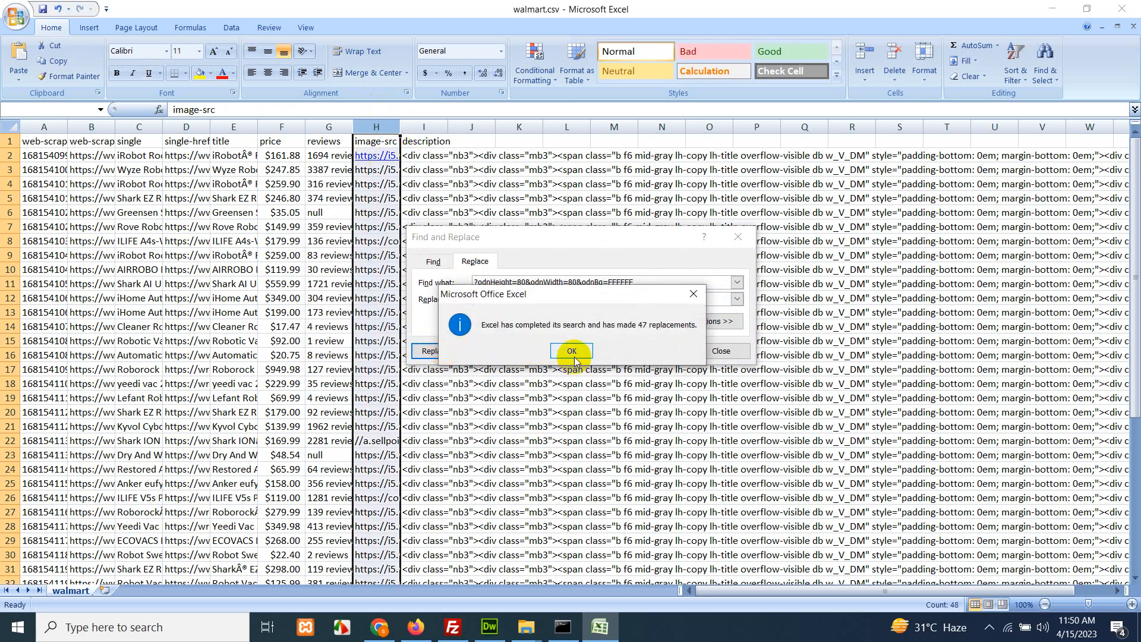
click(571, 351)
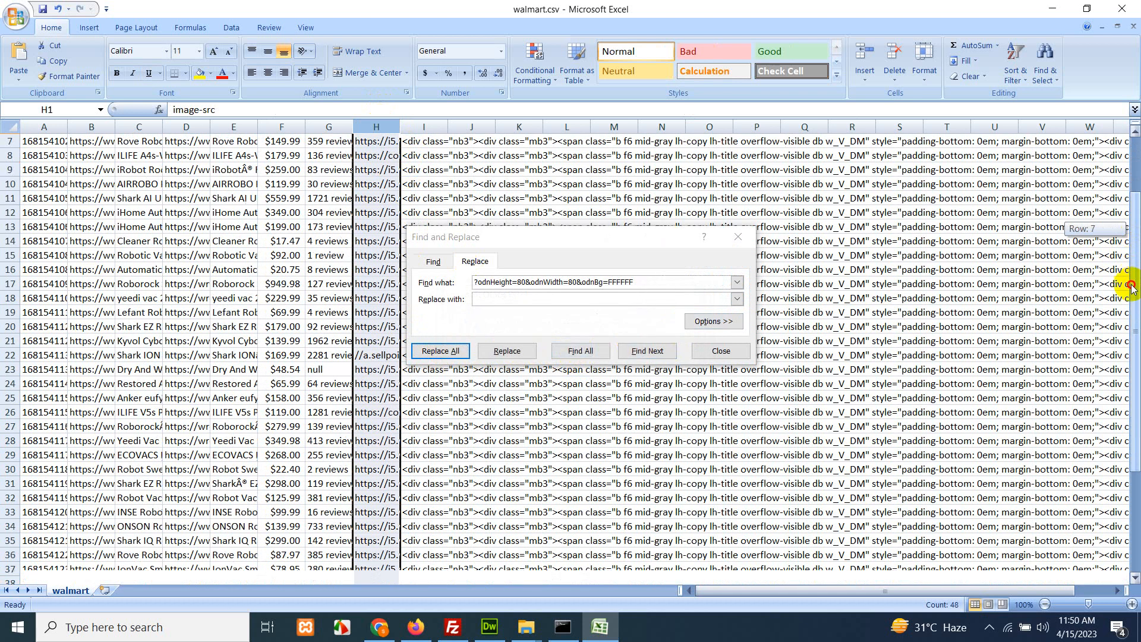
Step: Copy the cleaned image URL from row 18
scroll(down, 3)
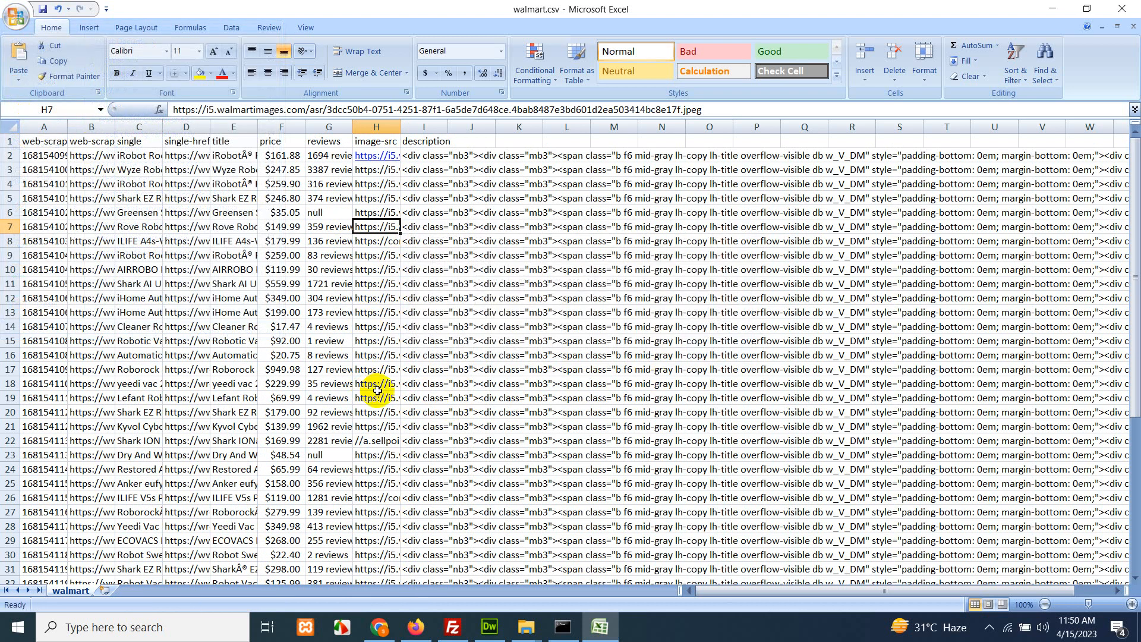
right_click(376, 383)
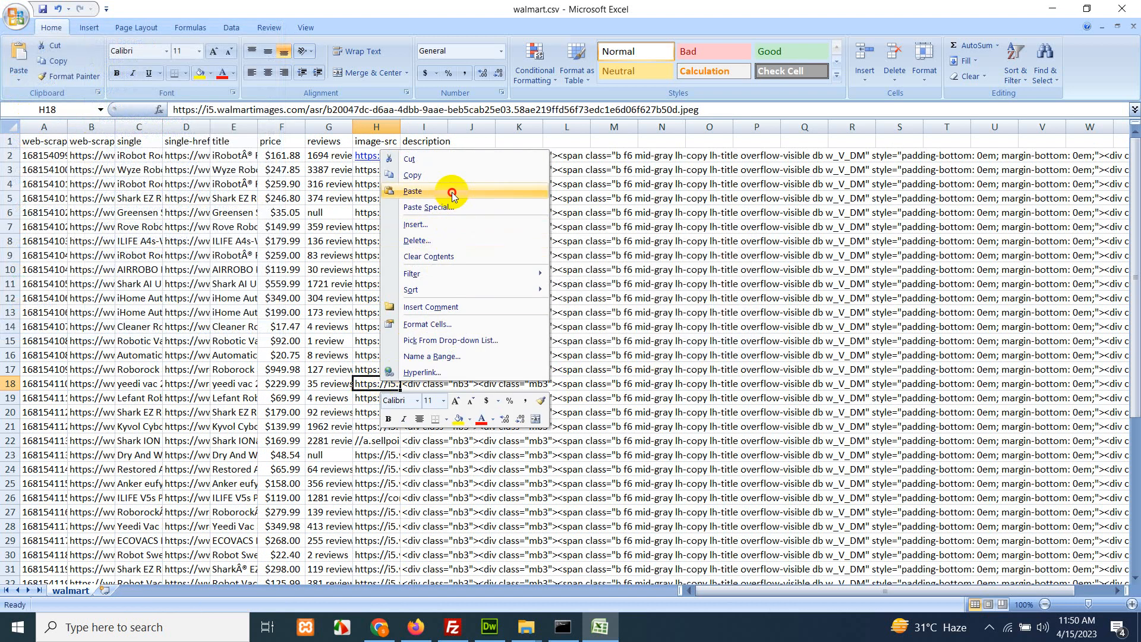
click(378, 627)
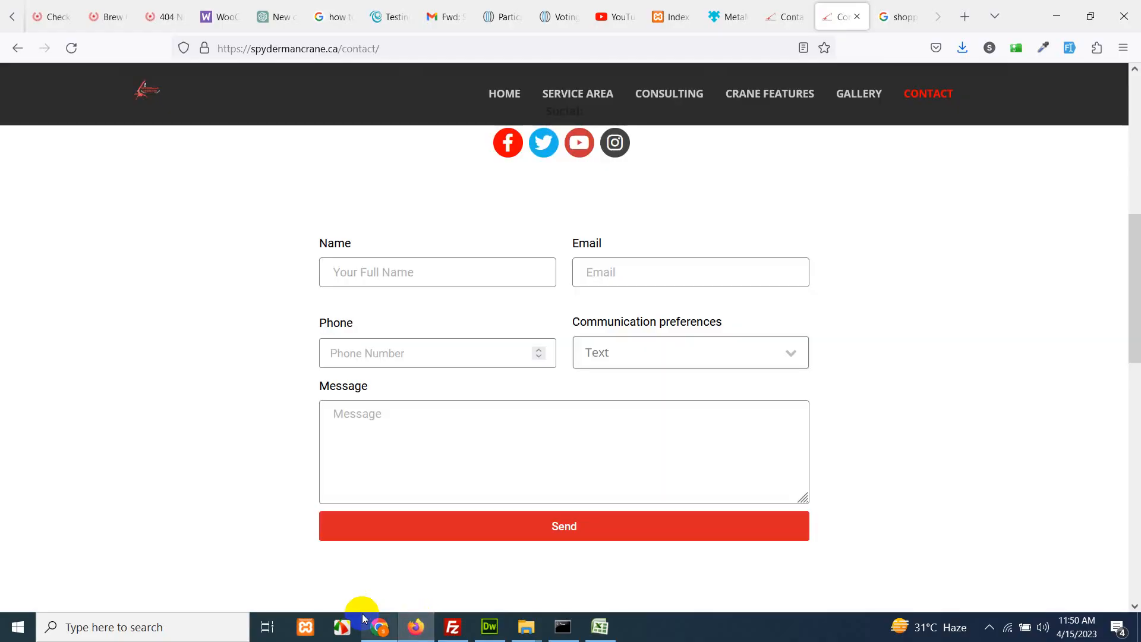
Step: Load the copied row 18 image link in Firefox, then return to Excel
click(965, 16)
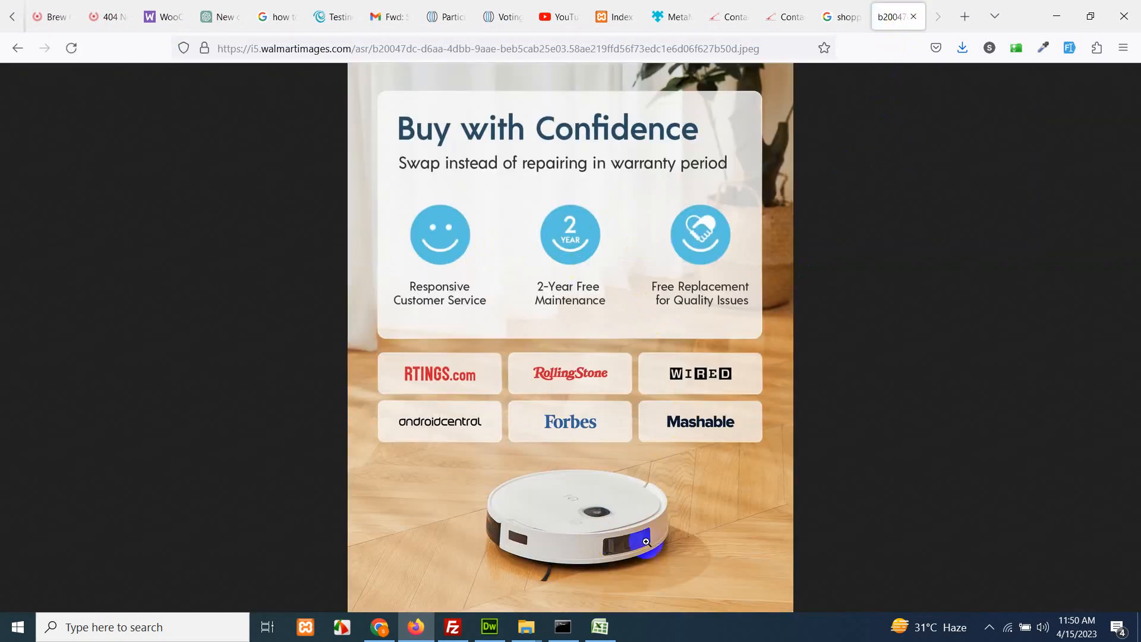
click(599, 627)
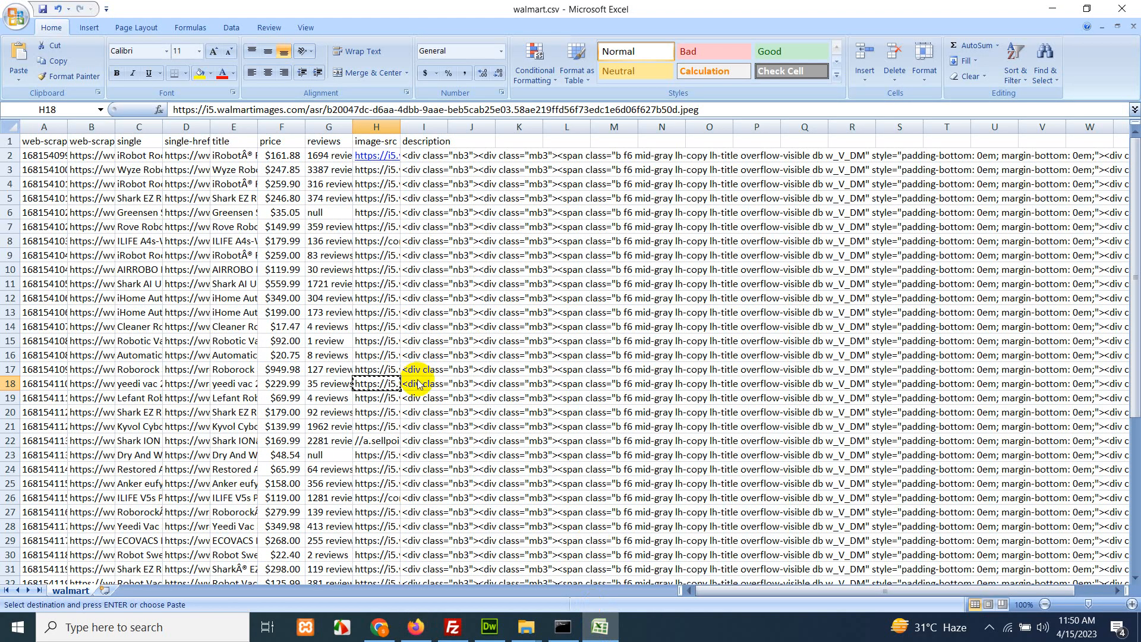
mouse_move(451, 380)
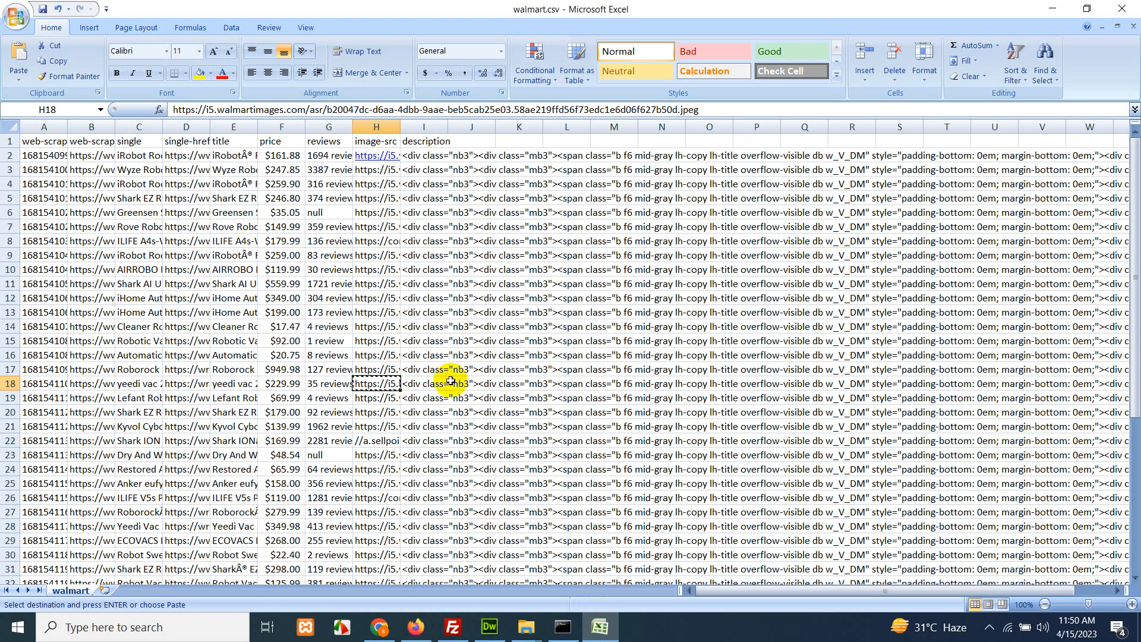